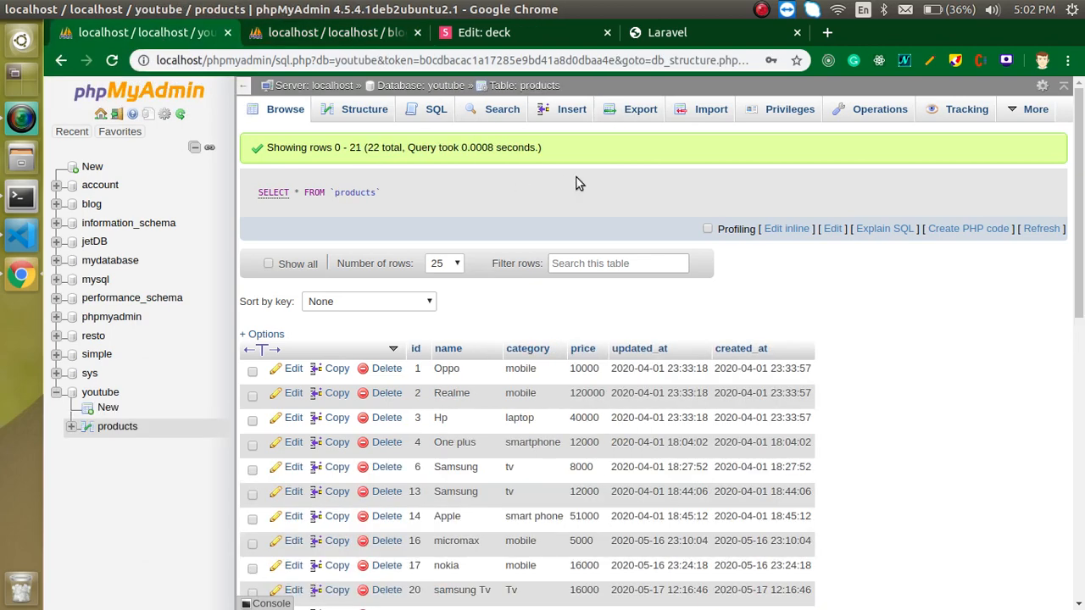
Review the Multiple DB Connection agenda slide, briefly highlighting the word Model.
click(330, 32)
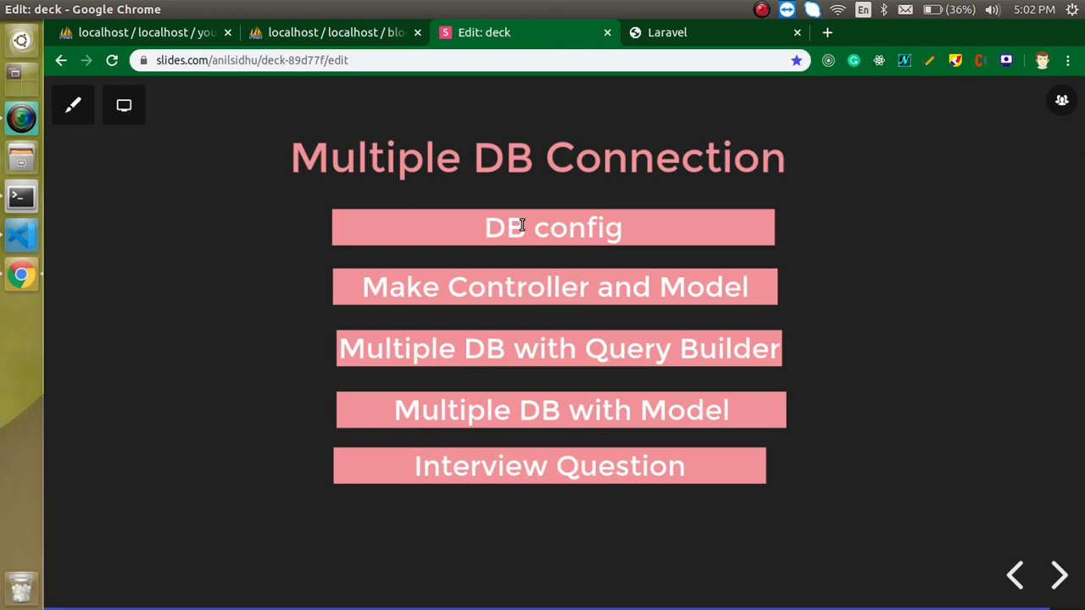
mouse_move(423, 205)
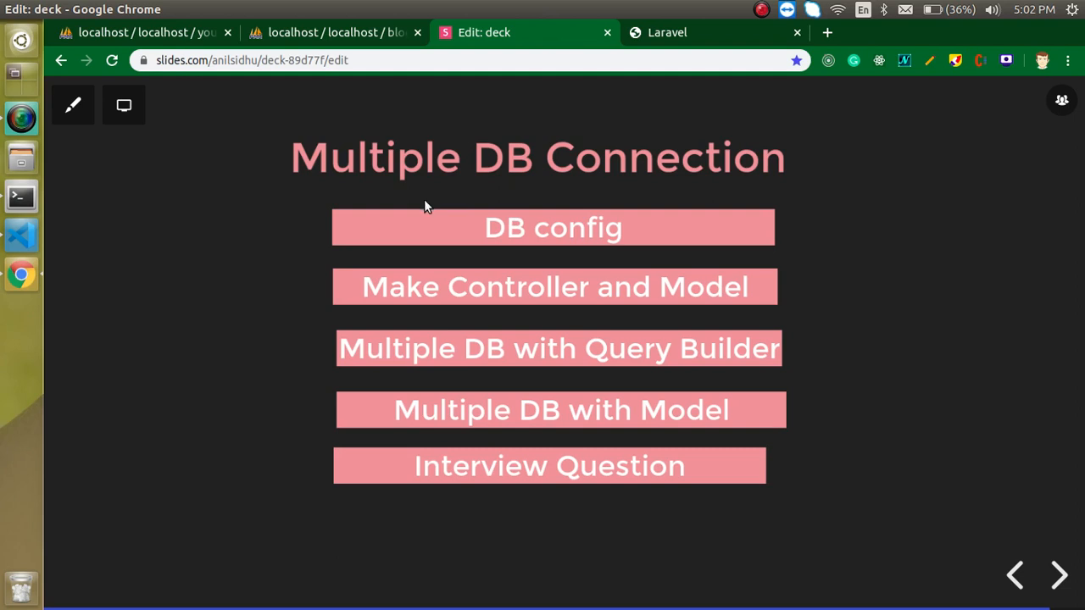
double_click(701, 286)
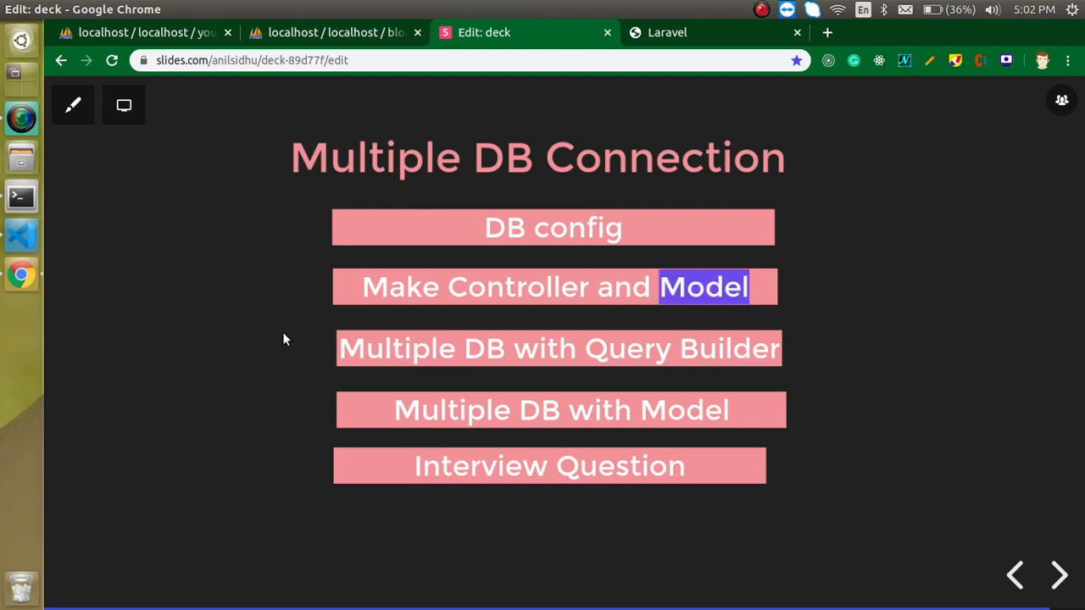
click(284, 339)
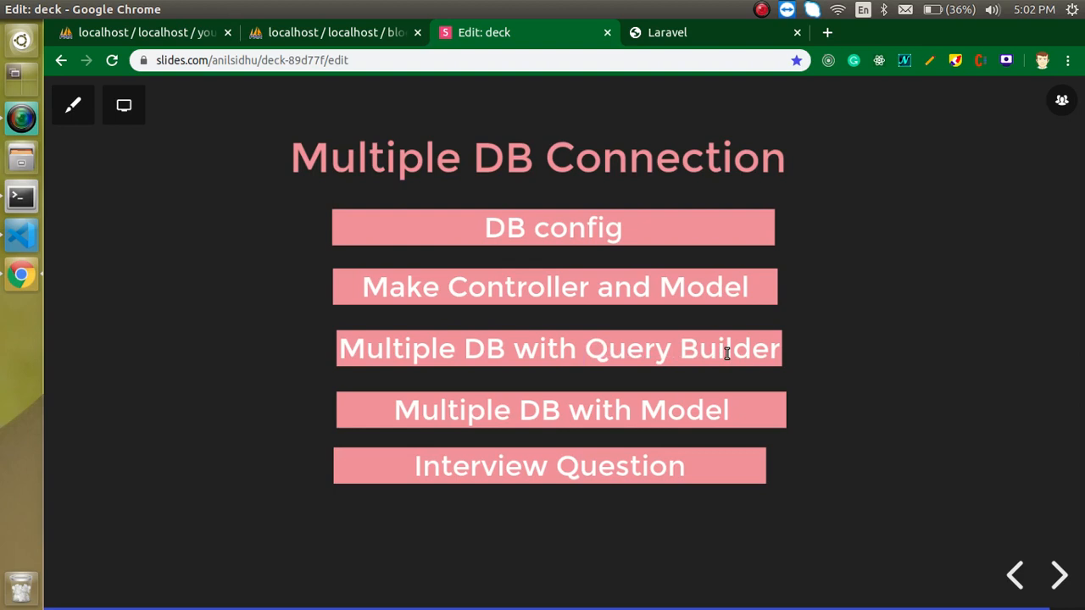
mouse_move(647, 491)
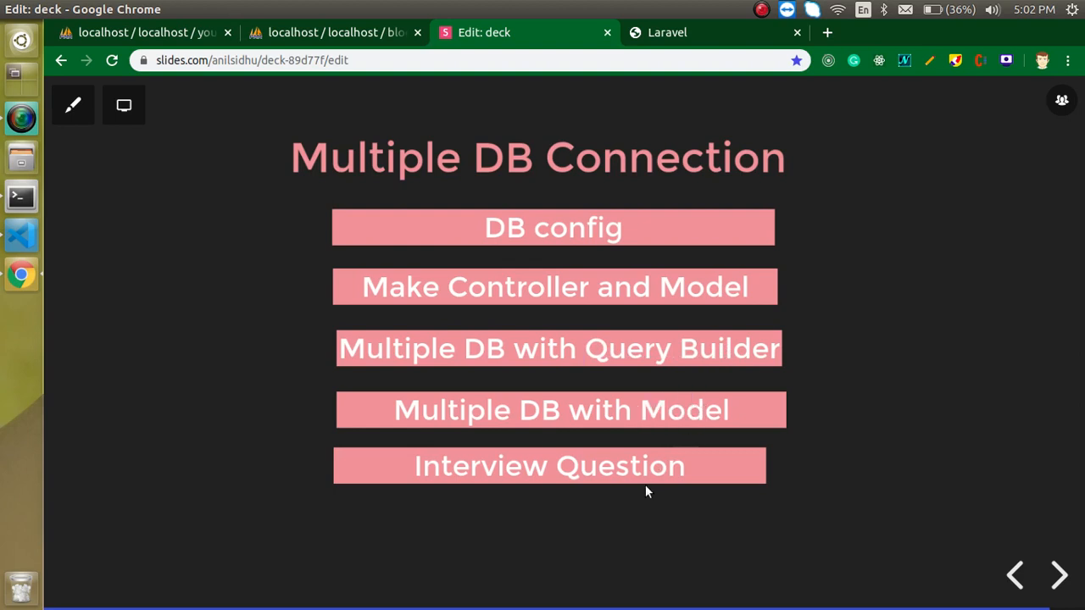
mouse_move(660, 504)
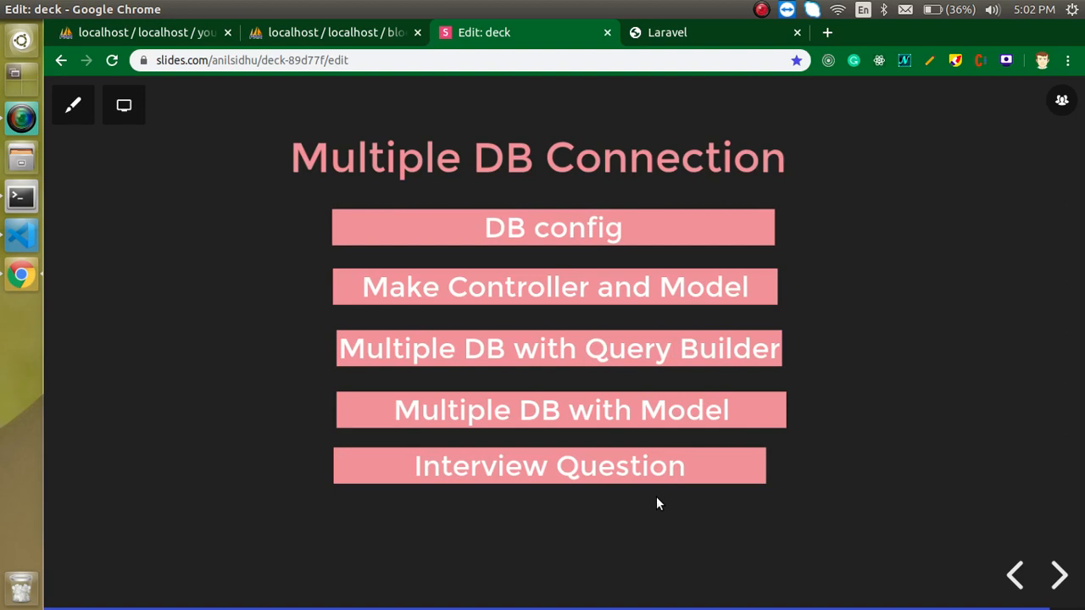
mouse_move(58, 286)
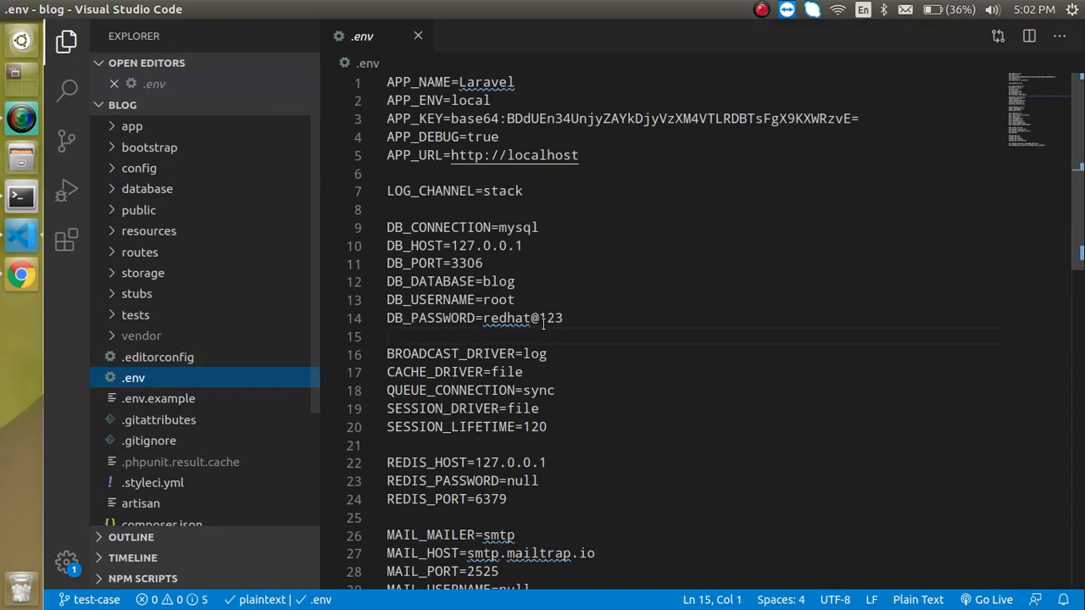
Select the six DB_ lines (DB_CONNECTION through DB_PASSWORD) in .env for copying.
drag(386, 227, 563, 330)
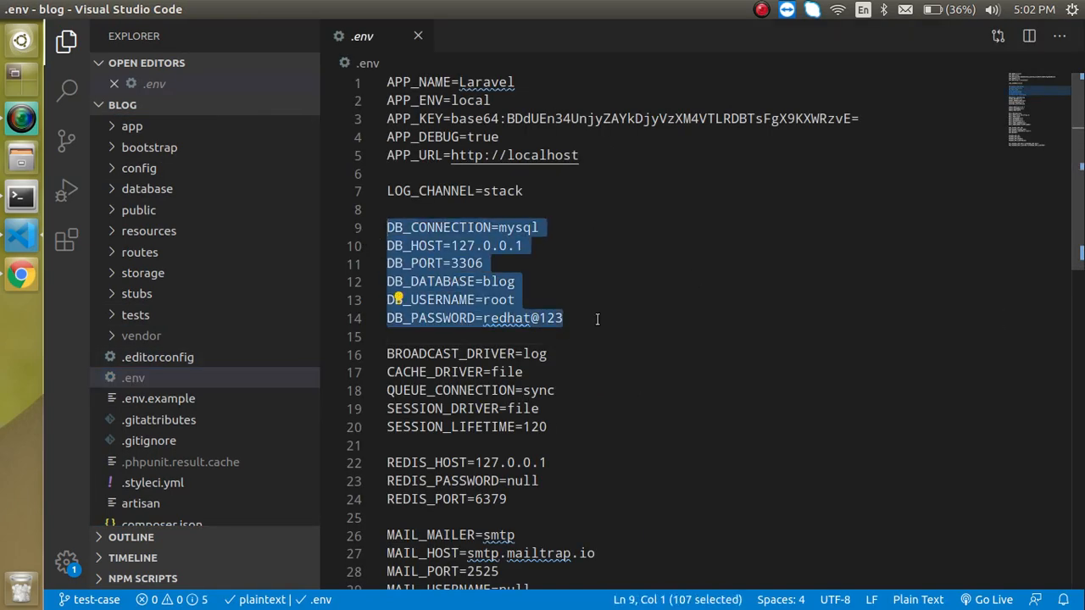
double_click(498, 281)
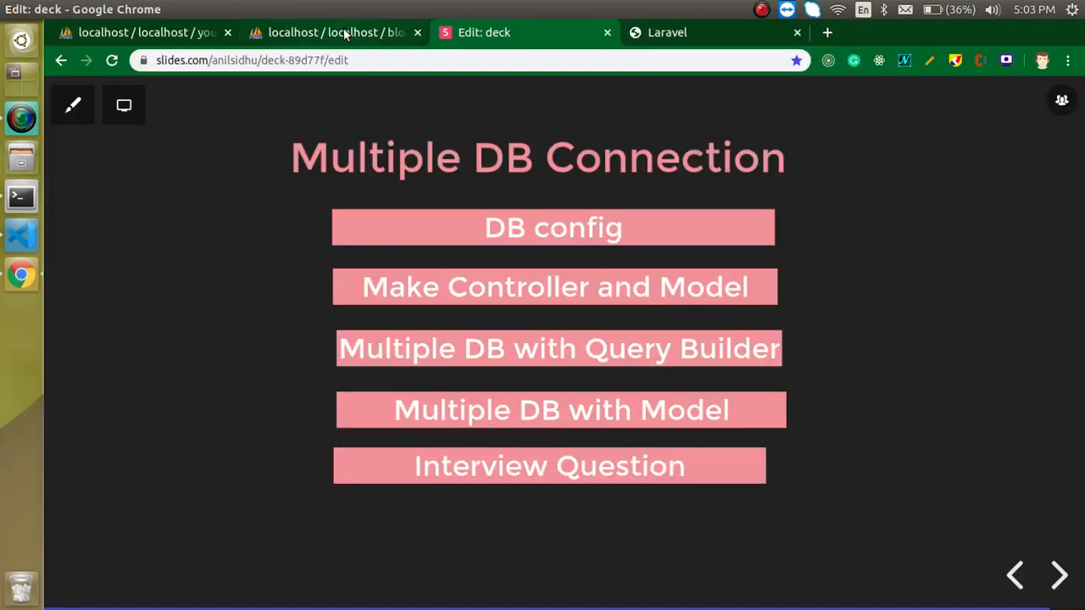
click(336, 32)
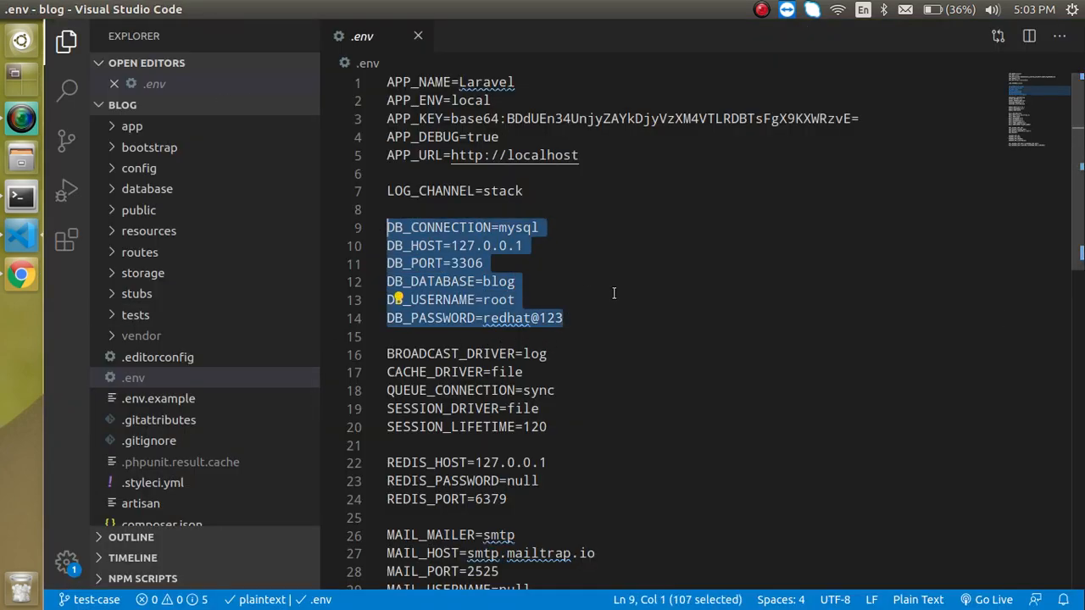
Paste a copy of the DB block and suffix DB_CONNECTION and DB_HOST with _SECOND.
key(Enter)
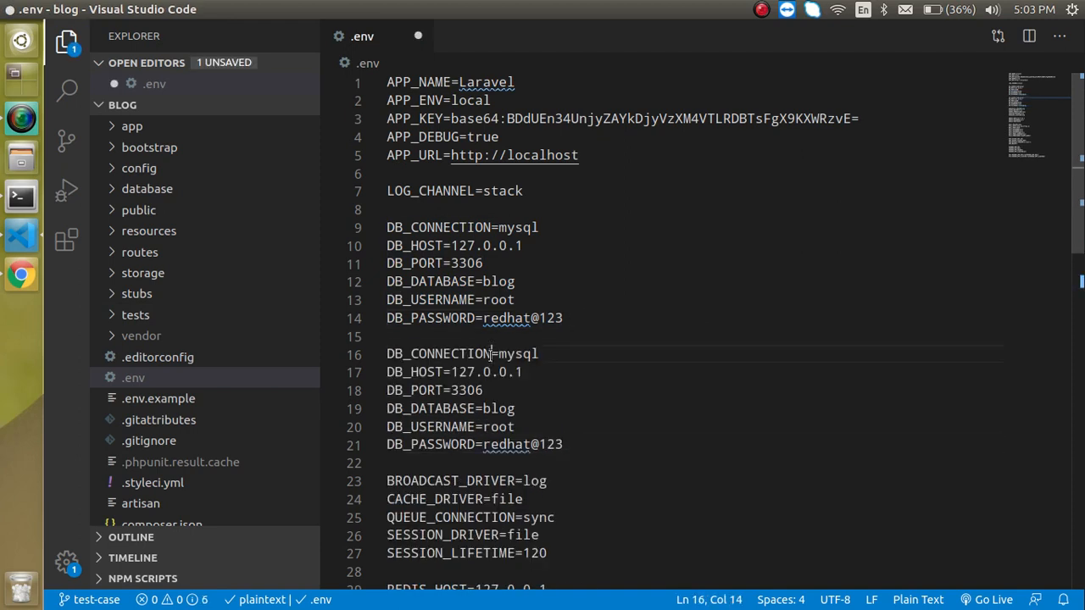
text(_)
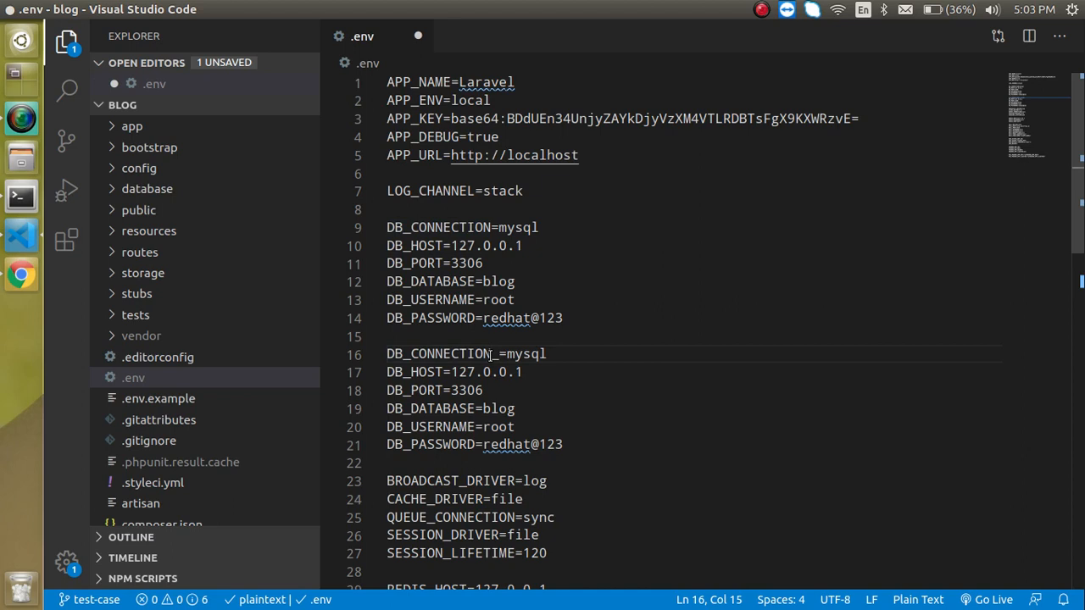
text(SE)
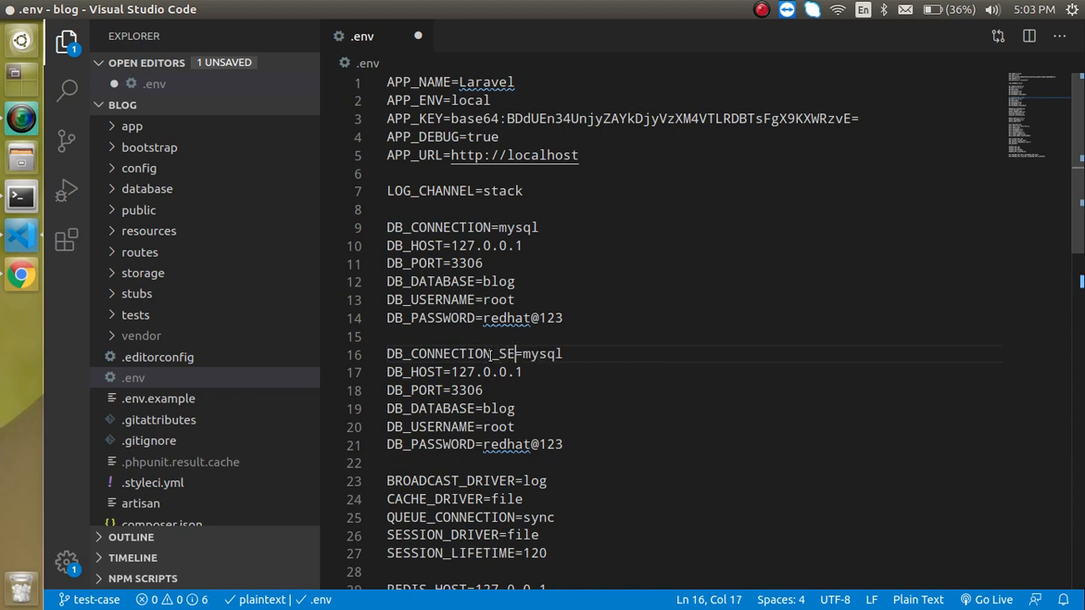
text(COND)
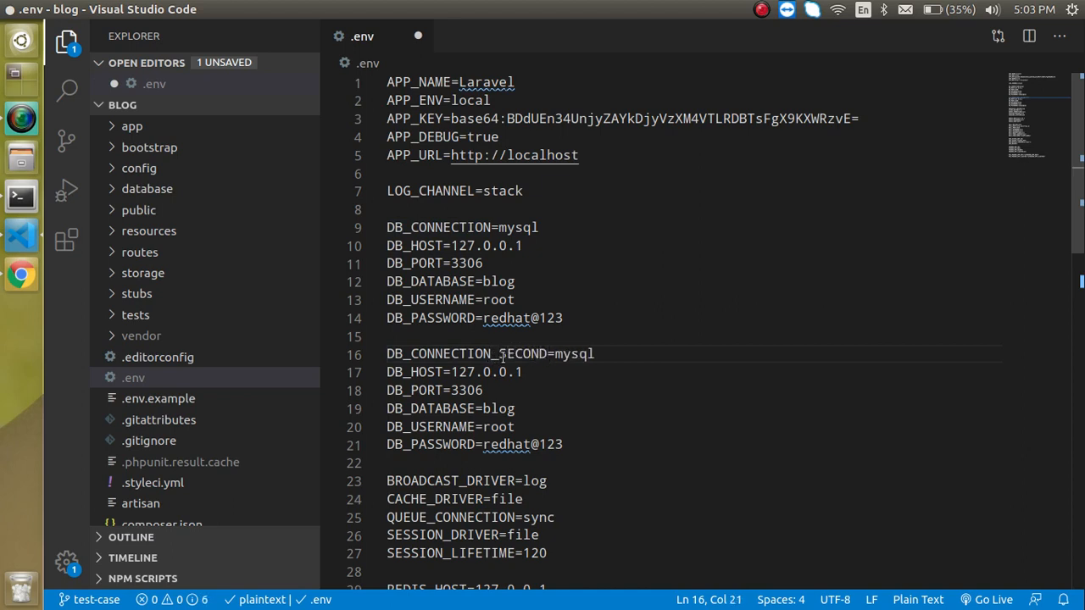
double_click(522, 354)
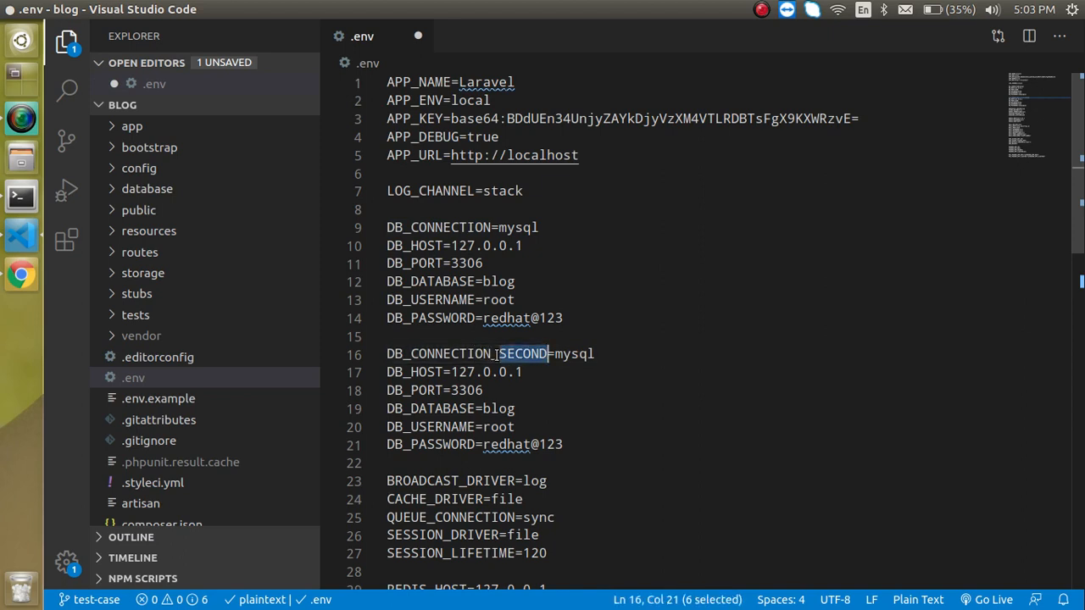
click(441, 373)
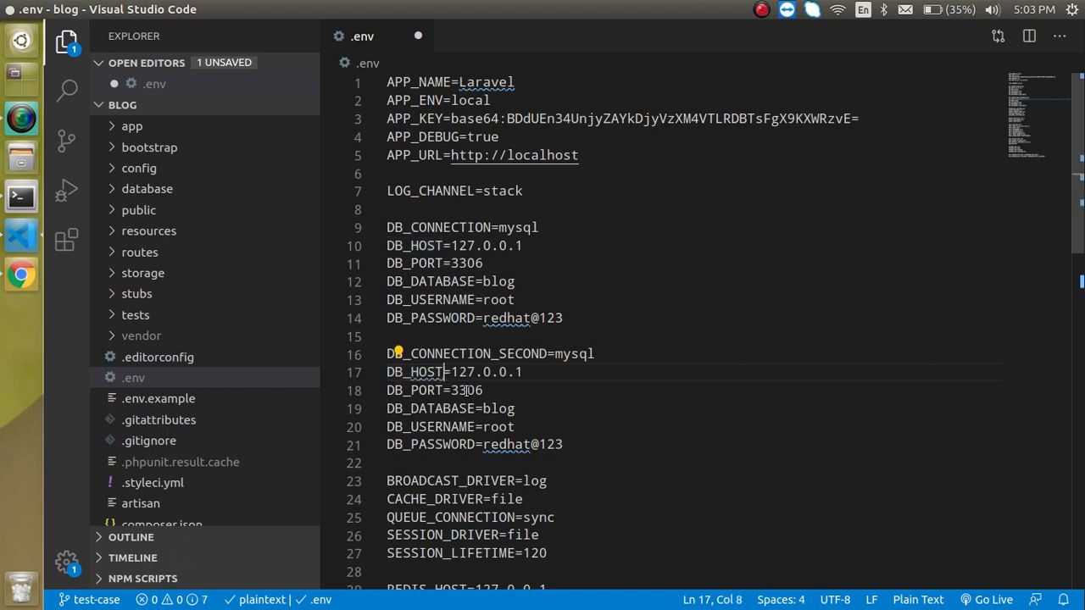
text(_)
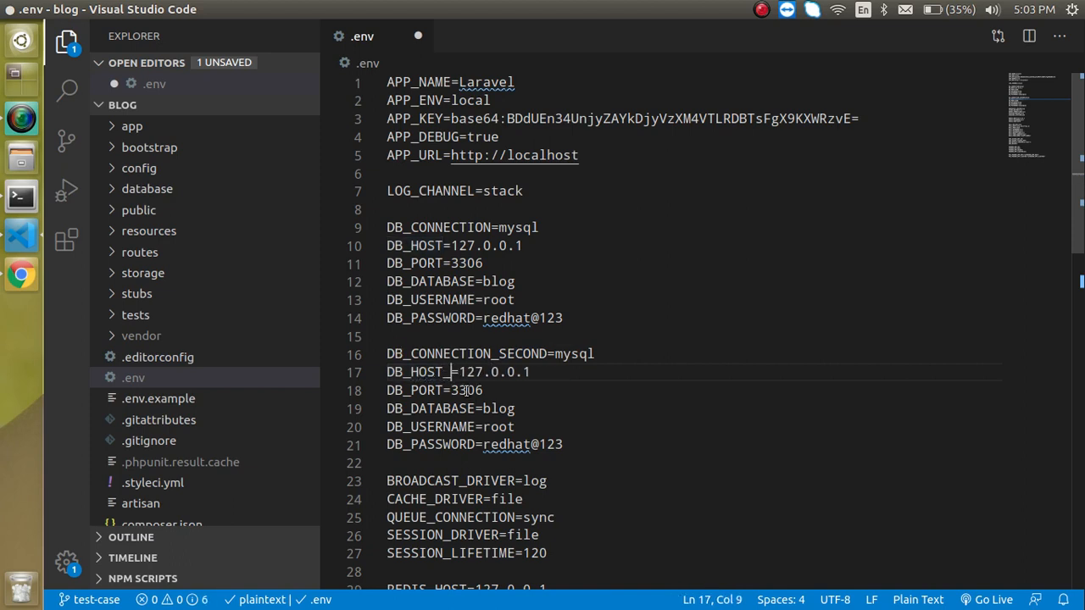
text(SECOND)
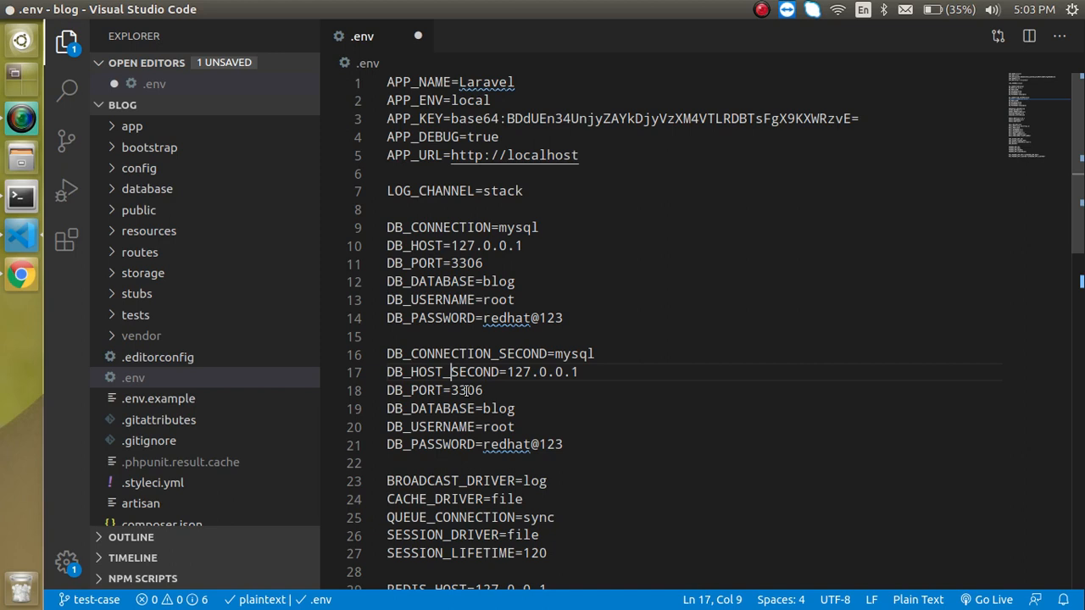
Suffix the remaining keys (DB_PORT, DB_DATABASE, DB_USERNAME, DB_PASSWORD) with _SECOND and save .env.
double_click(473, 373)
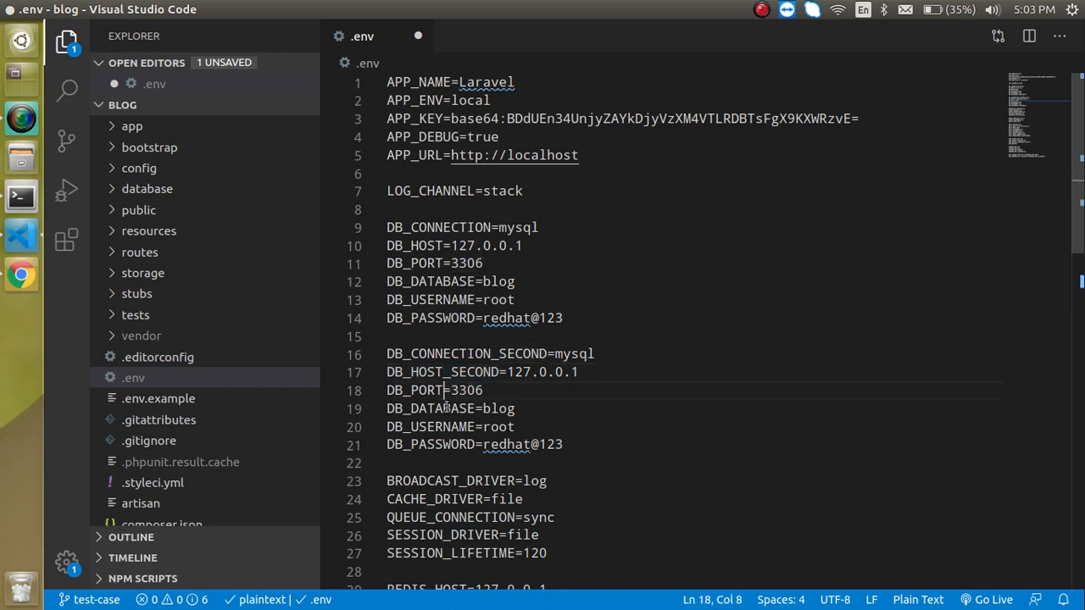
text(_SECOND)
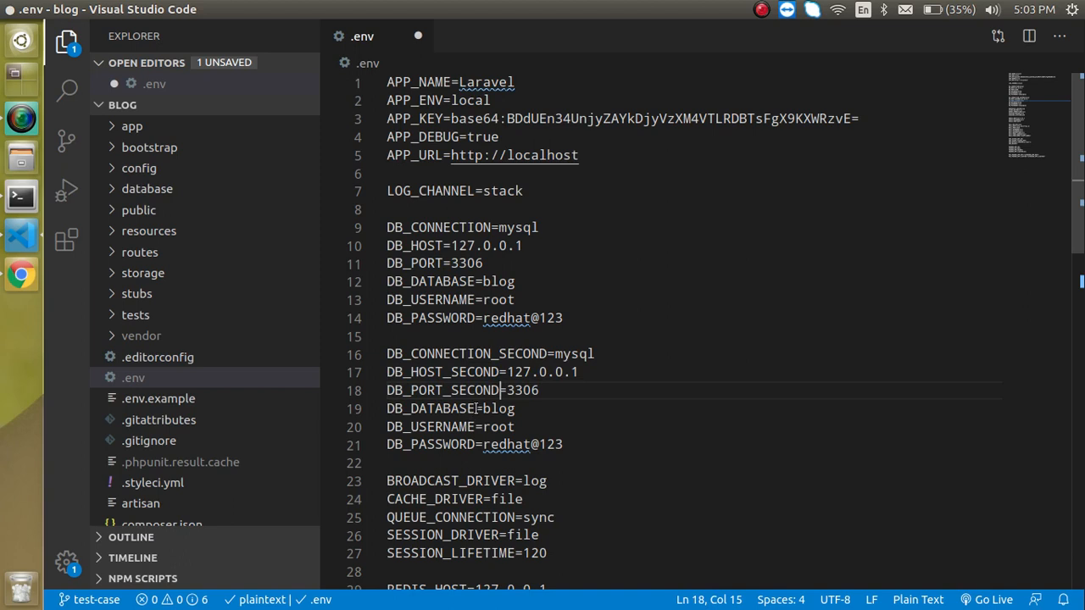
text(_SECOND)
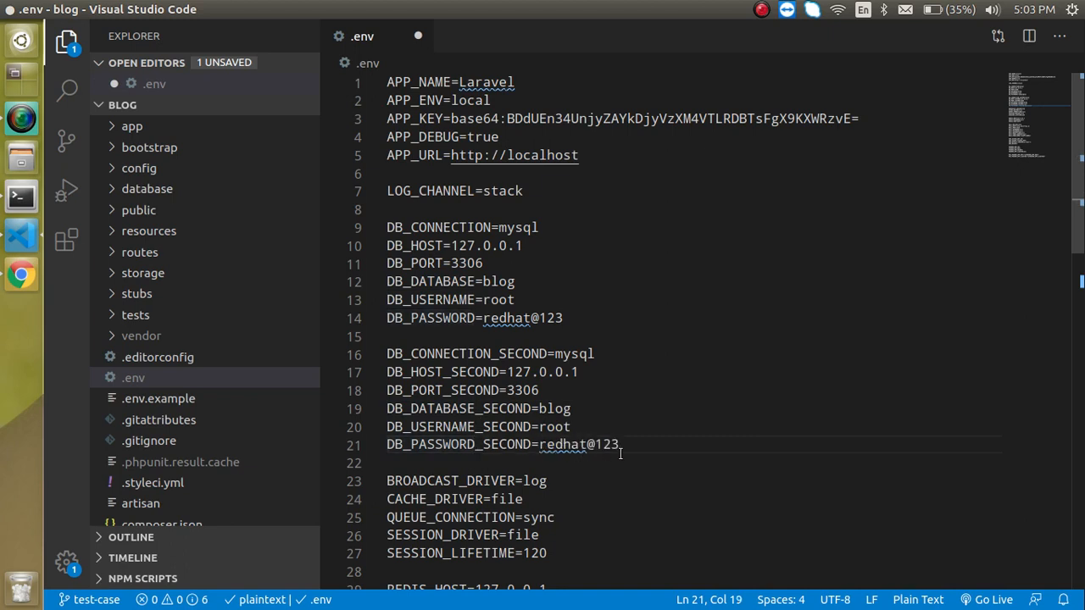
key(ctrl+s)
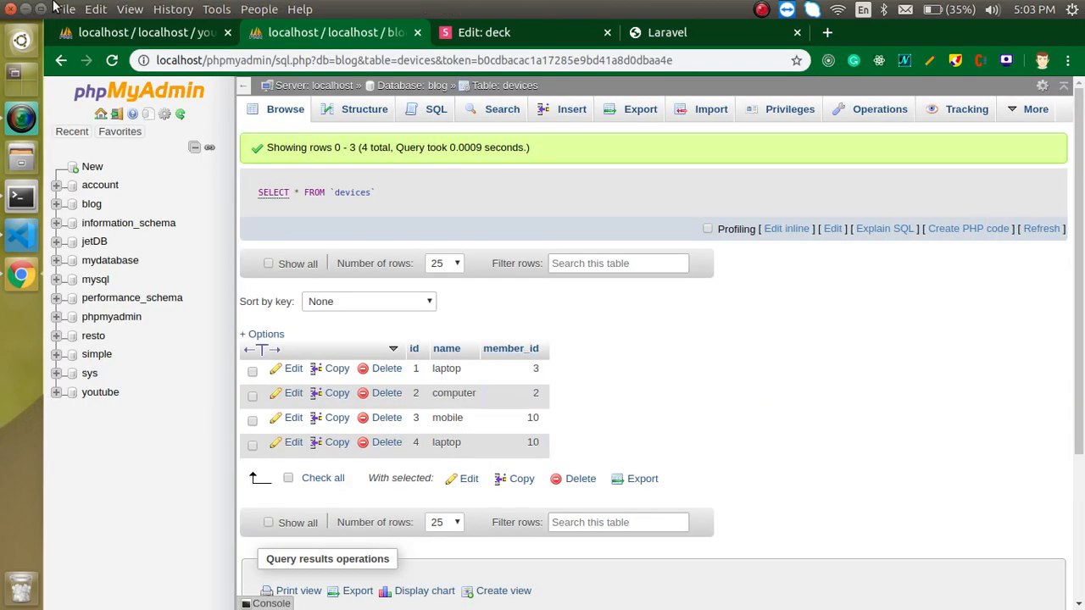
Change DB_DATABASE_SECOND from blog to youtube and save .env.
click(117, 427)
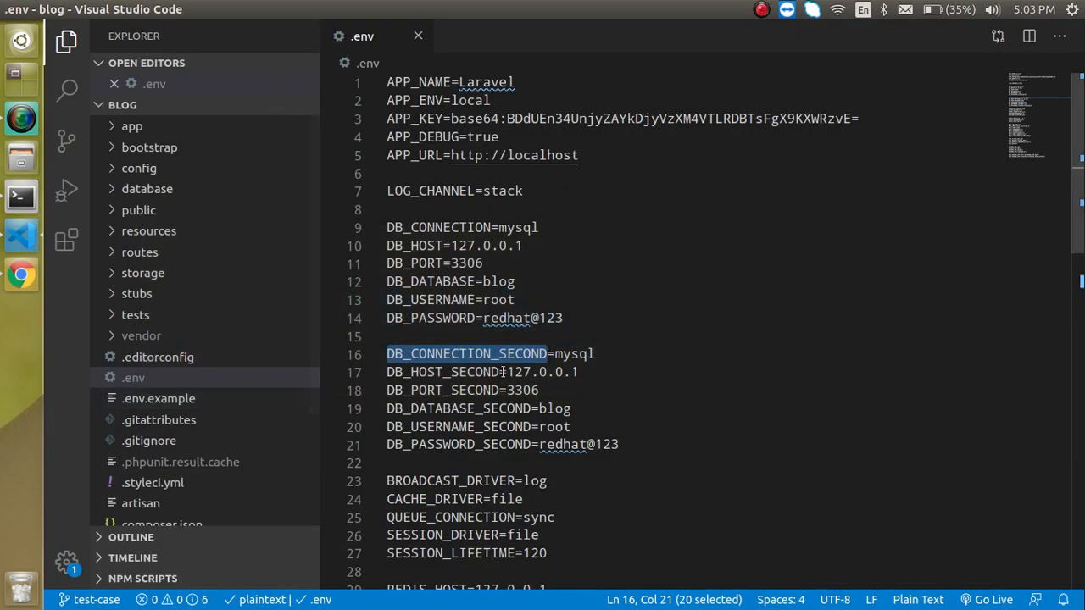
double_click(555, 408)
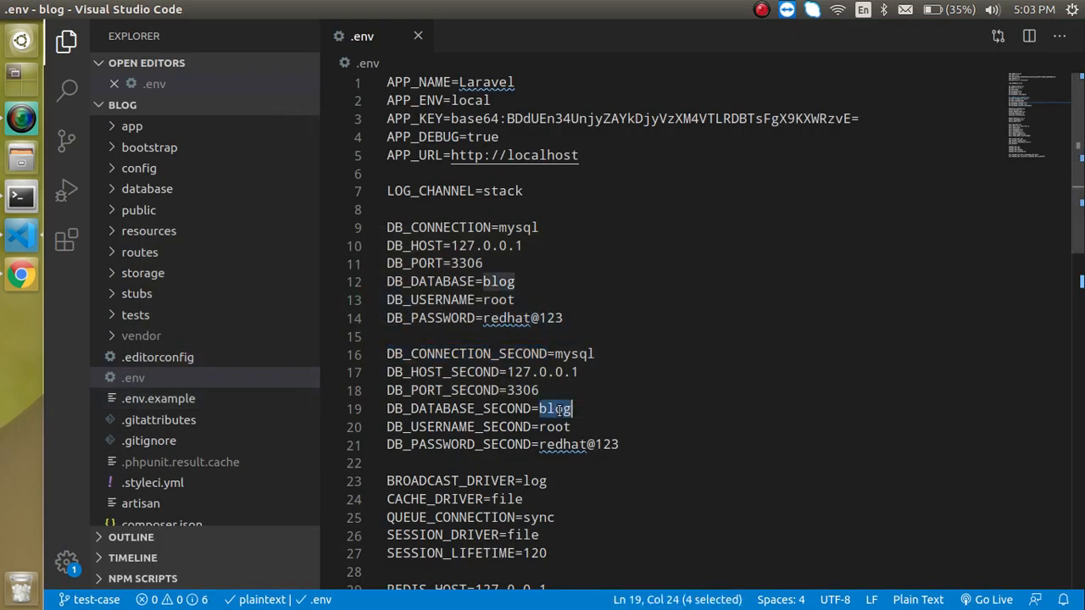
text(youtube)
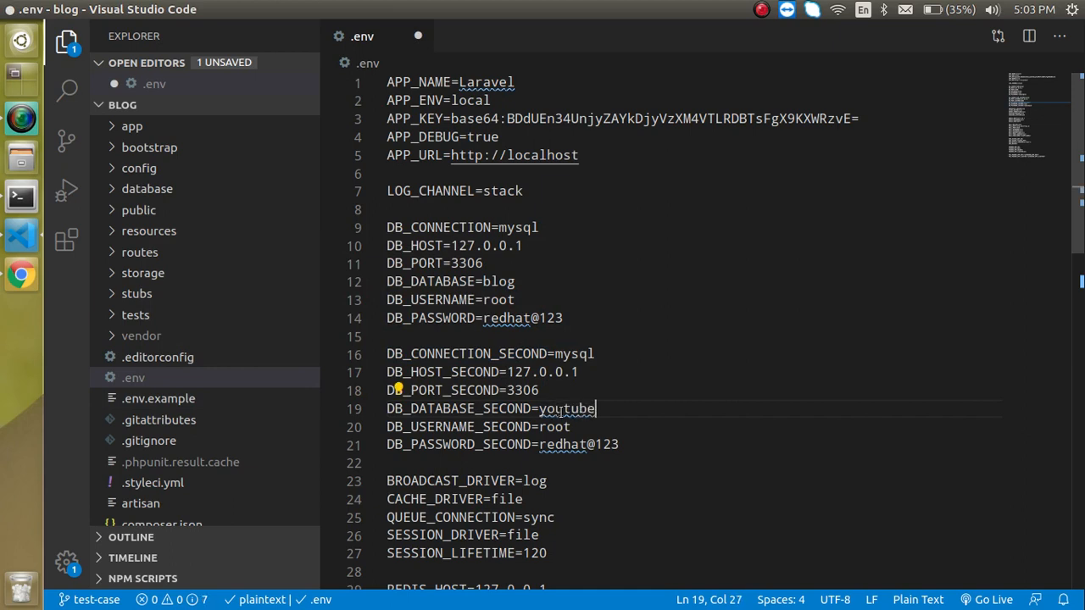
key(ctrl+s)
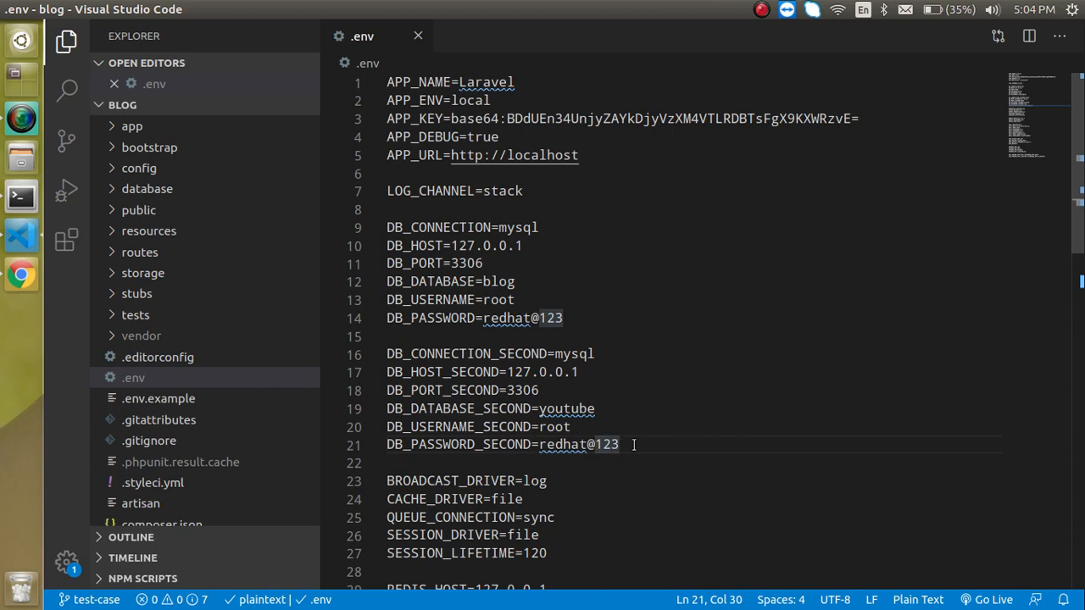
mouse_move(141, 211)
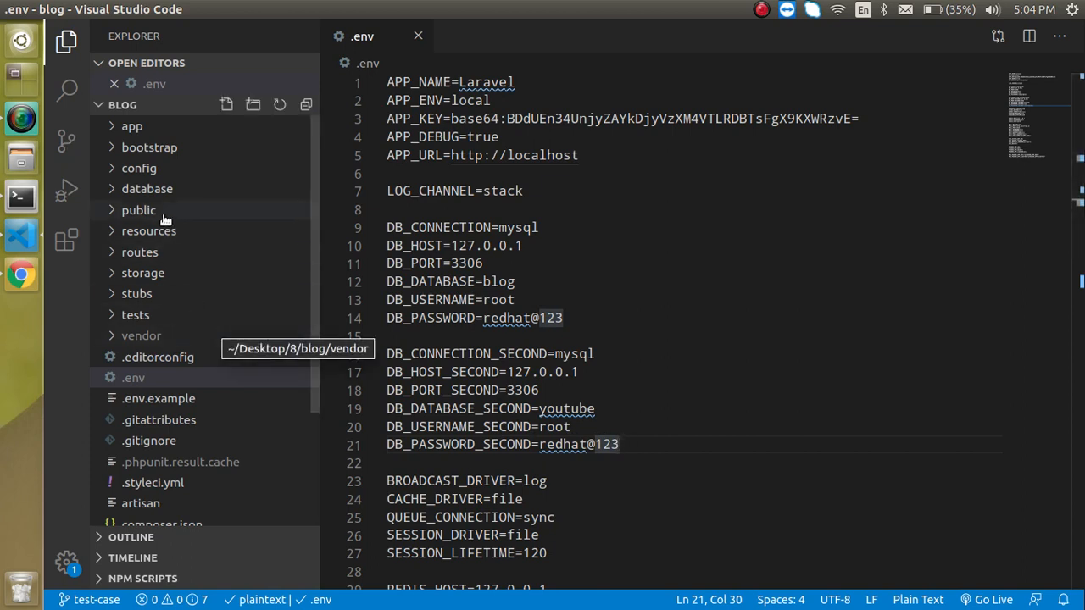
click(139, 168)
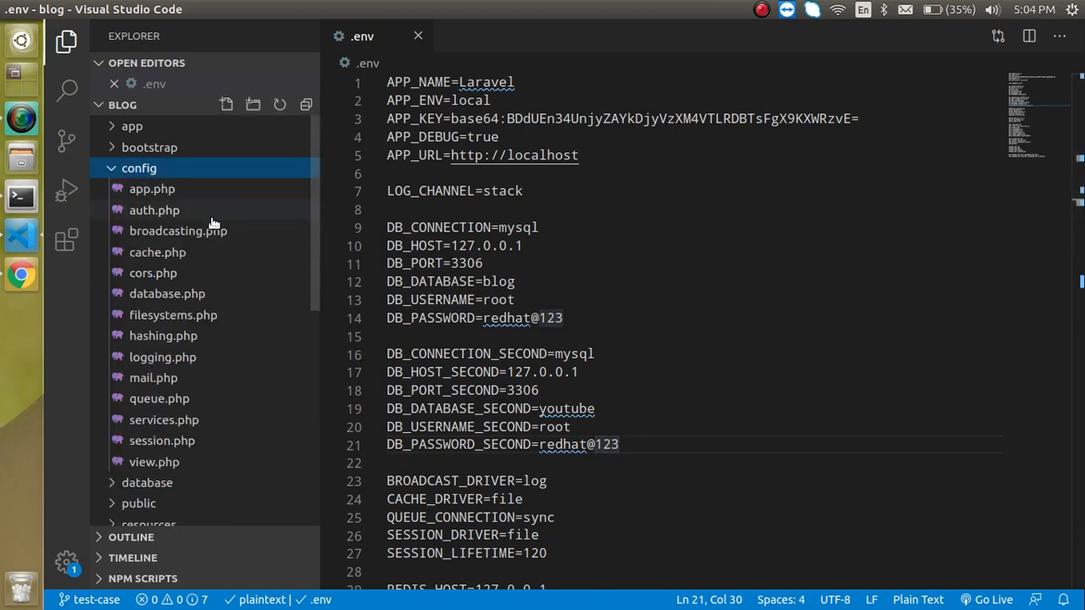
click(166, 293)
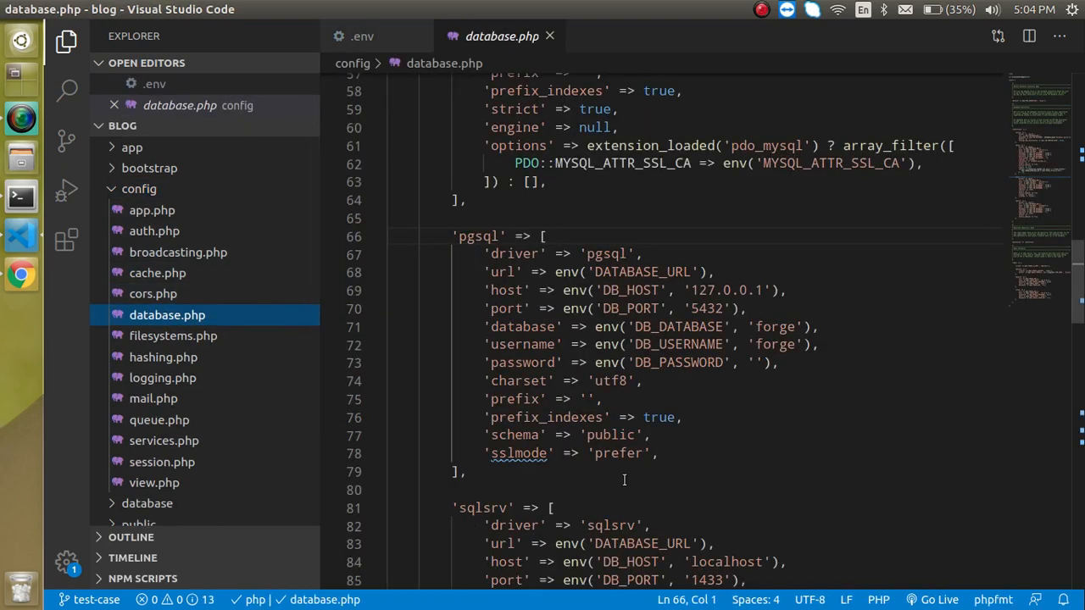
scroll(up, 3)
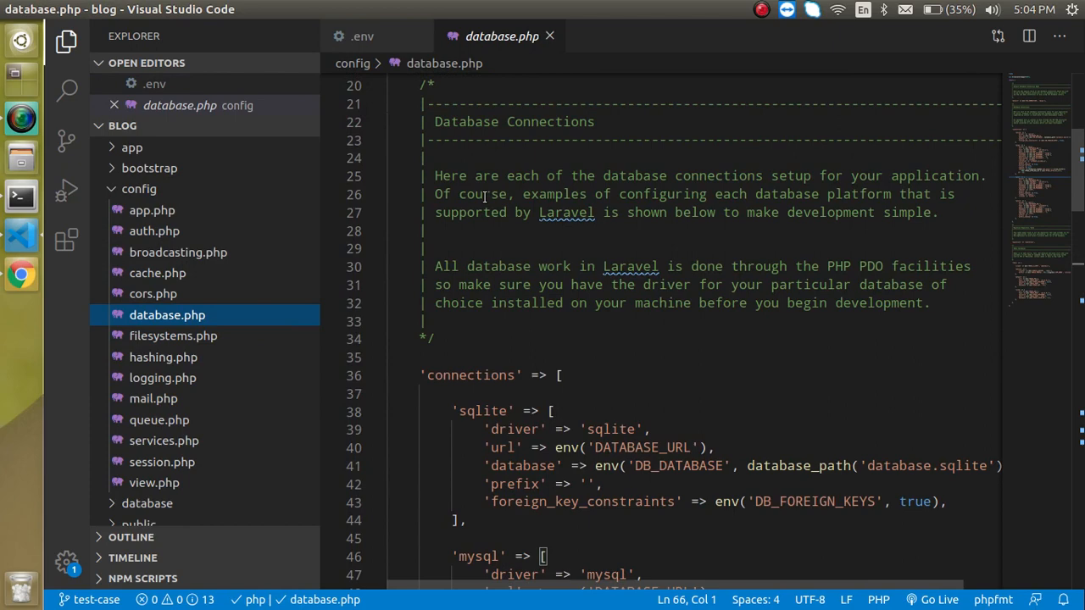
scroll(down, 3)
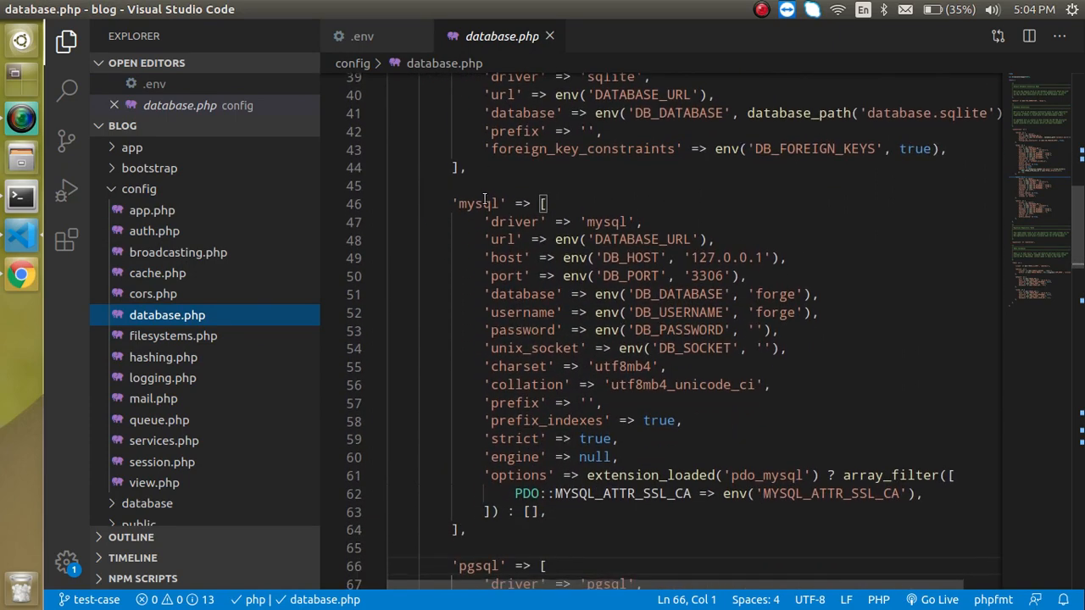
scroll(down, 3)
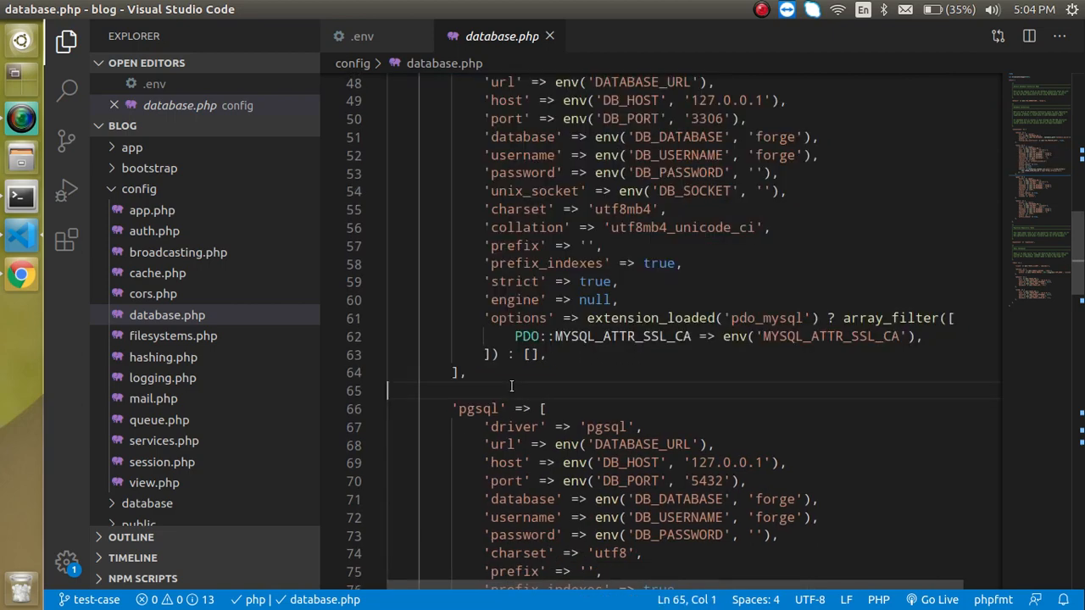
Rename the pasted connection block to mysql2 in database.php and save.
scroll(down, 3)
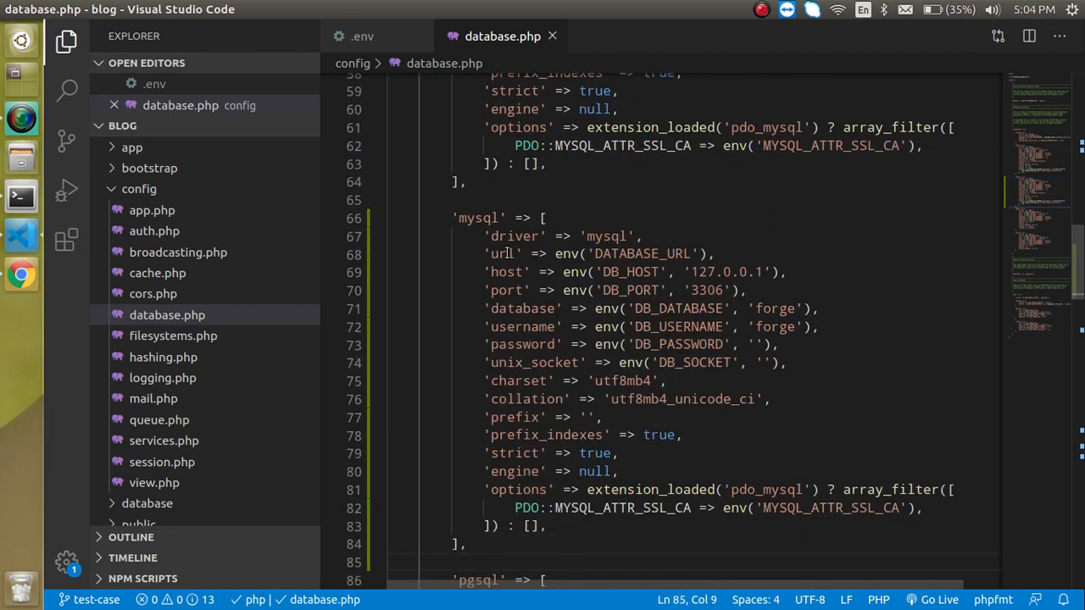
text(2)
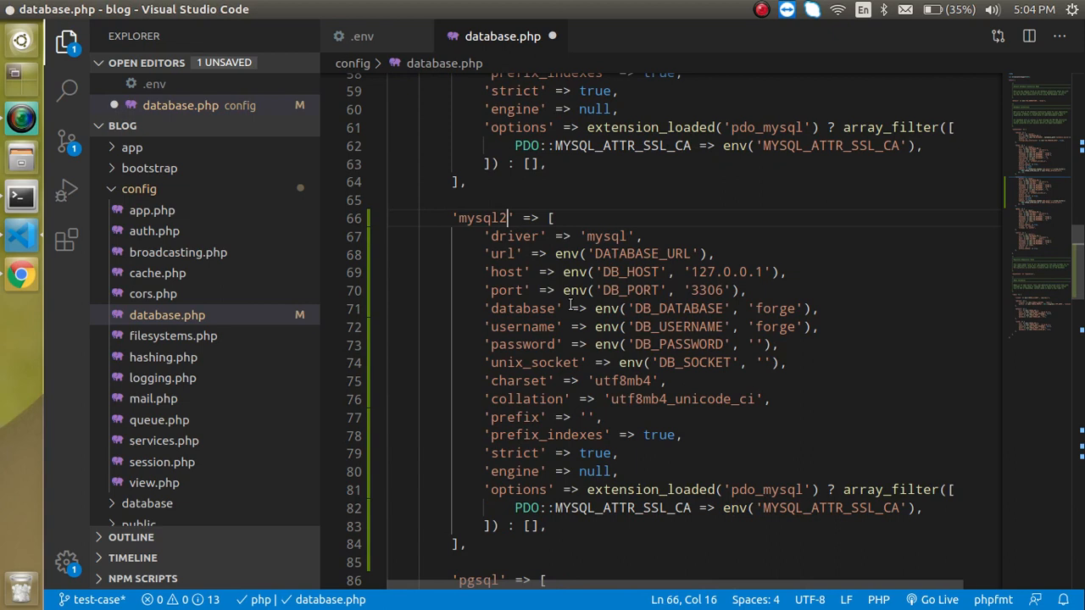
key(ctrl+s)
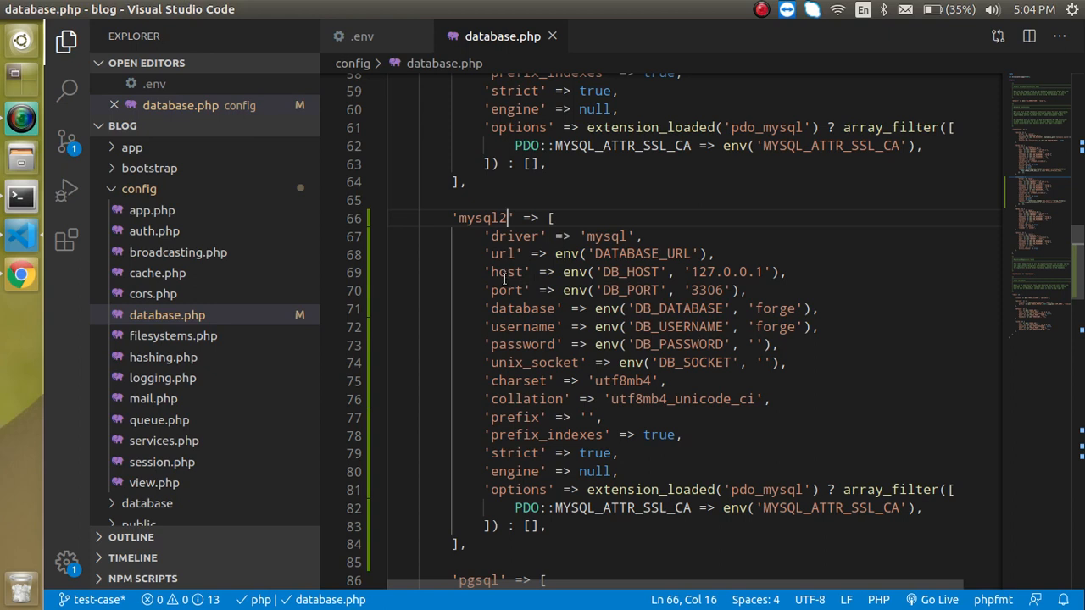
mouse_move(648, 309)
text(2)
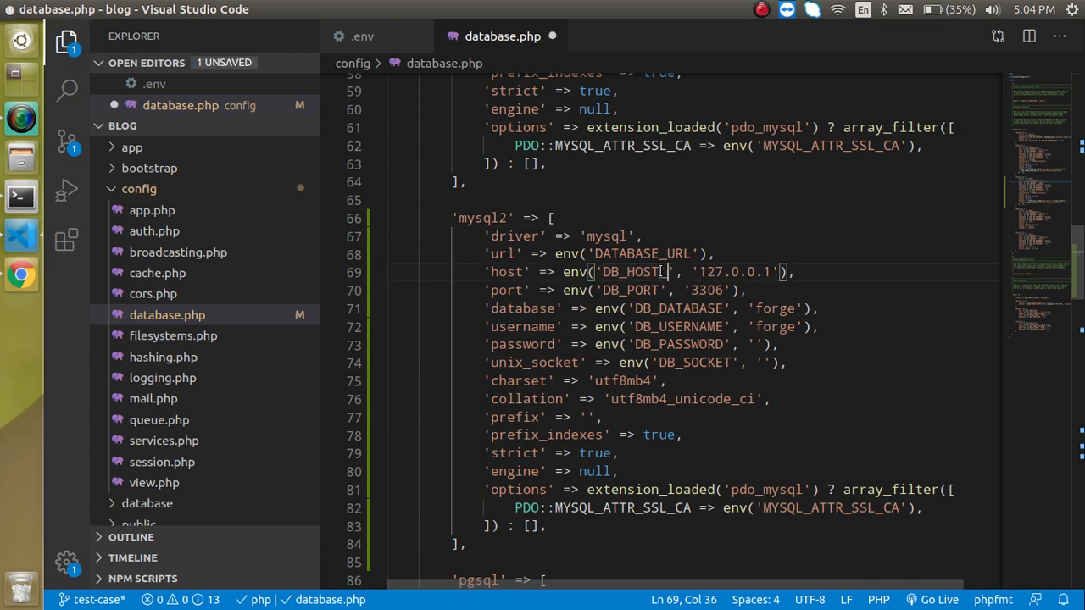
Point mysql2's host, port, database, username and password env keys at their _SECOND variants.
text(SECOND)
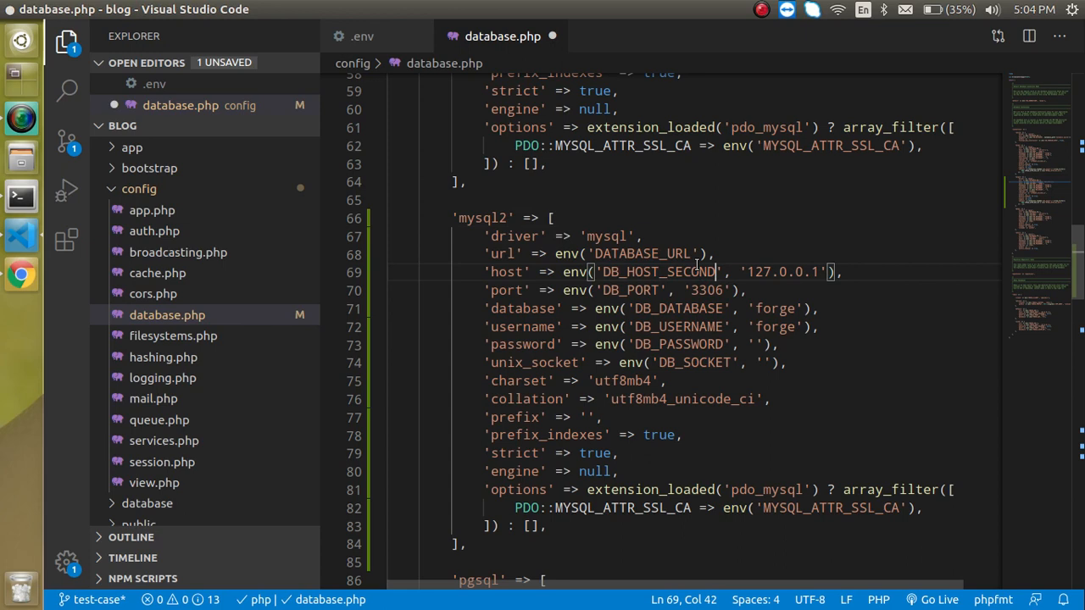
double_click(658, 272)
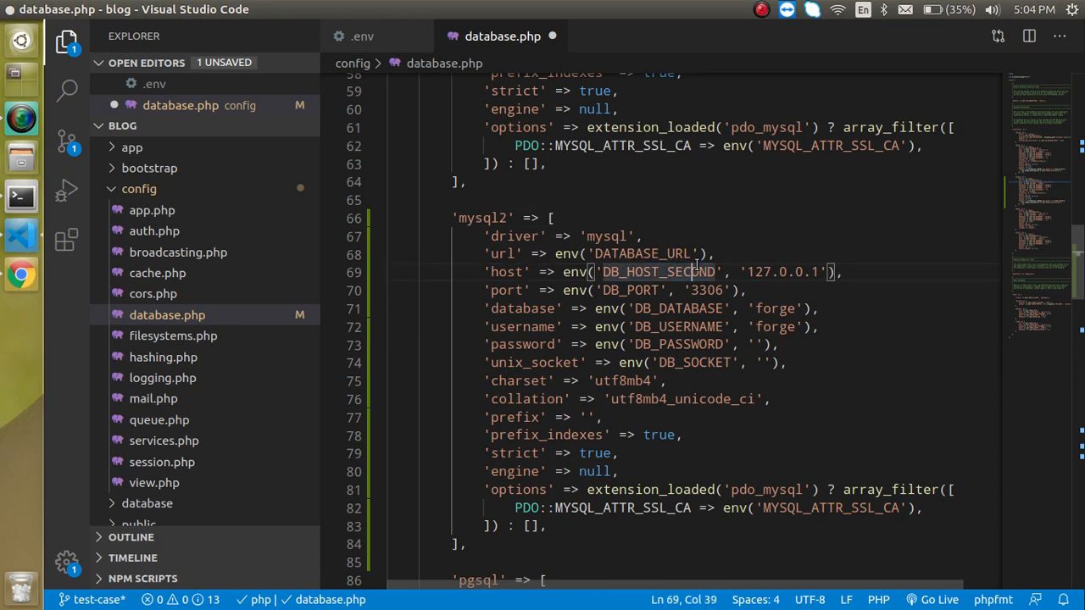
double_click(686, 271)
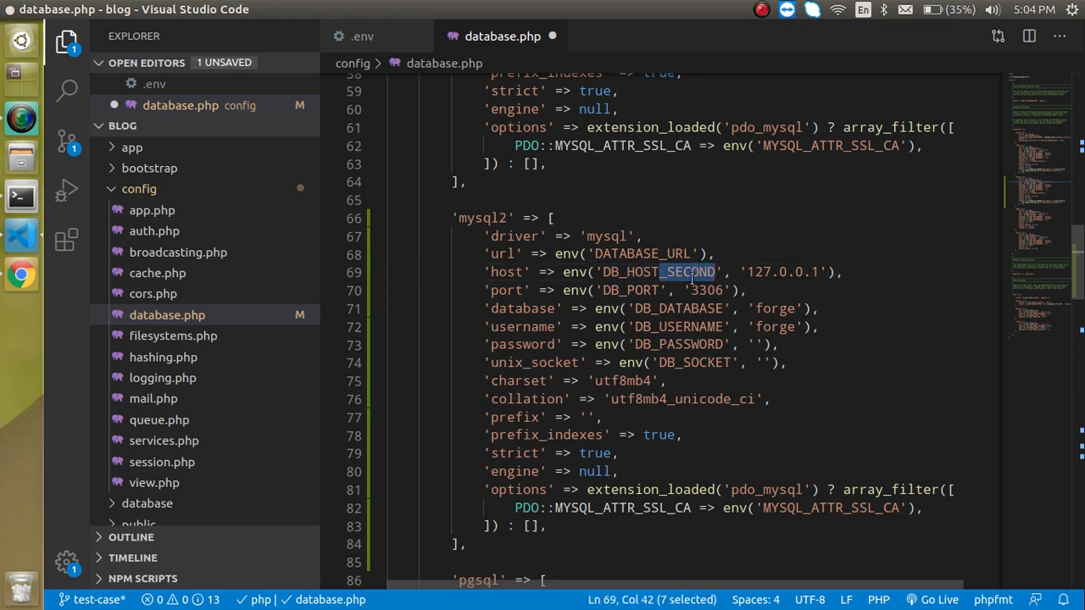
click(636, 290)
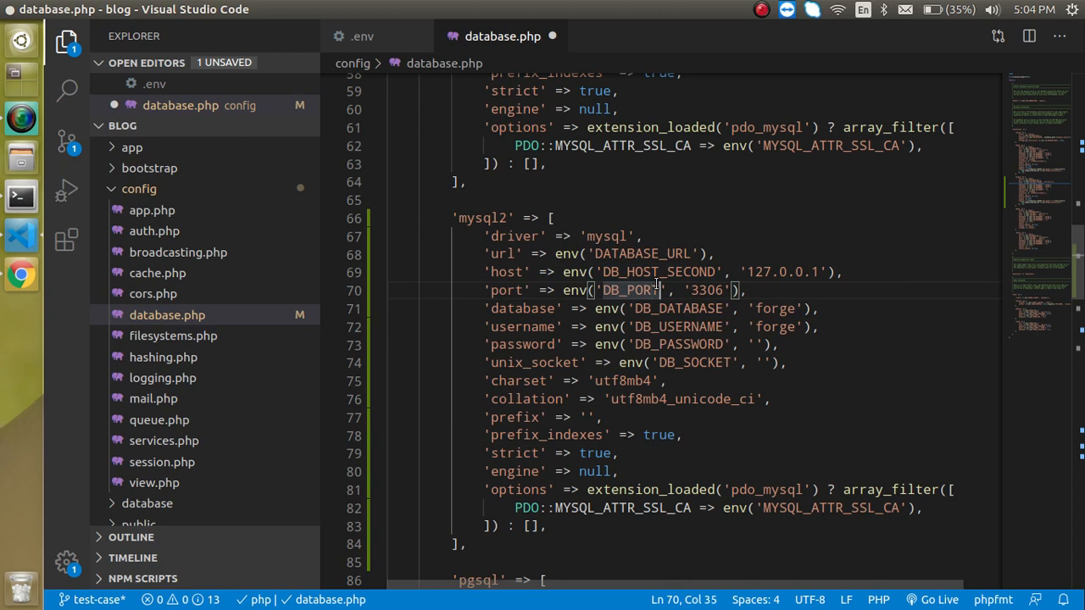
text(_SECOND)
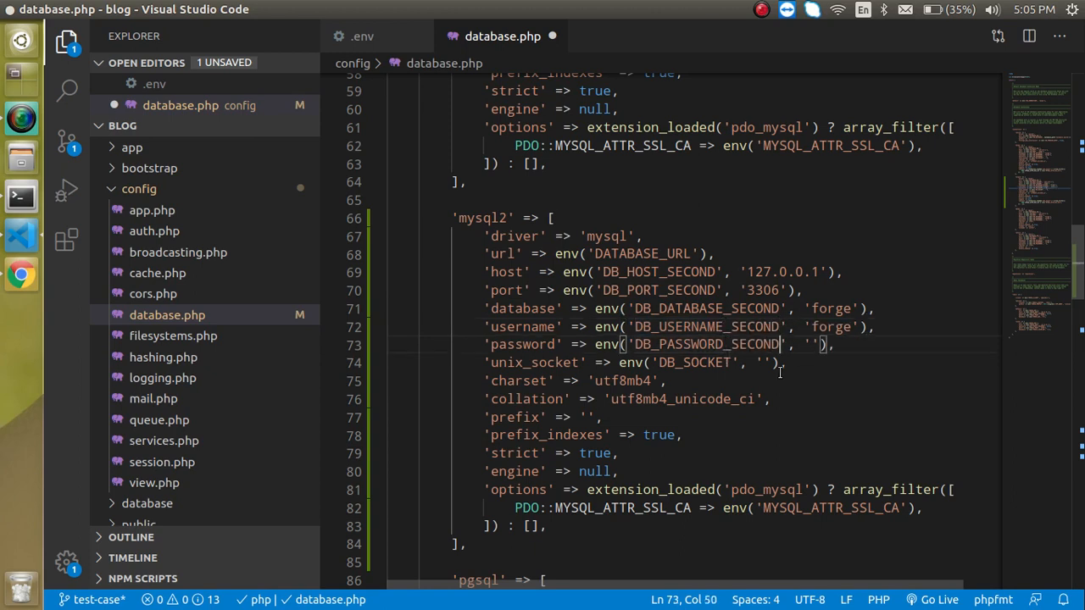
double_click(695, 363)
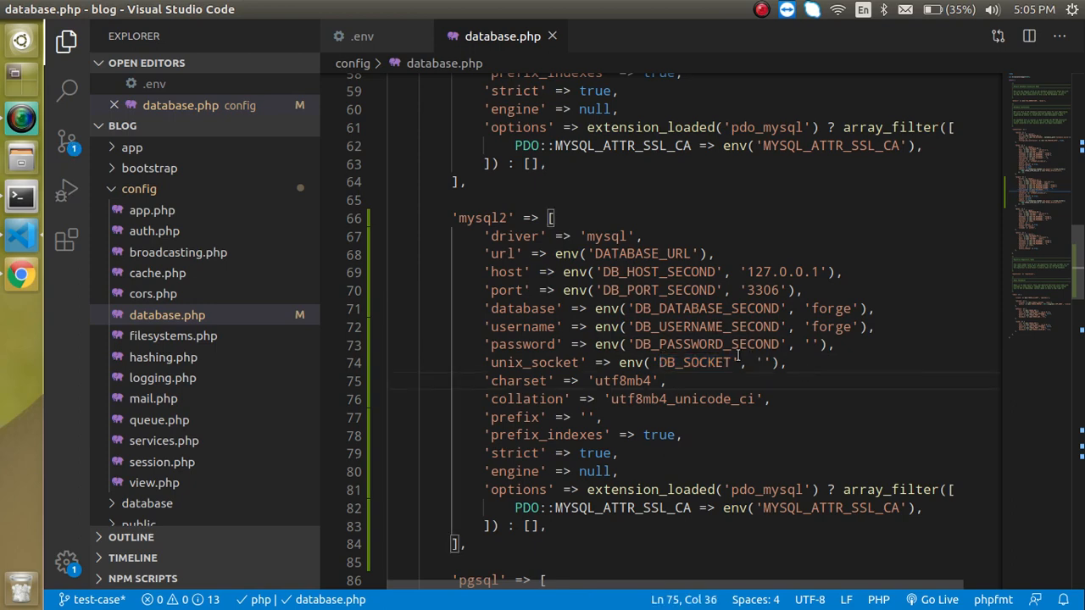
mouse_move(178, 240)
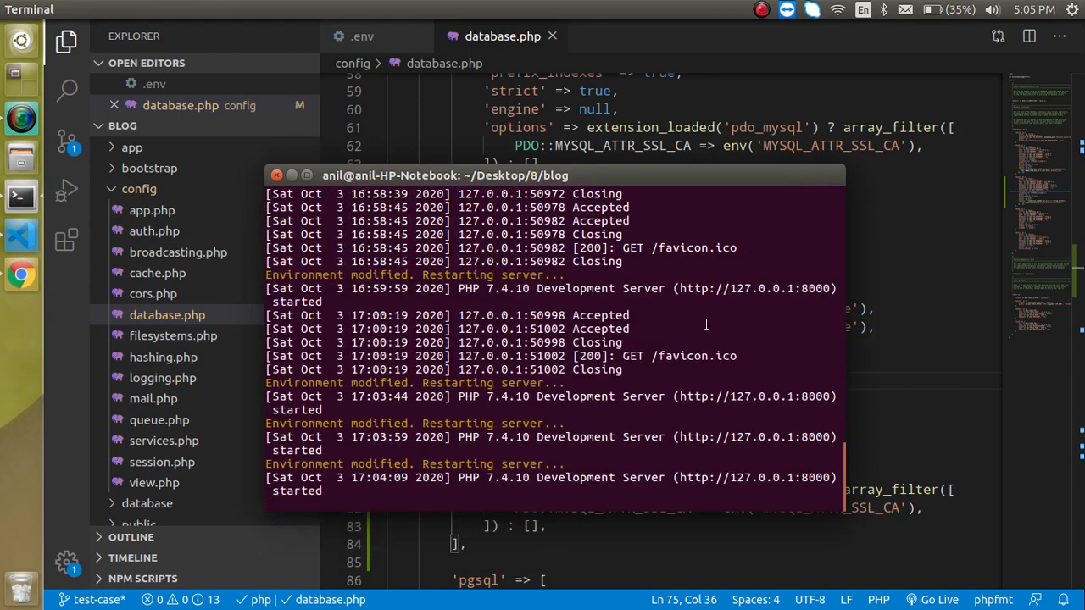
Restart php artisan serve, confirm the welcome page at localhost:8000, and add a second terminal tab.
key(ctrl+c)
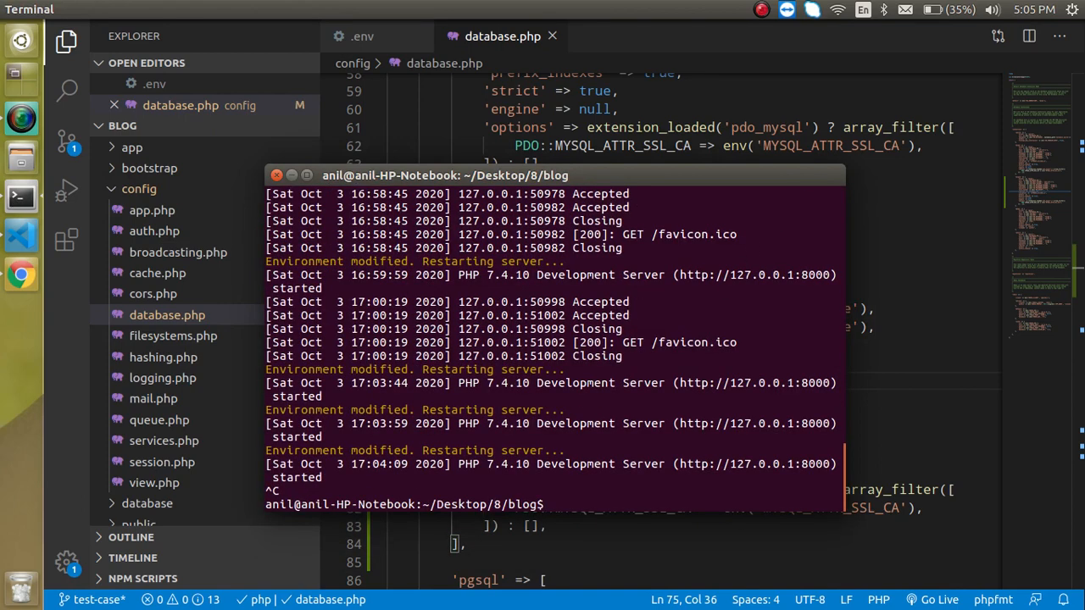
text(php artisan serve)
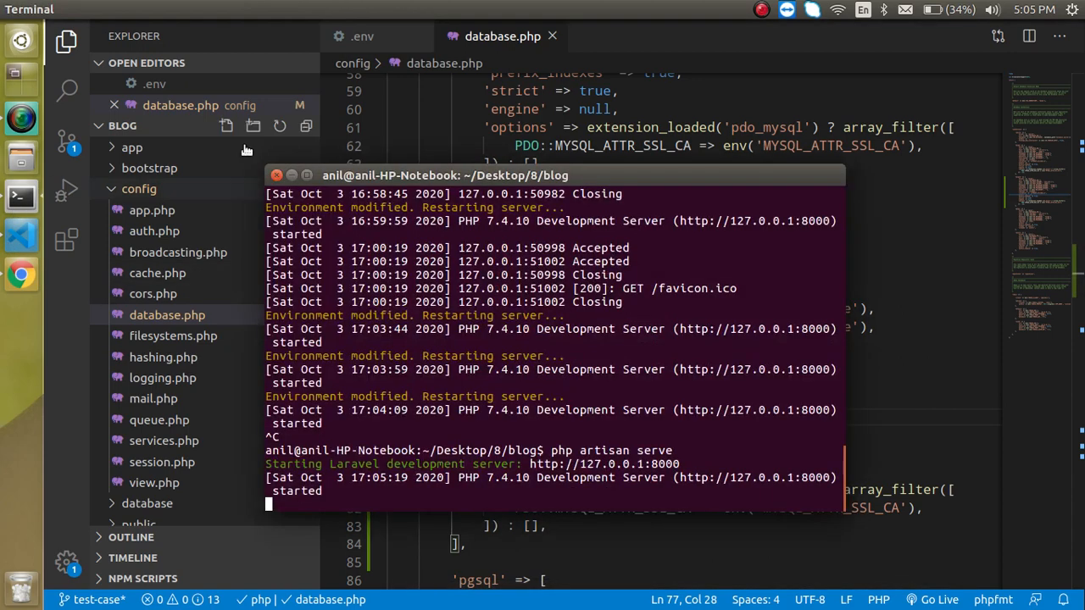
click(20, 274)
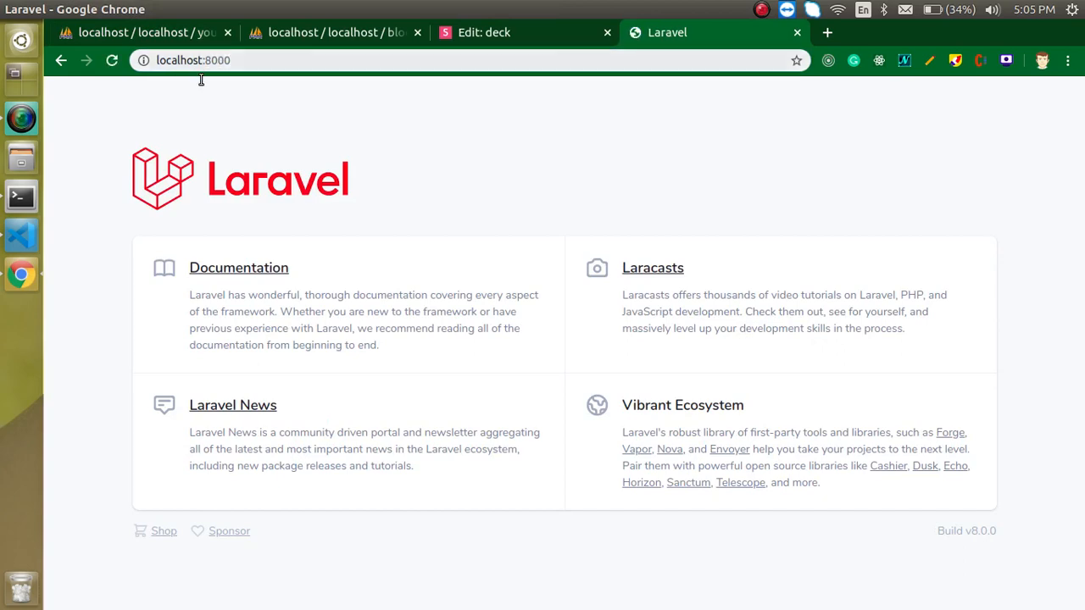
click(20, 196)
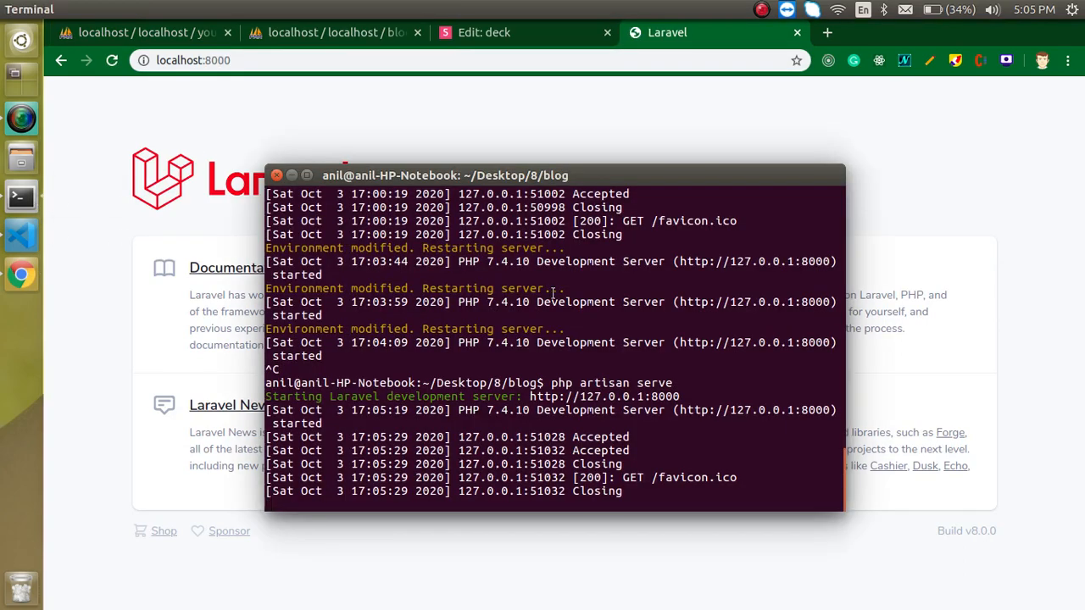
click(814, 197)
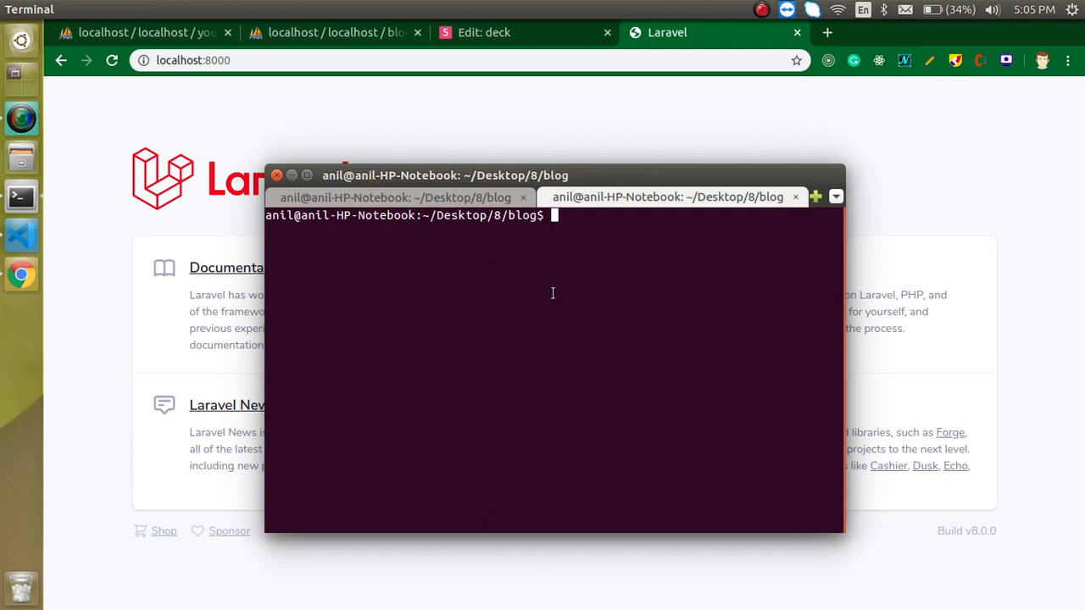
Run php artisan make:controller ProductController in the second terminal tab.
text(php)
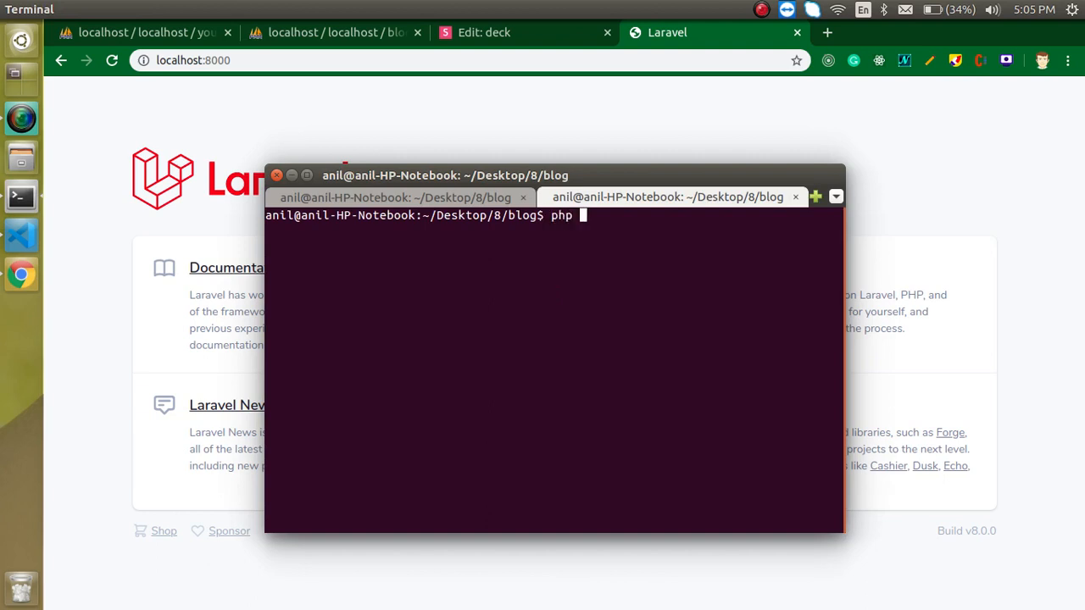
text(artisan make)
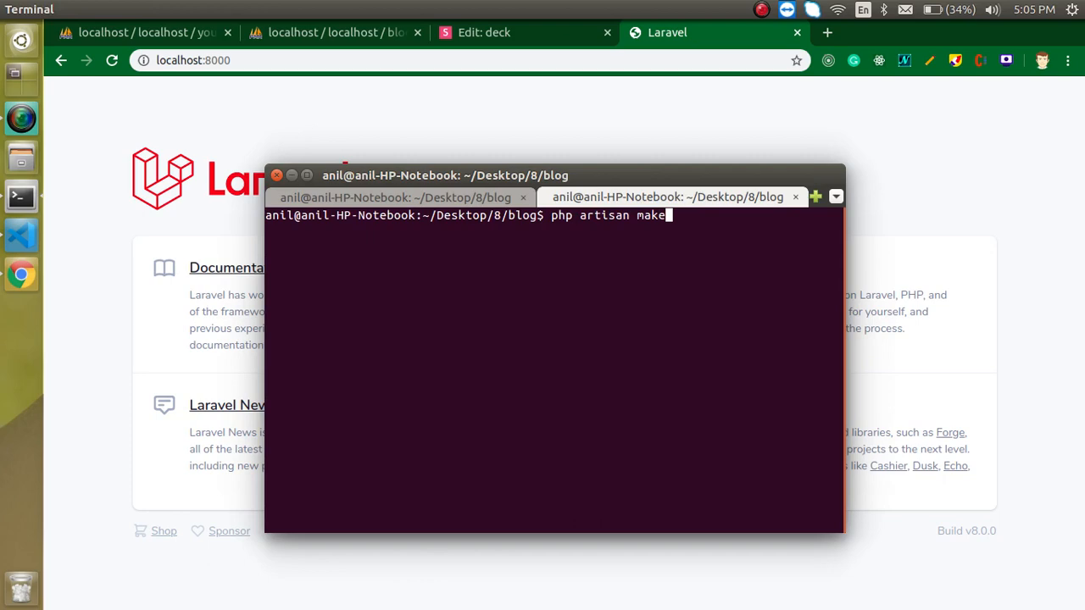
text(:con)
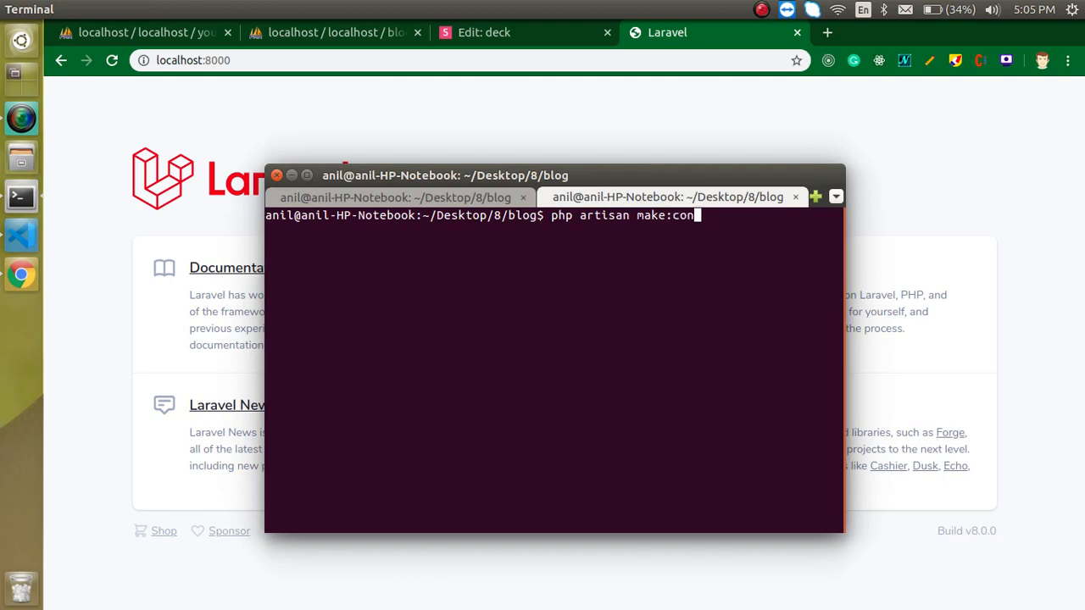
text(troller)
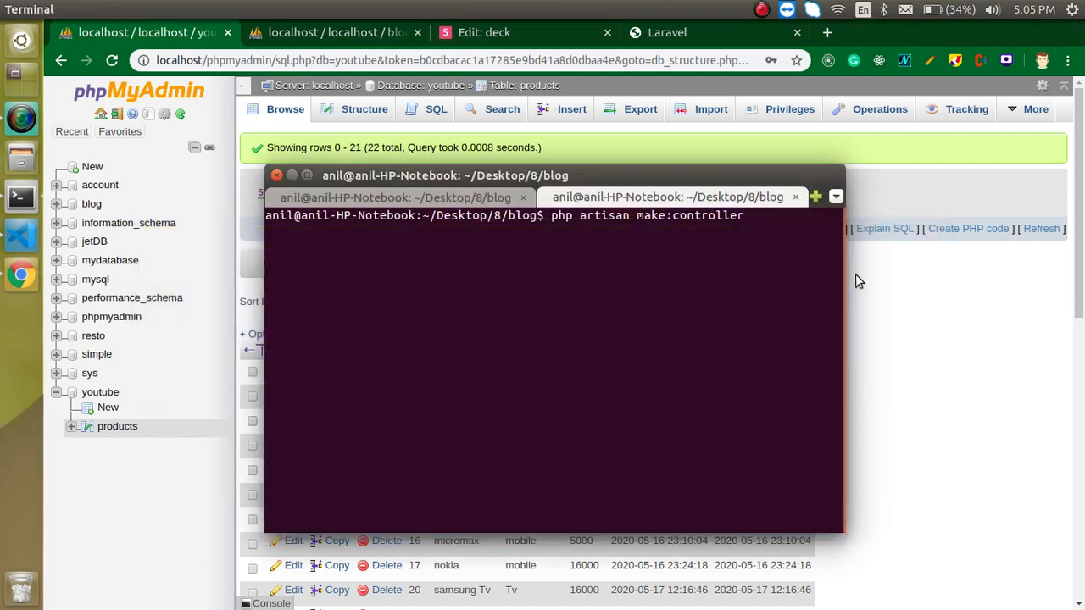
text(Product)
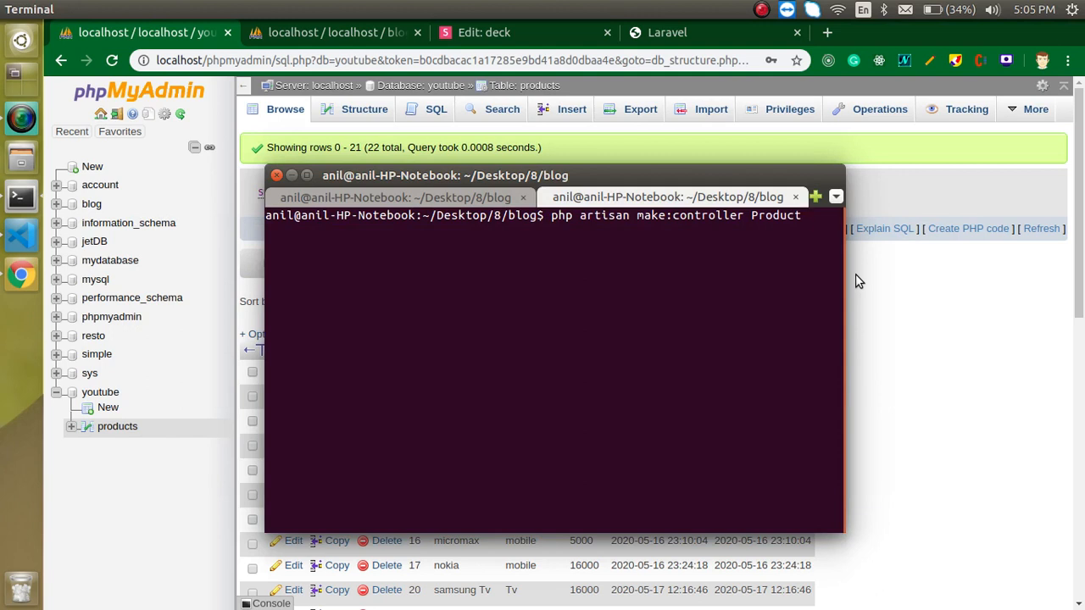
text(Con)
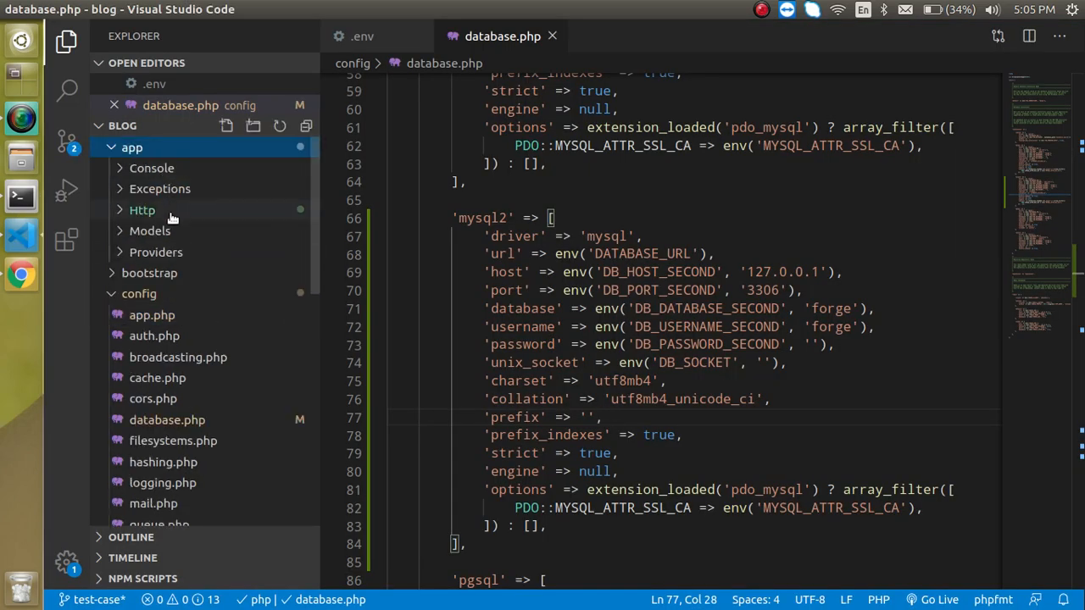
Add a list() function returning "Hello" to ProductController.php.
click(142, 210)
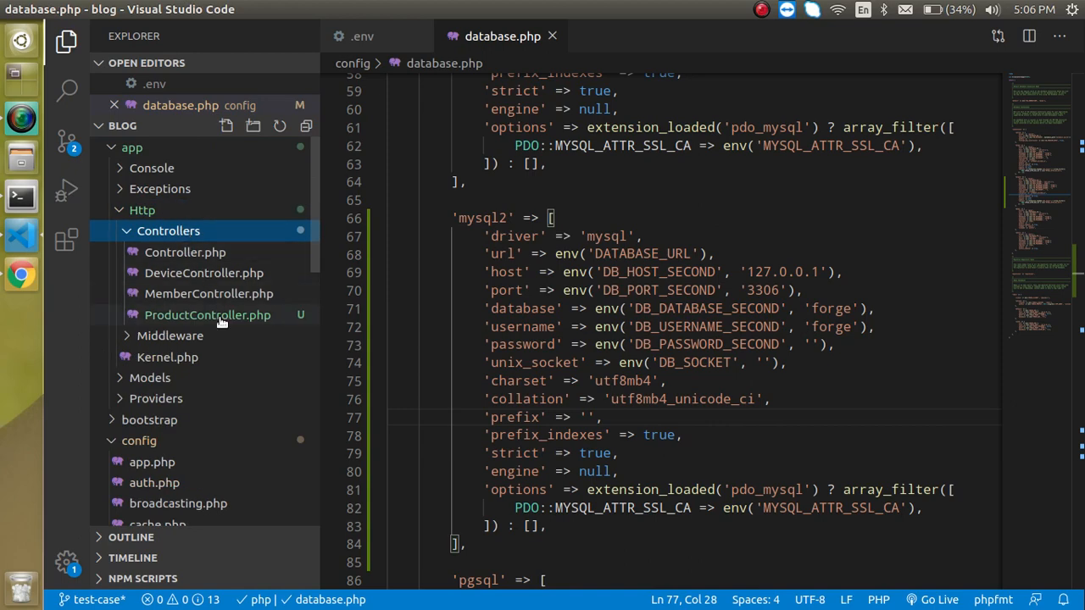
click(207, 313)
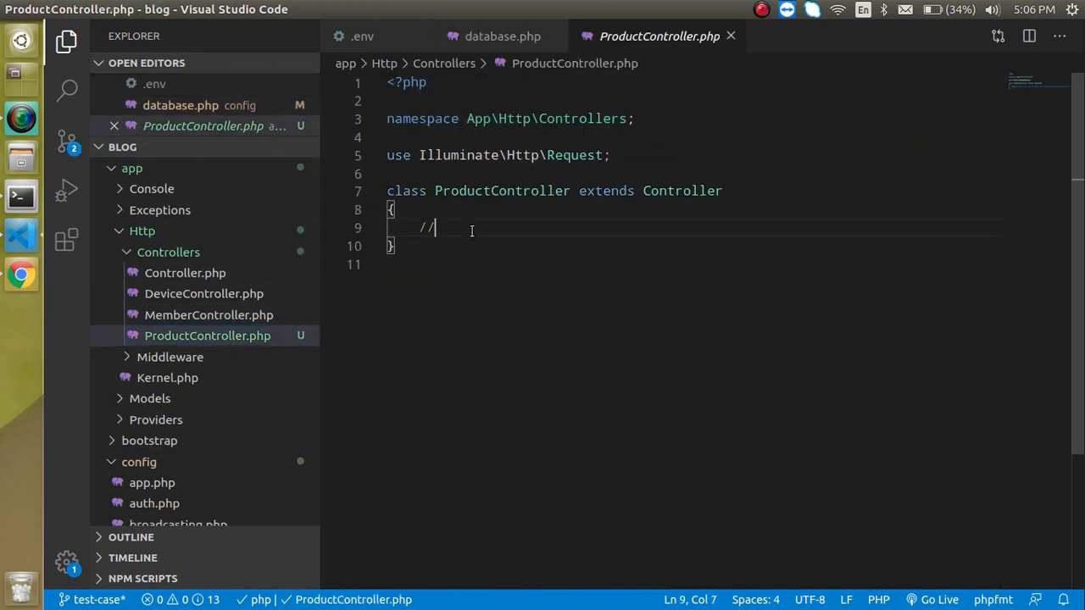
text(function)
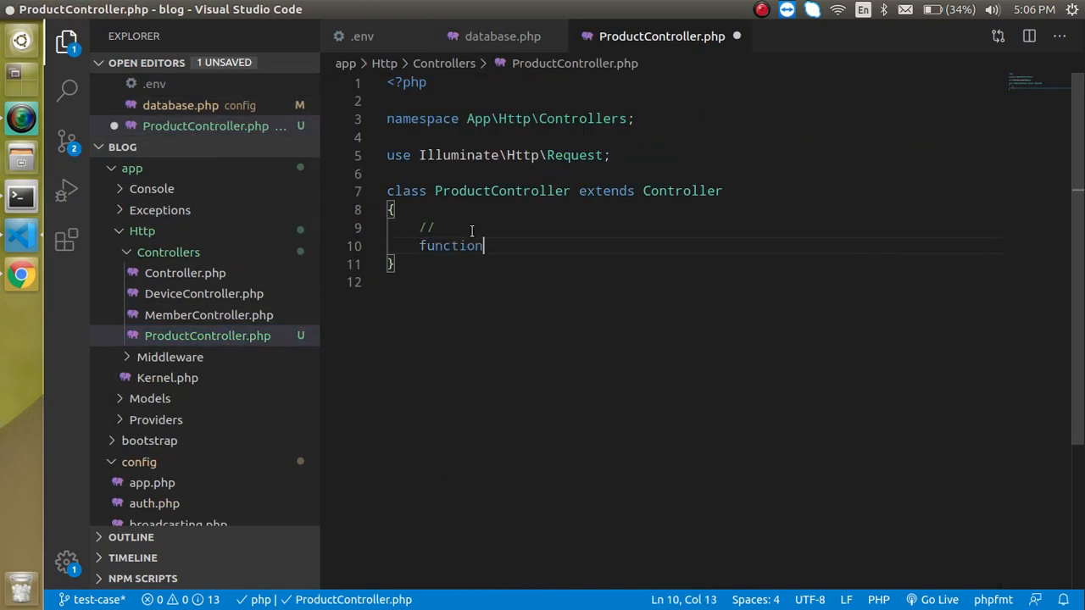
text(list()
text(return ")
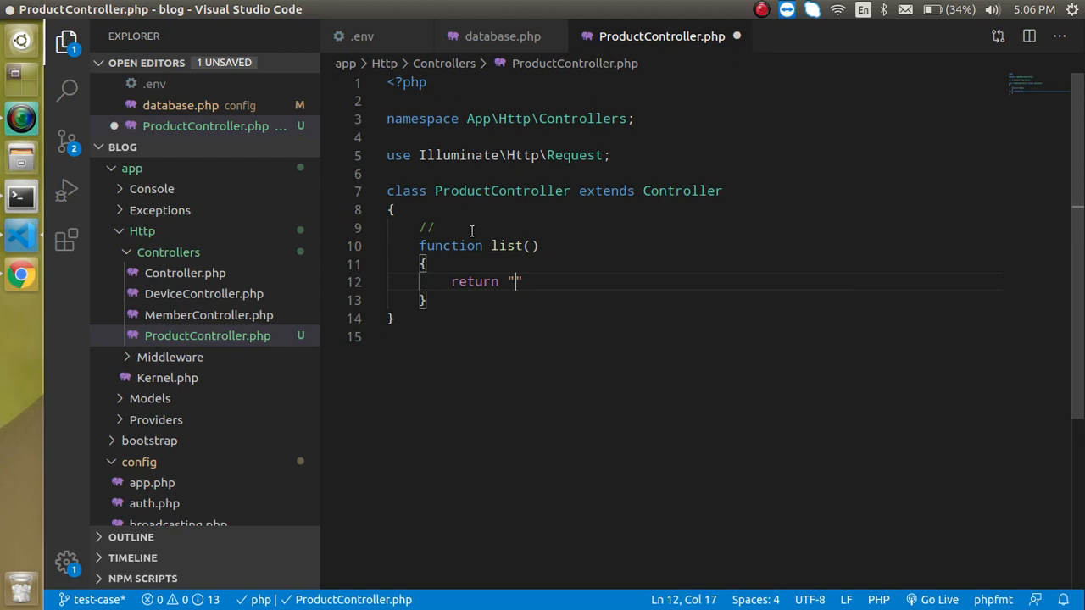
text(Hello)
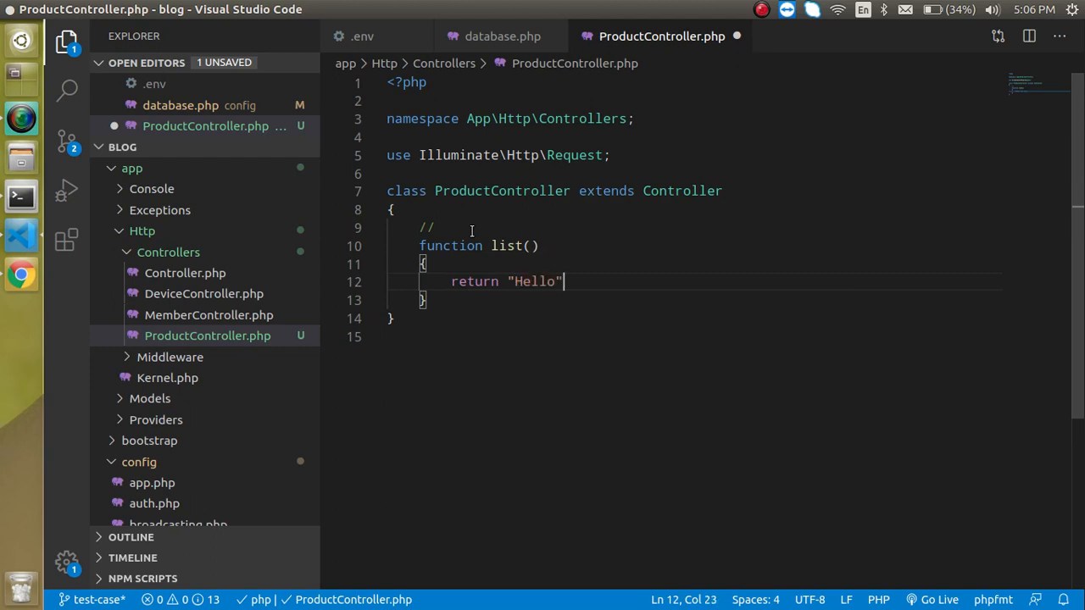
text(;)
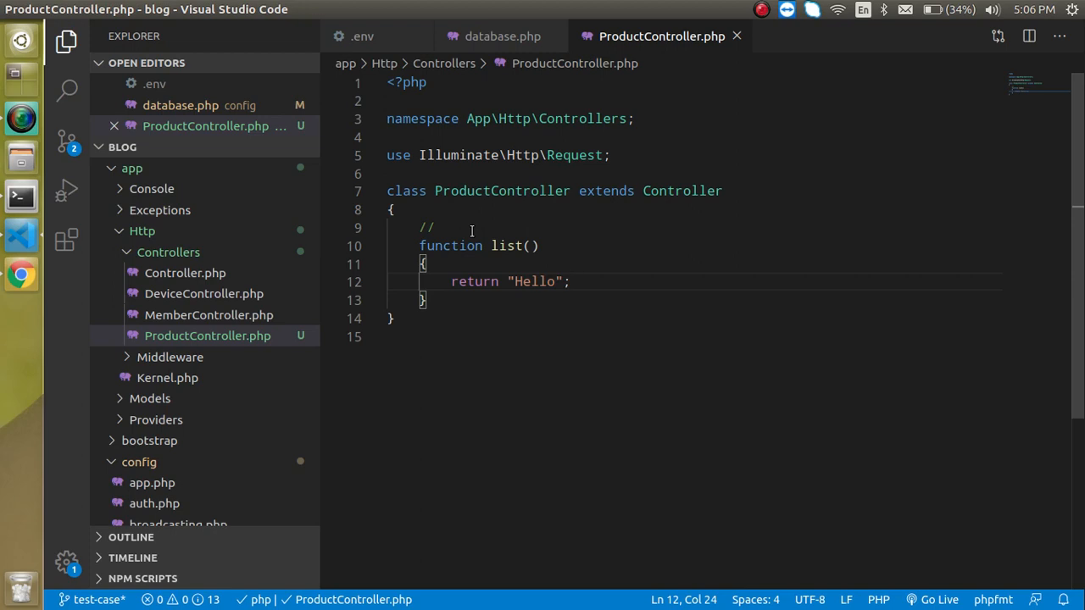
scroll(down, 3)
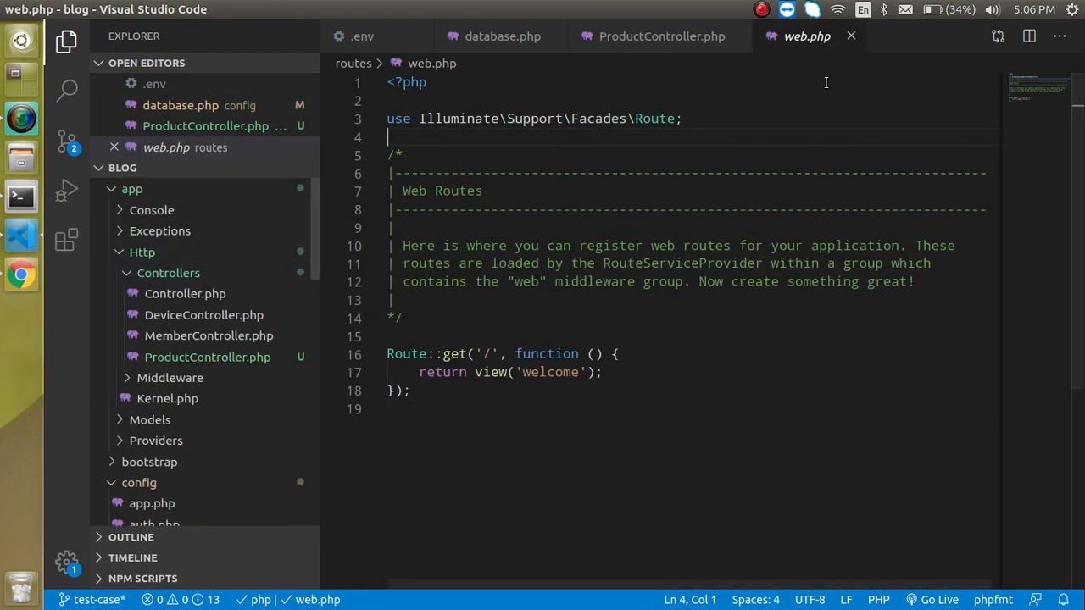
mouse_move(152, 182)
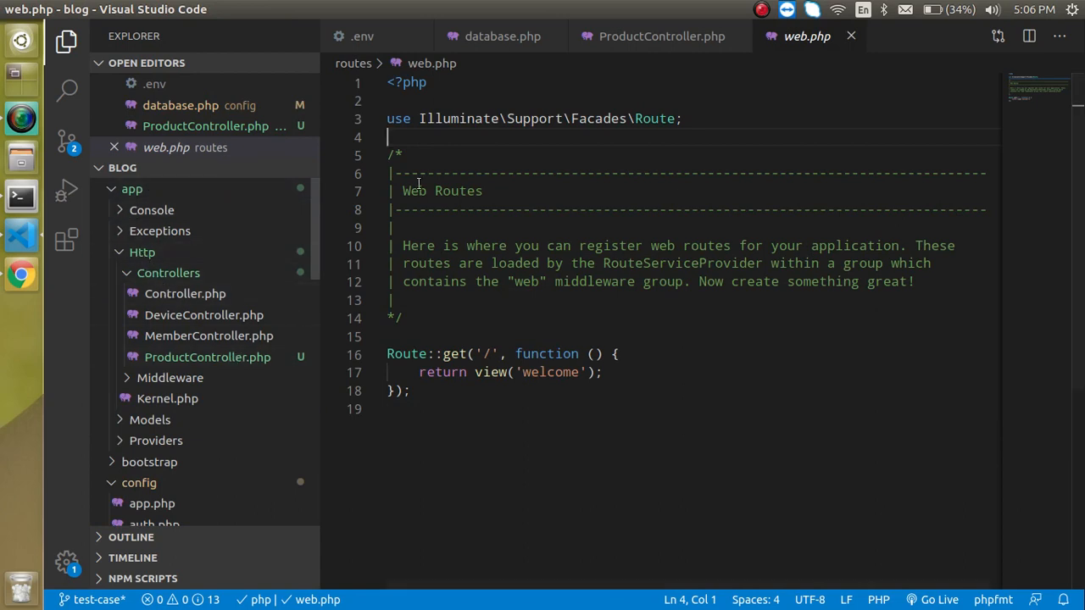
Import App\Http\Controllers\ProductController at the top of routes/web.php.
text(use)
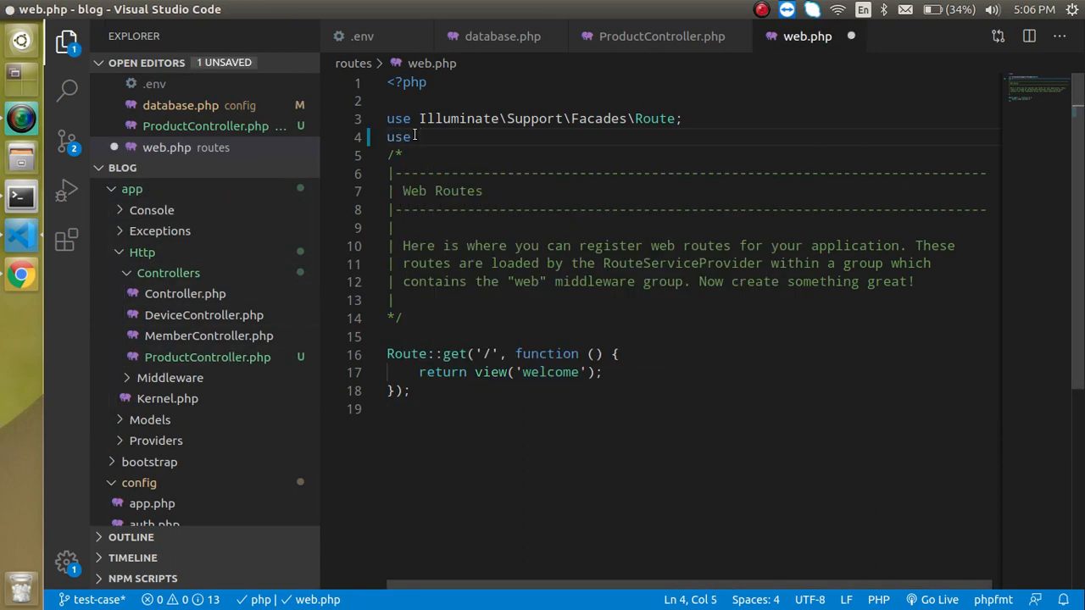
text(App)
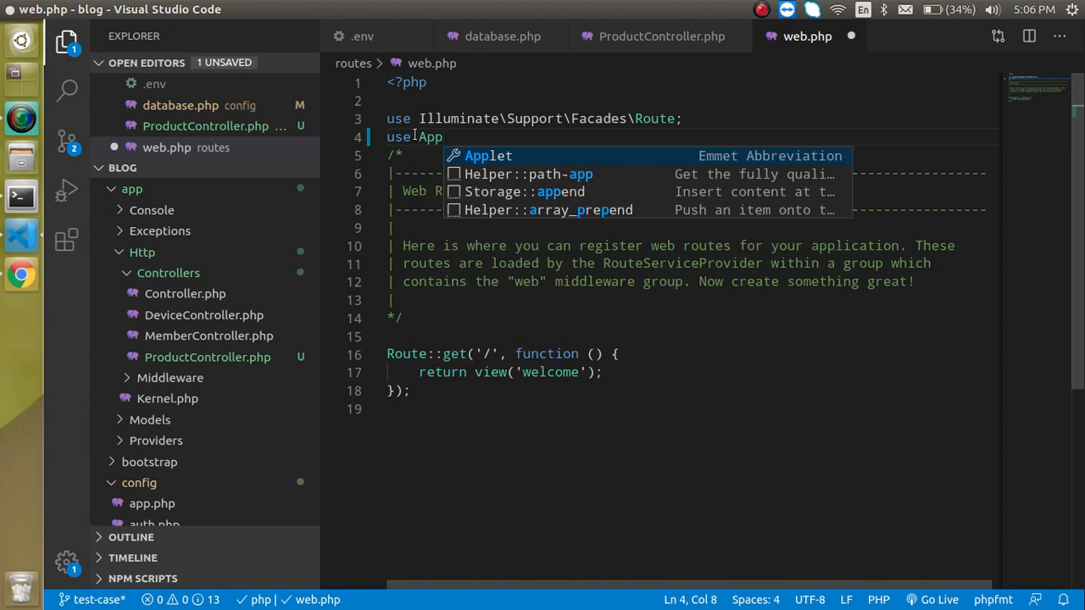
text(\Ht)
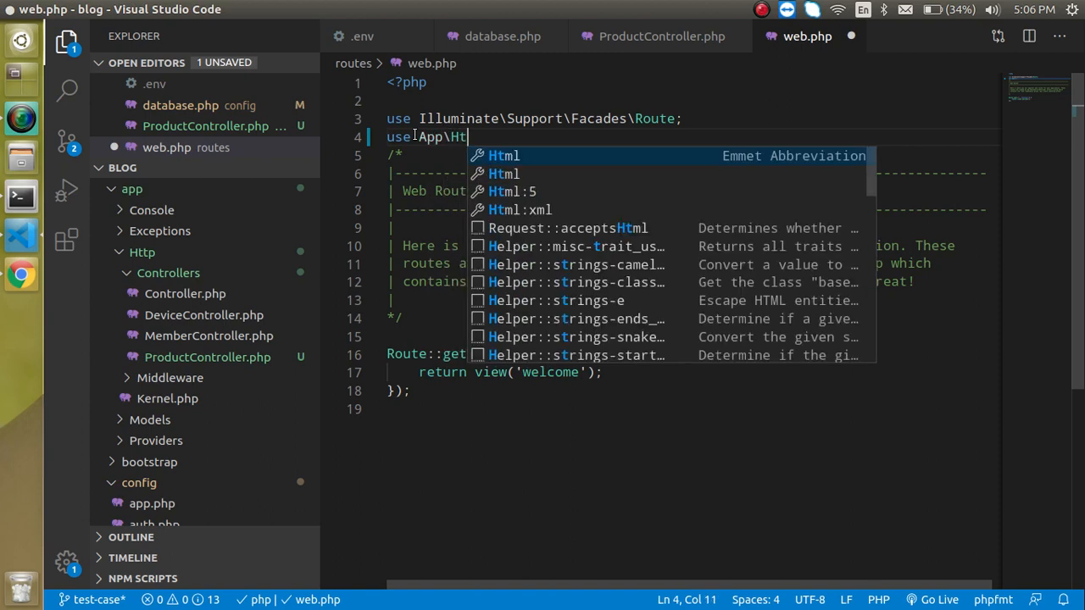
text(\)
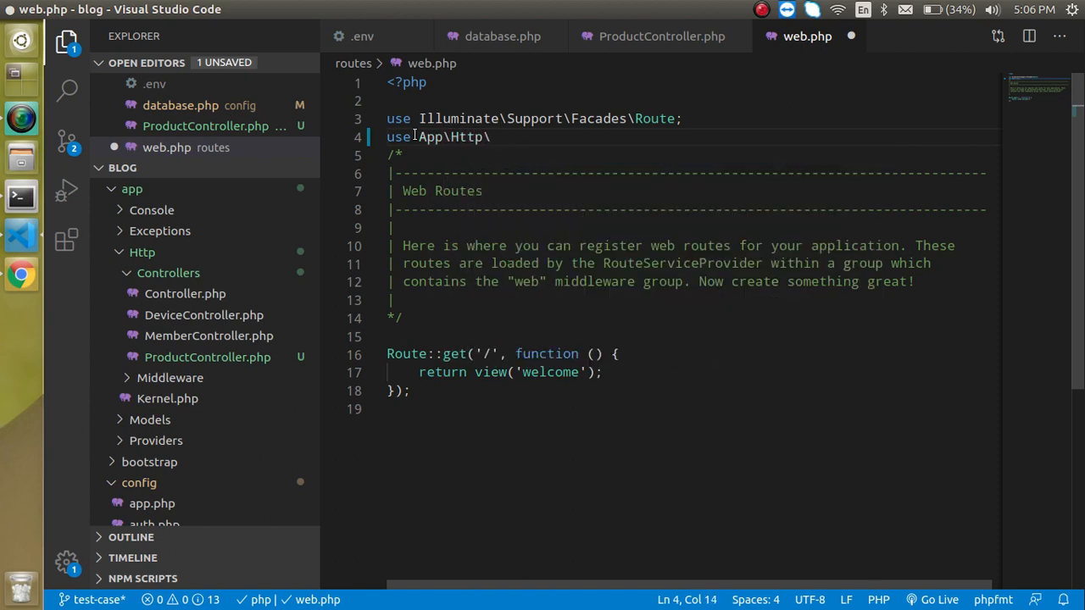
text(Contro)
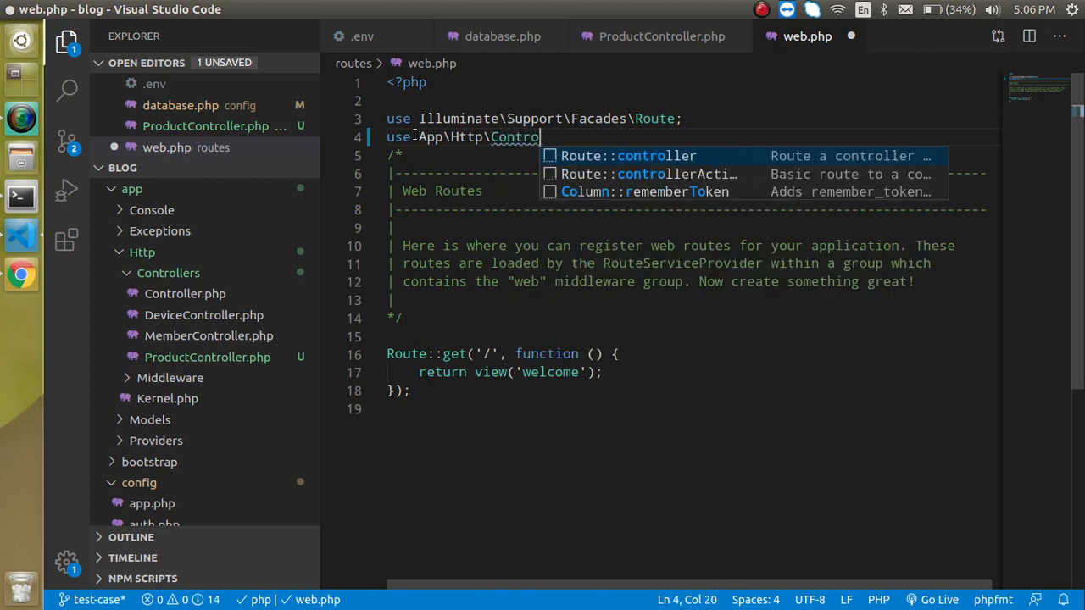
text(llers)
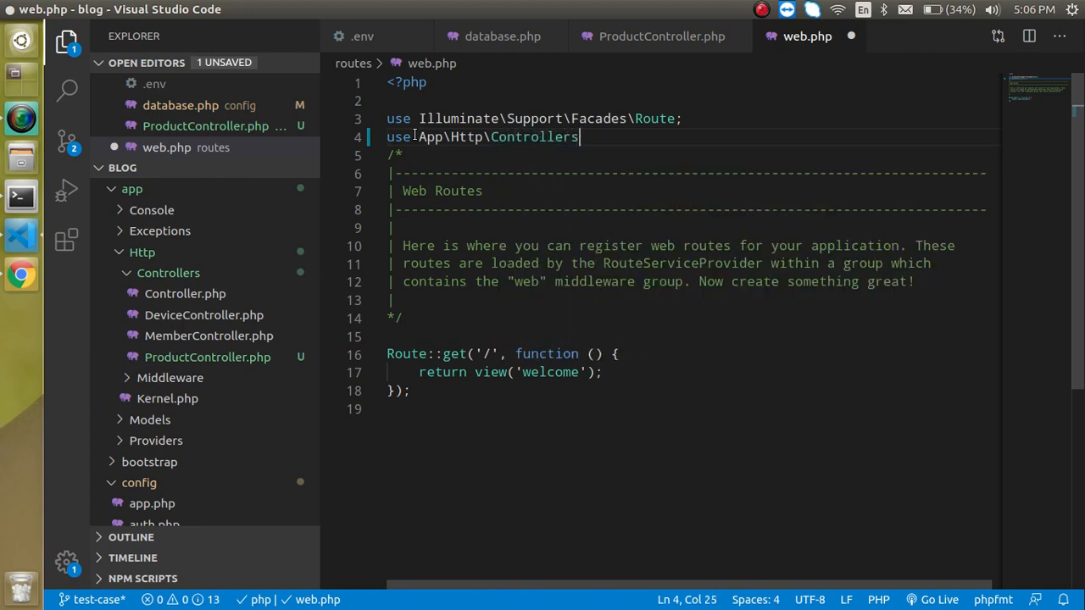
text(\_SECOND)
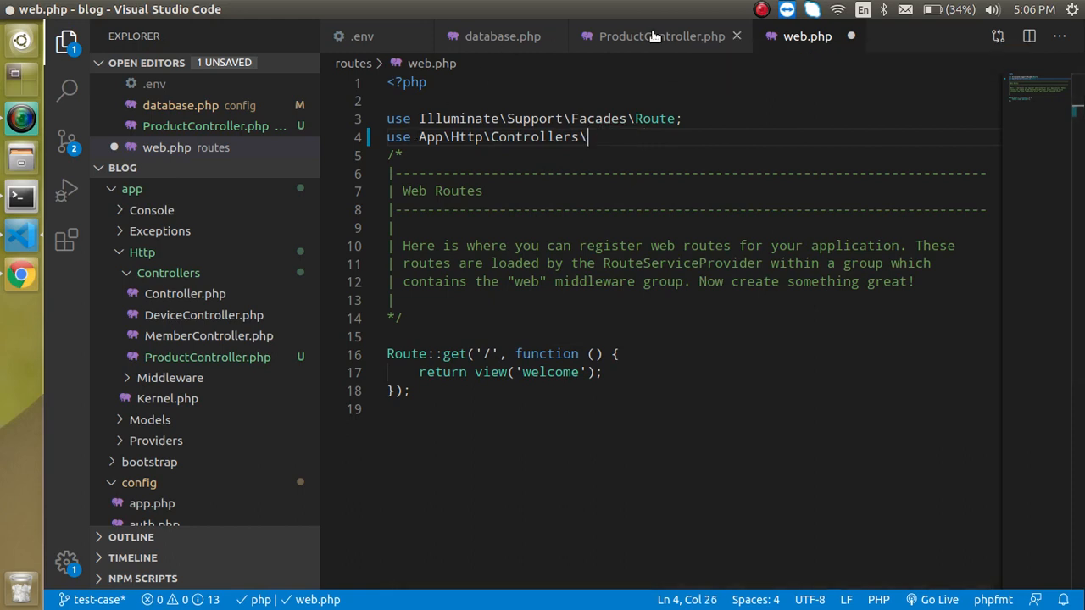
text(Pr)
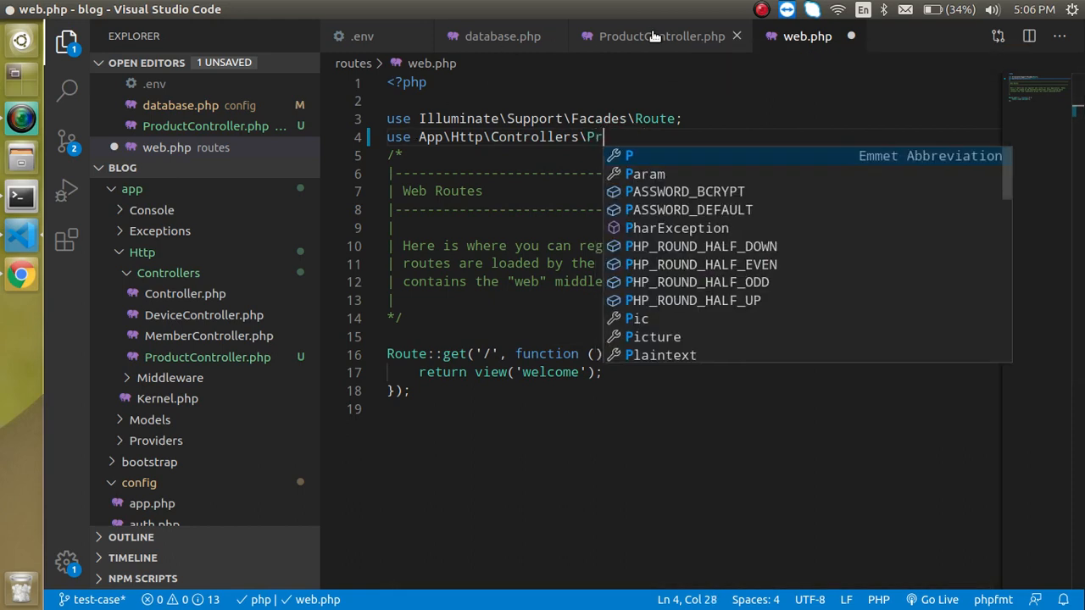
text(oduct)
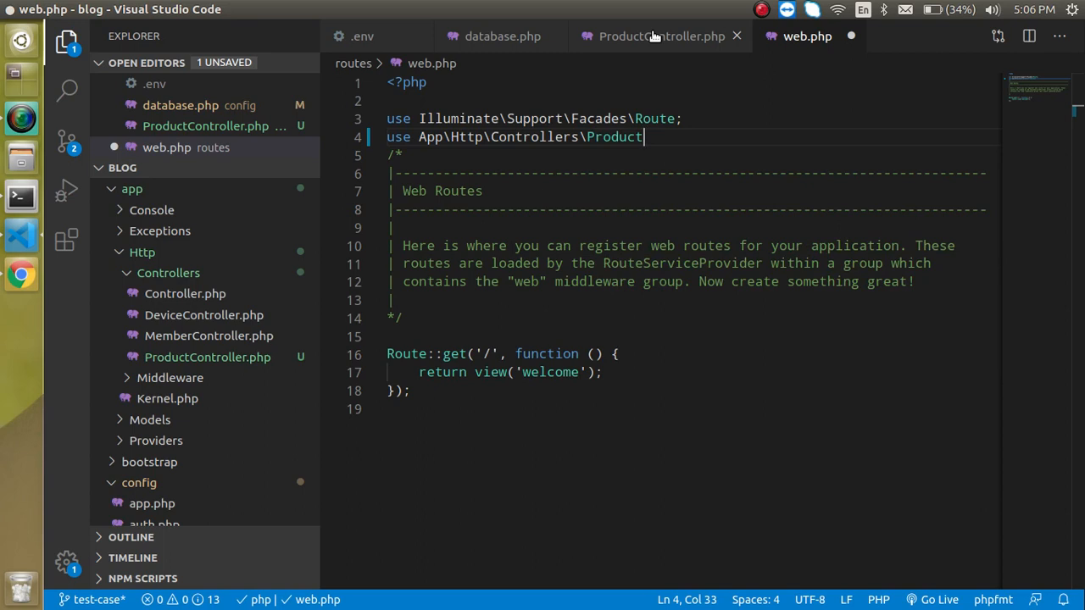
text(Controller;)
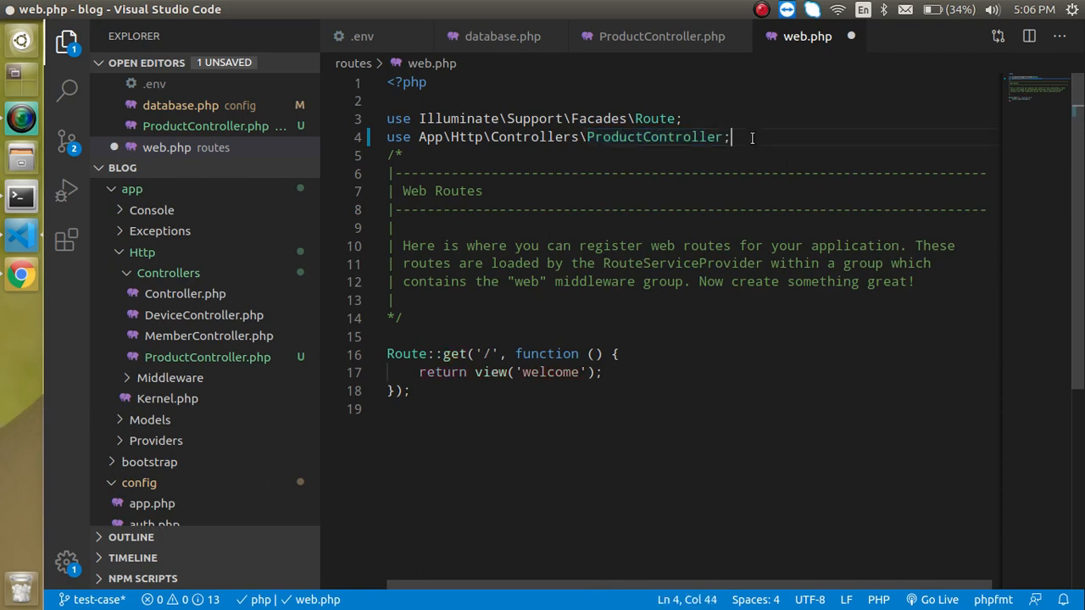
Define Route::get("list", [ProductController::class, 'list']) in web.php.
text(R)
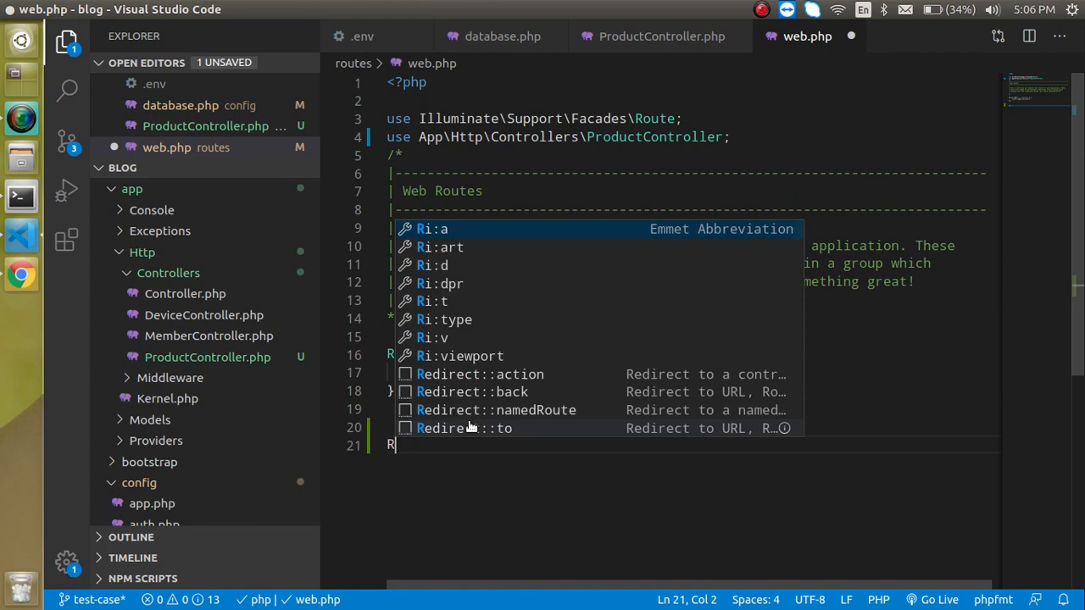
text(oute::m)
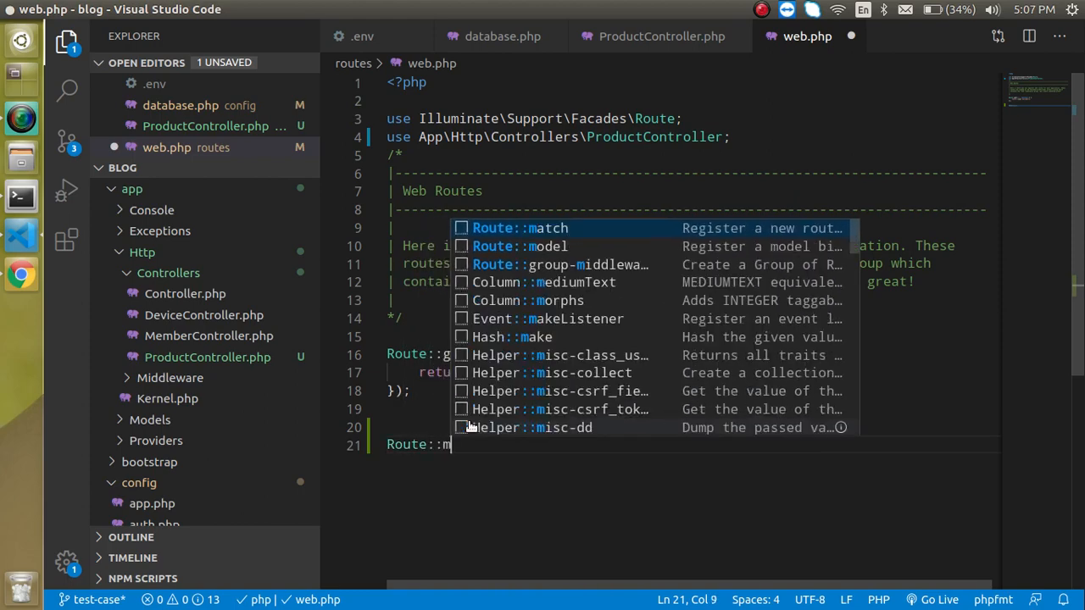
key(BackSpace)
text(get(")
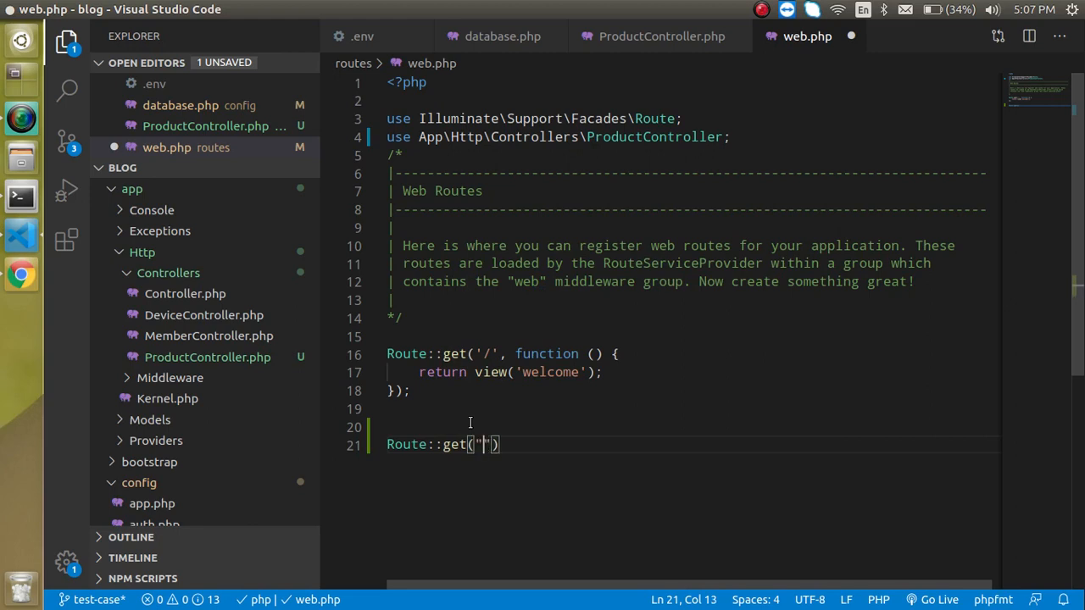
text(list)
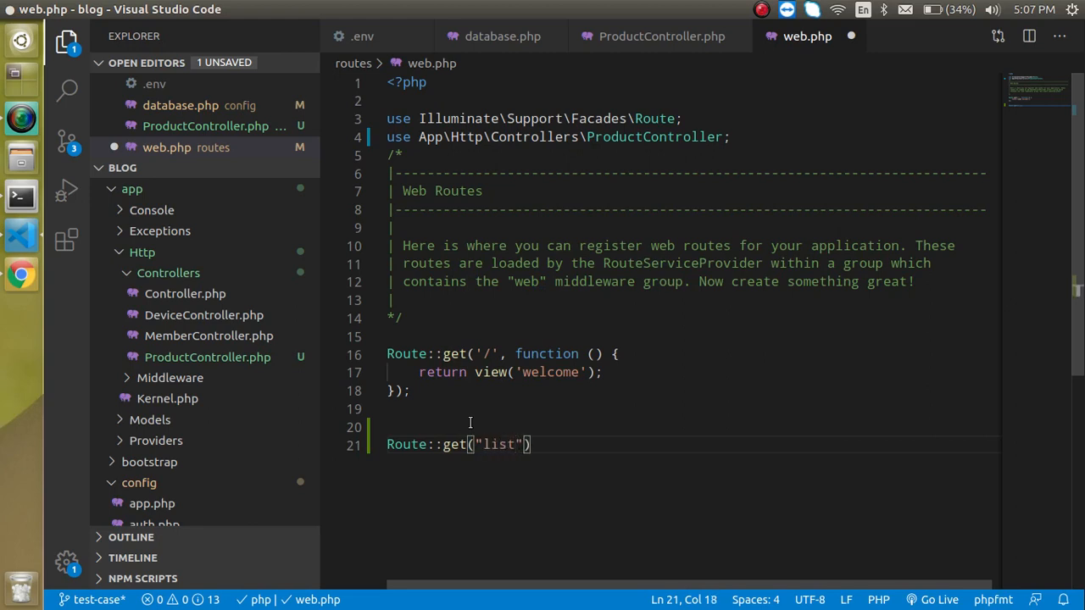
text(,[ProductController])
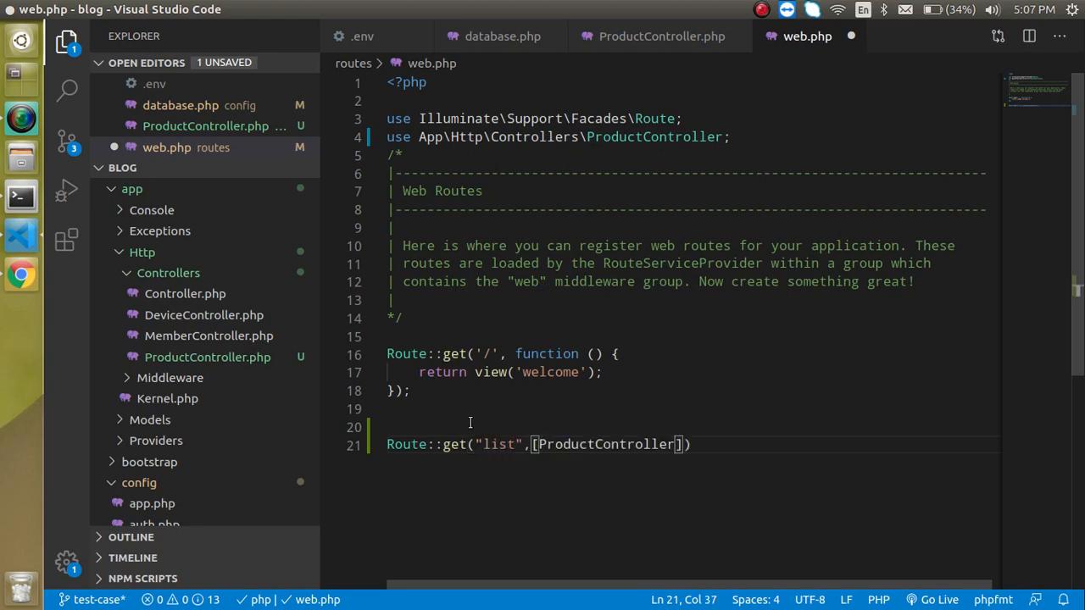
text(::class,)
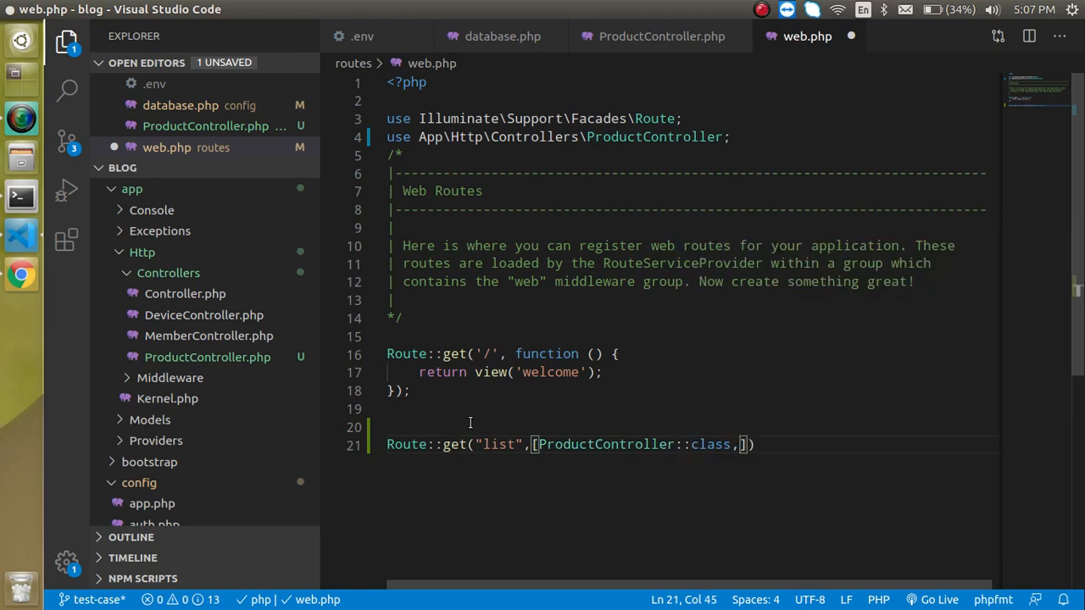
text('')
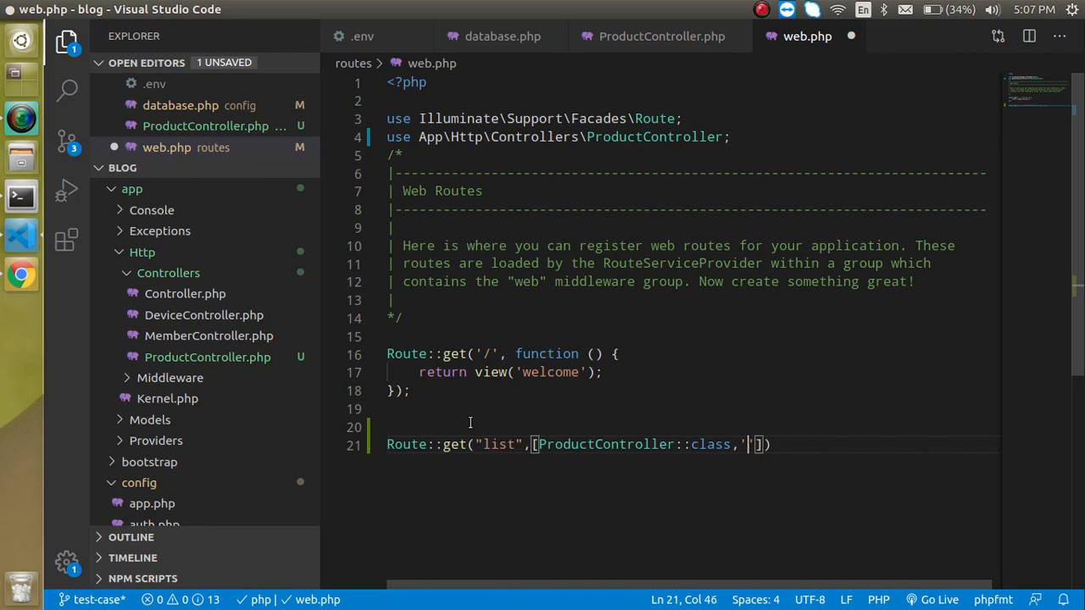
text(list)
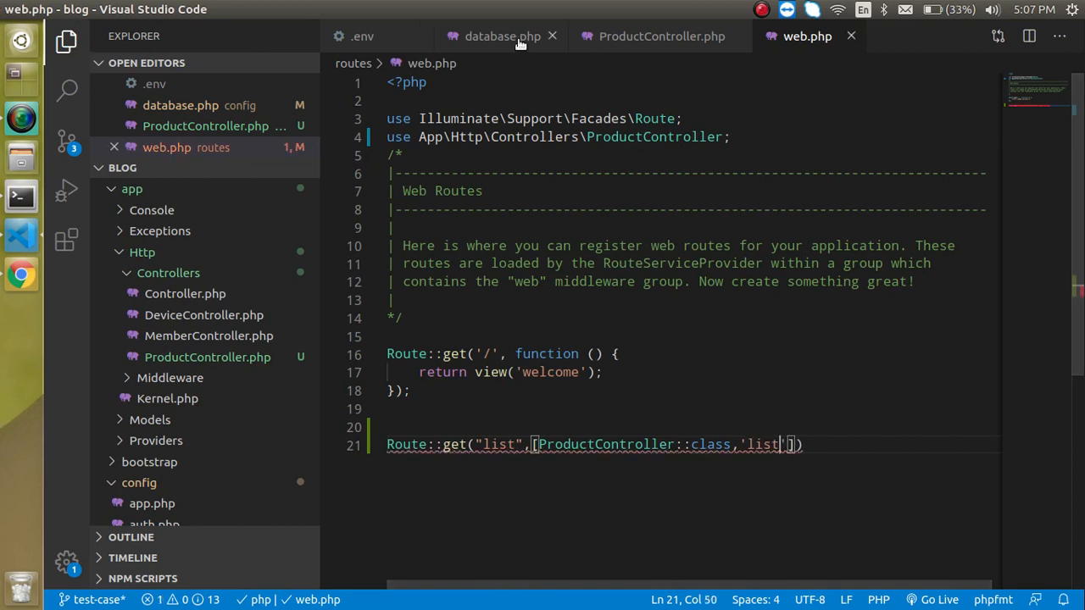
Load localhost:8000/list in Chrome to confirm it returns Hello, then return to ProductController.
click(661, 35)
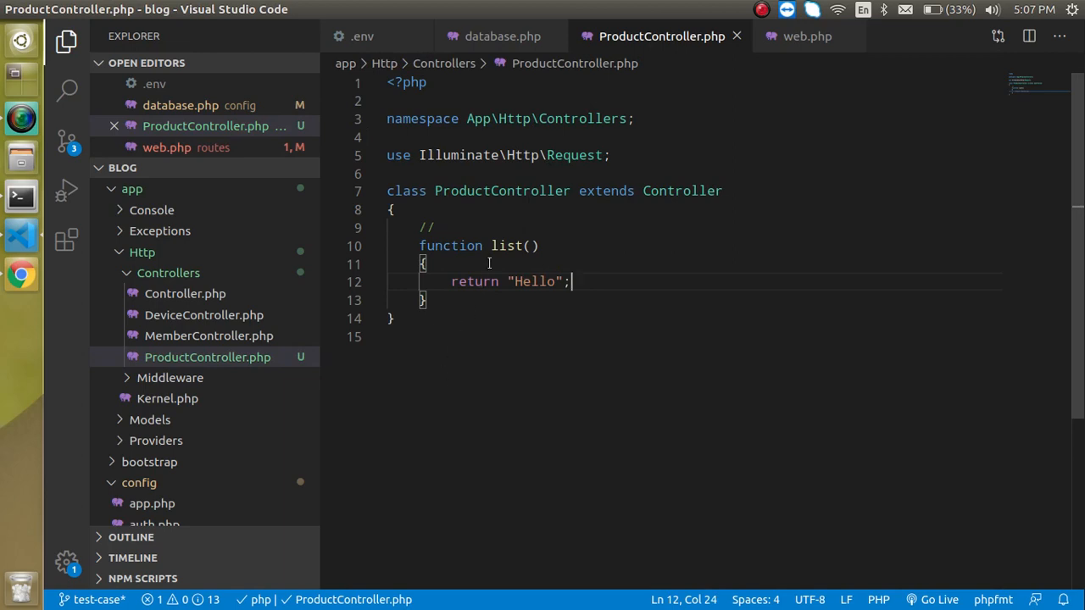
double_click(505, 245)
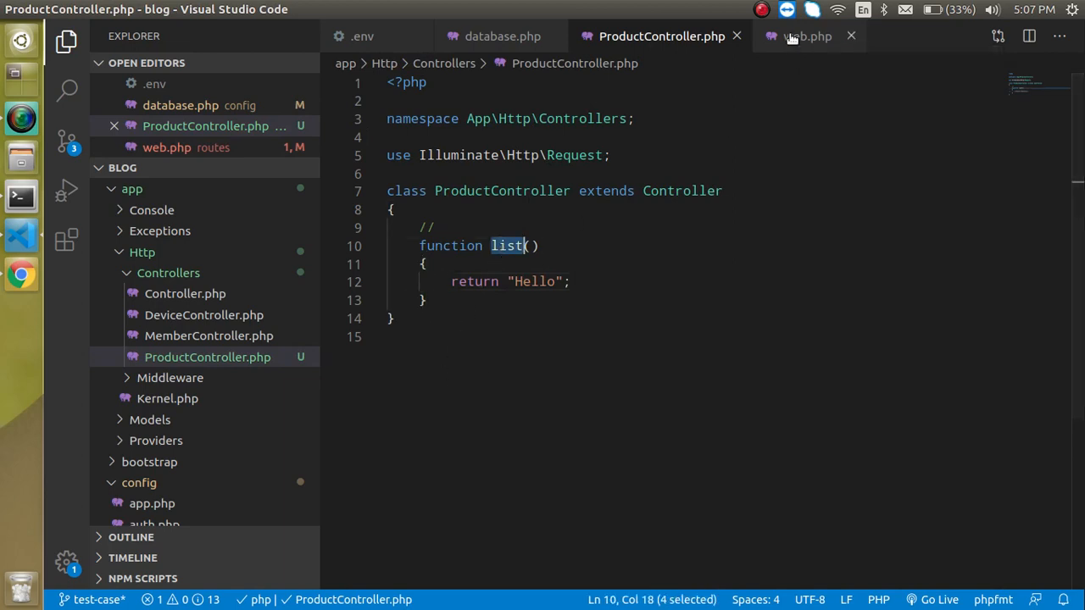
click(805, 35)
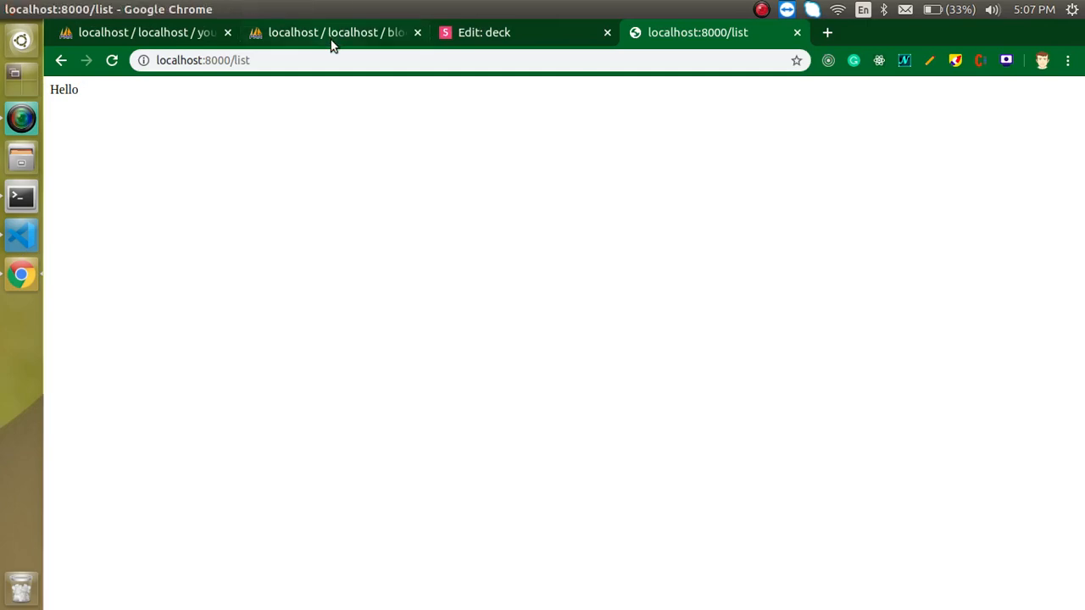
click(144, 32)
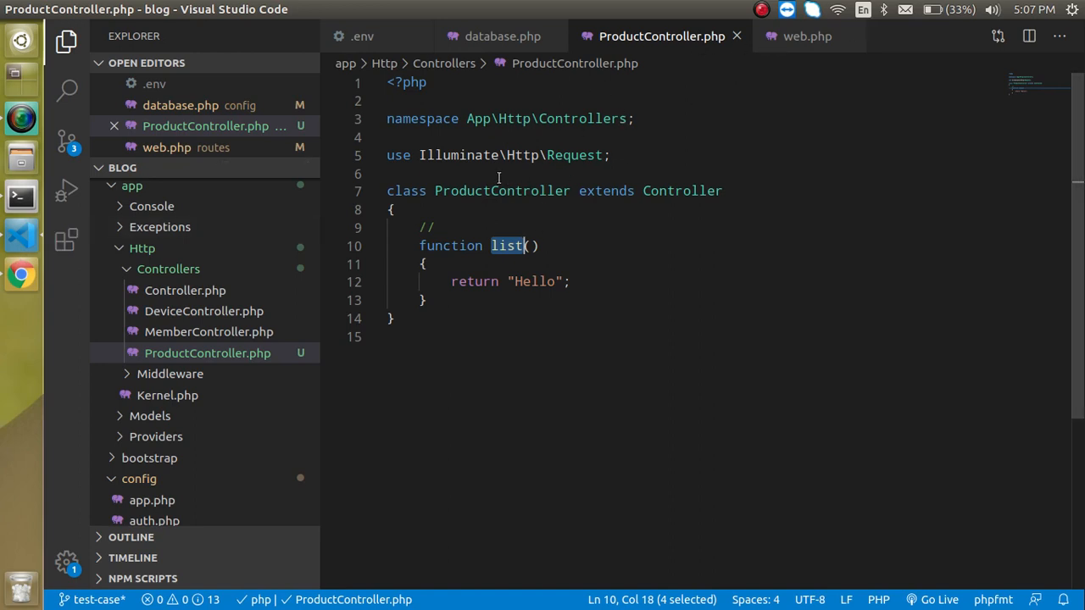
Import the DB facade with use Illuminate\Support\Facades\DB; at the top of ProductController.
text(use)
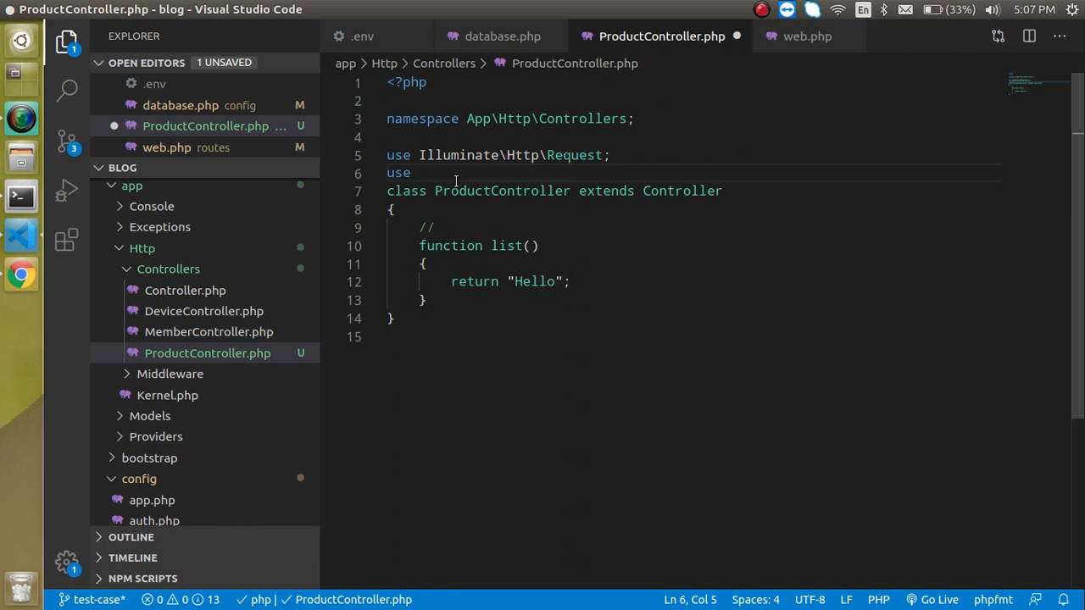
text(Illume)
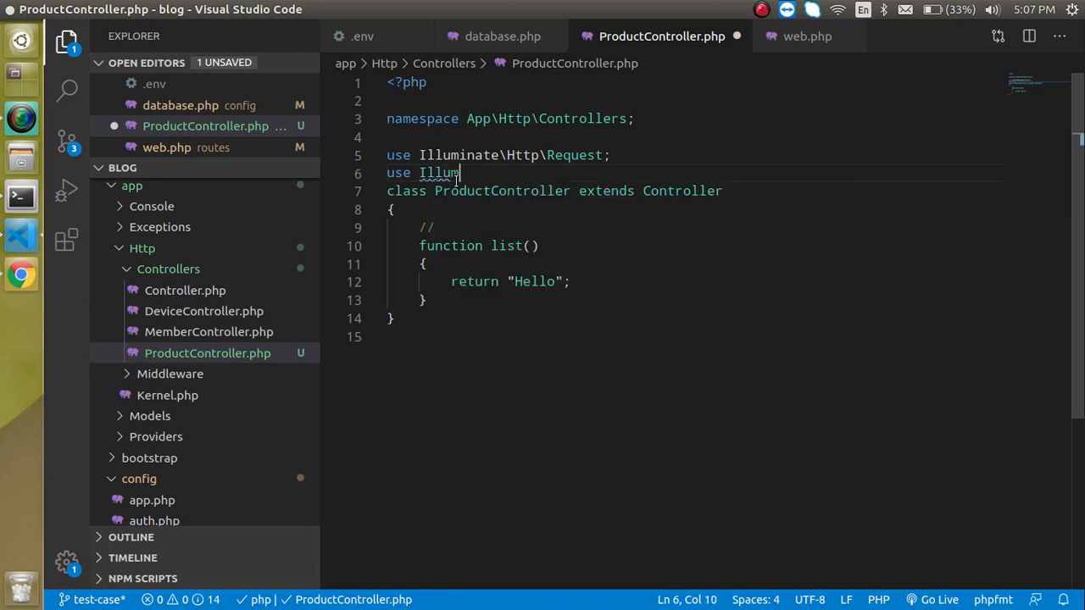
text(inate)
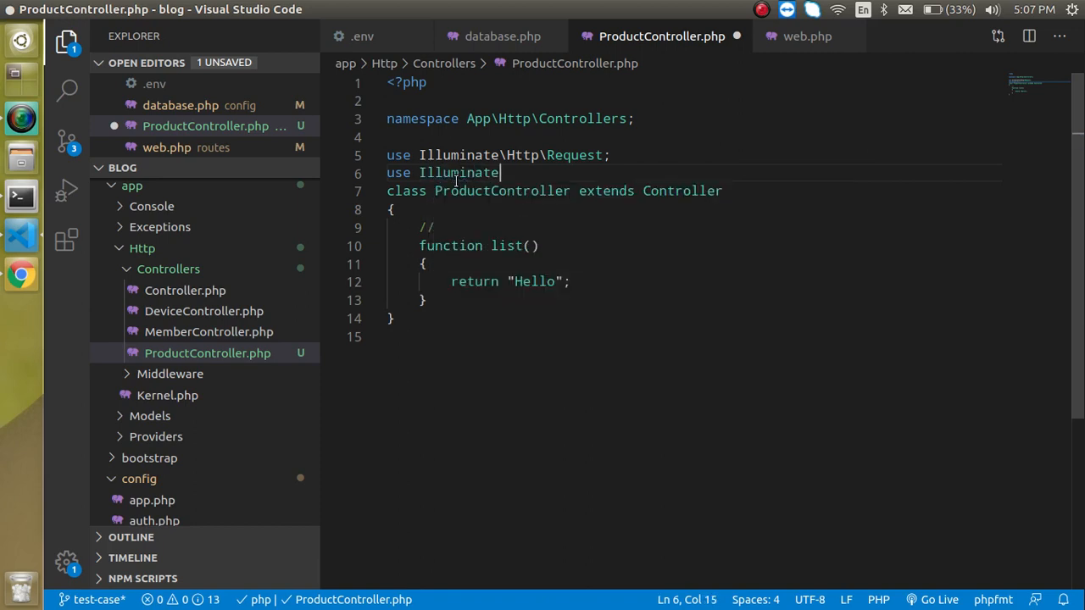
text(\)
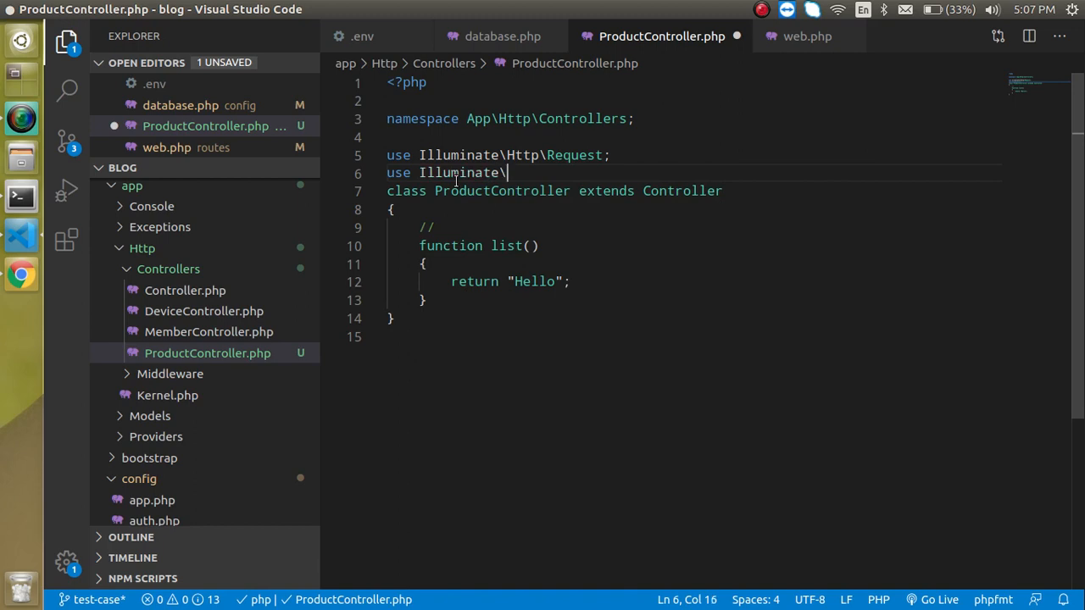
text(Suppo)
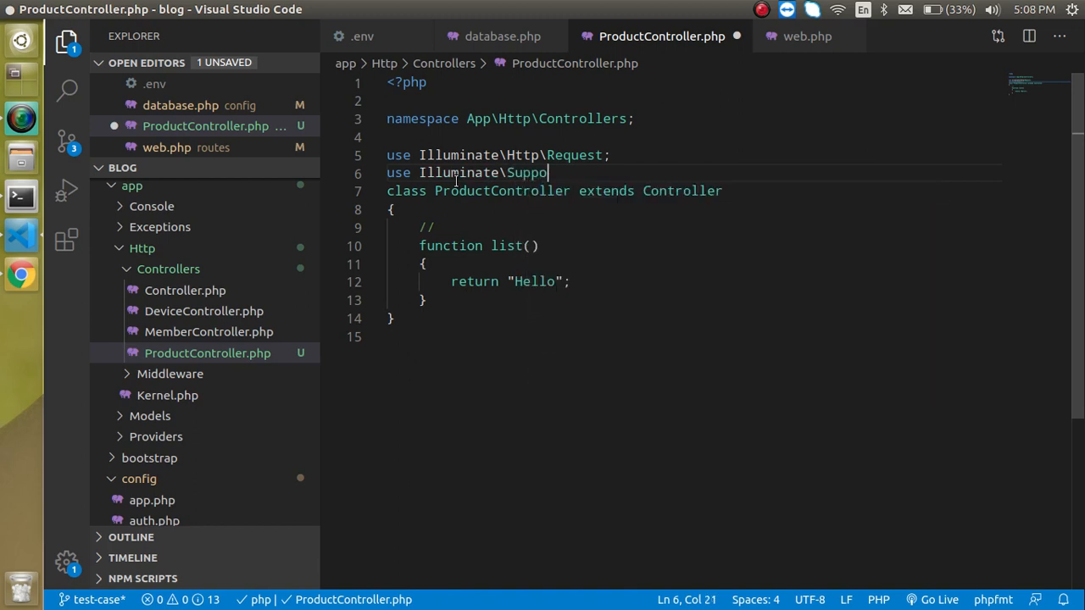
text(rt\Facades\)
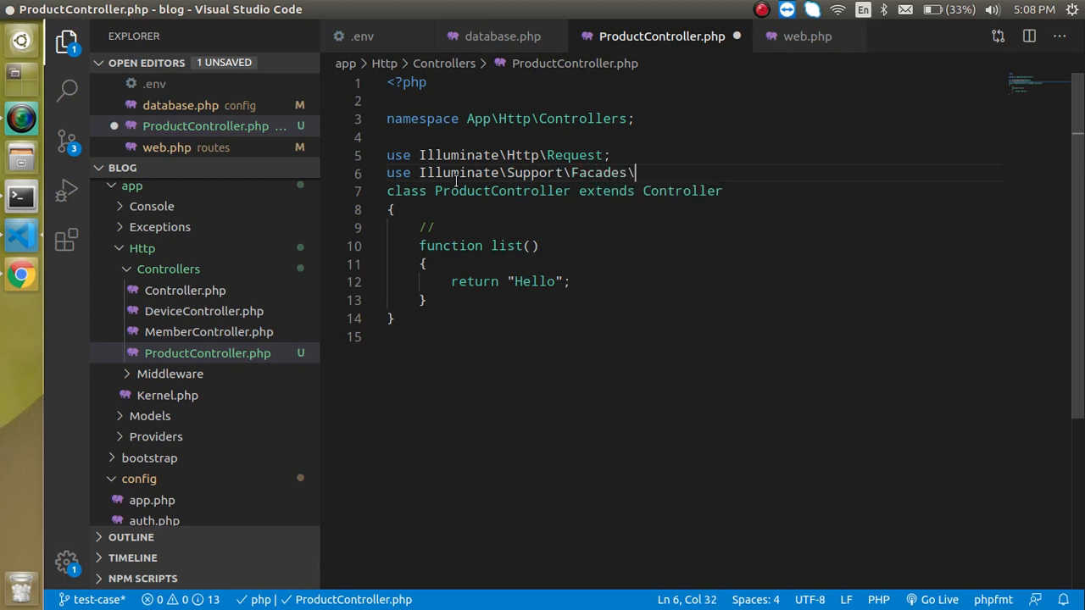
text(DB;)
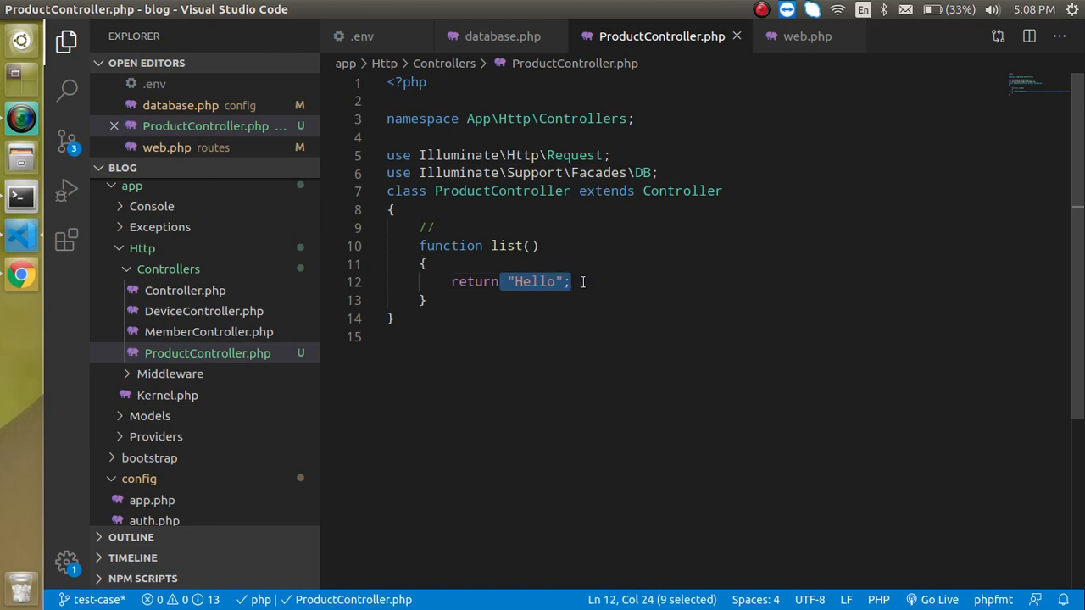
Make list() return DB::table('device')->get() instead of the Hello string.
text(DB::)
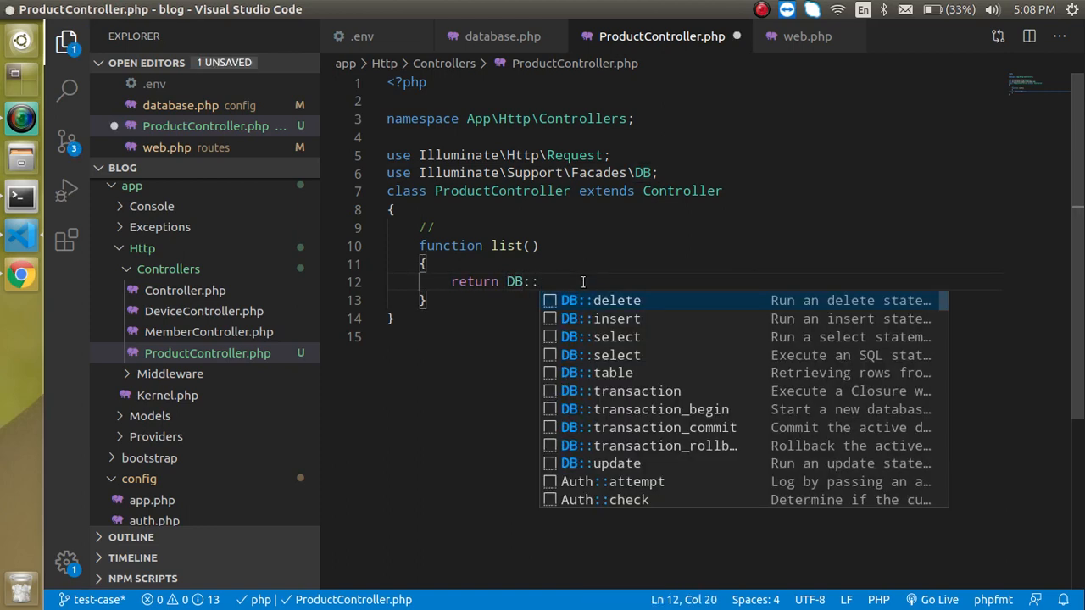
text(all())
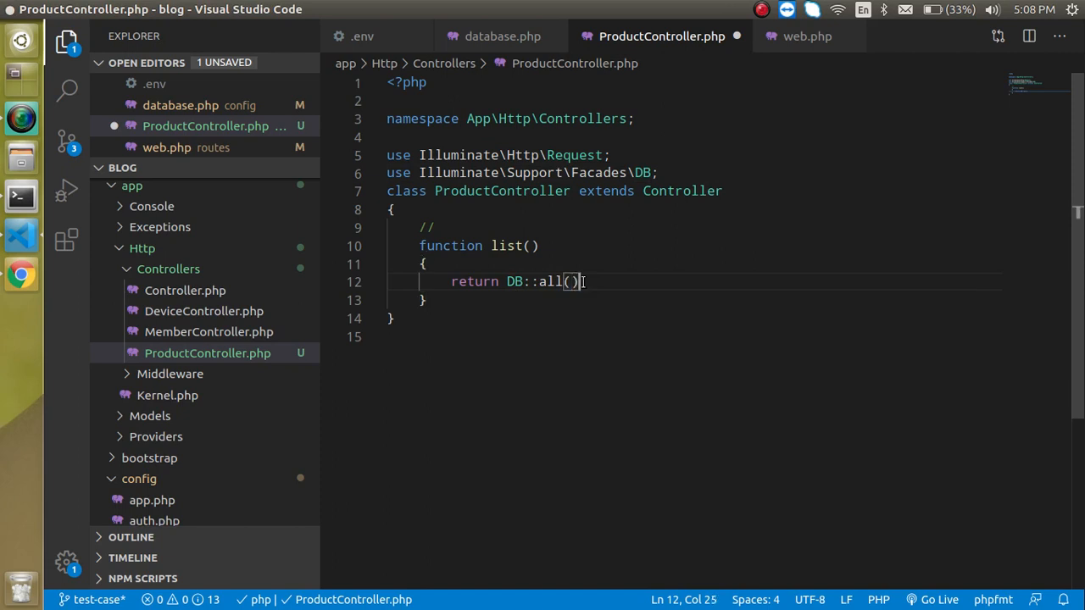
key(BackSpace)
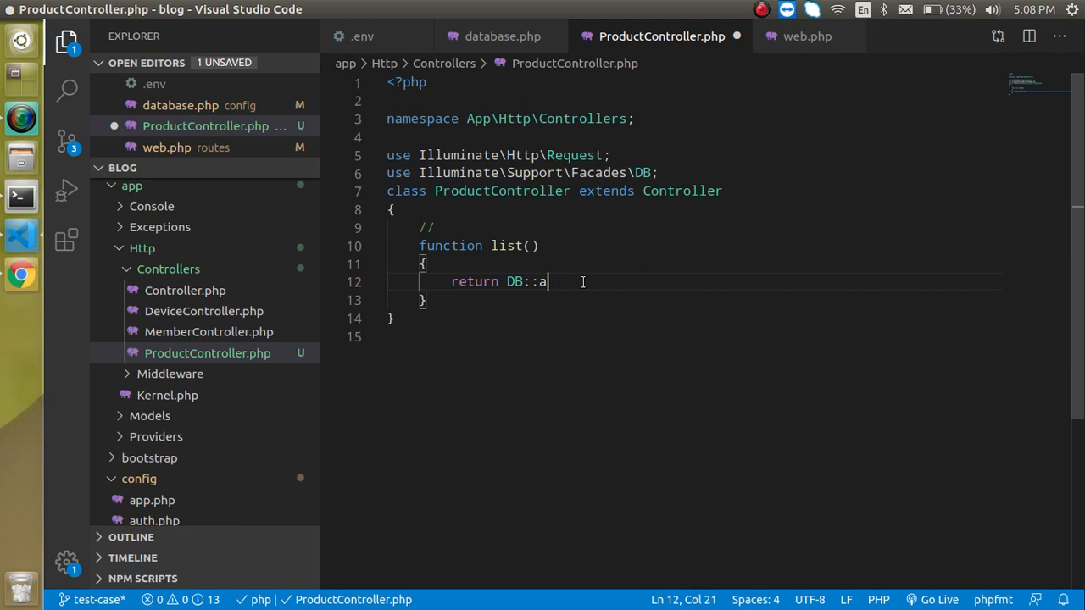
key(Backspace)
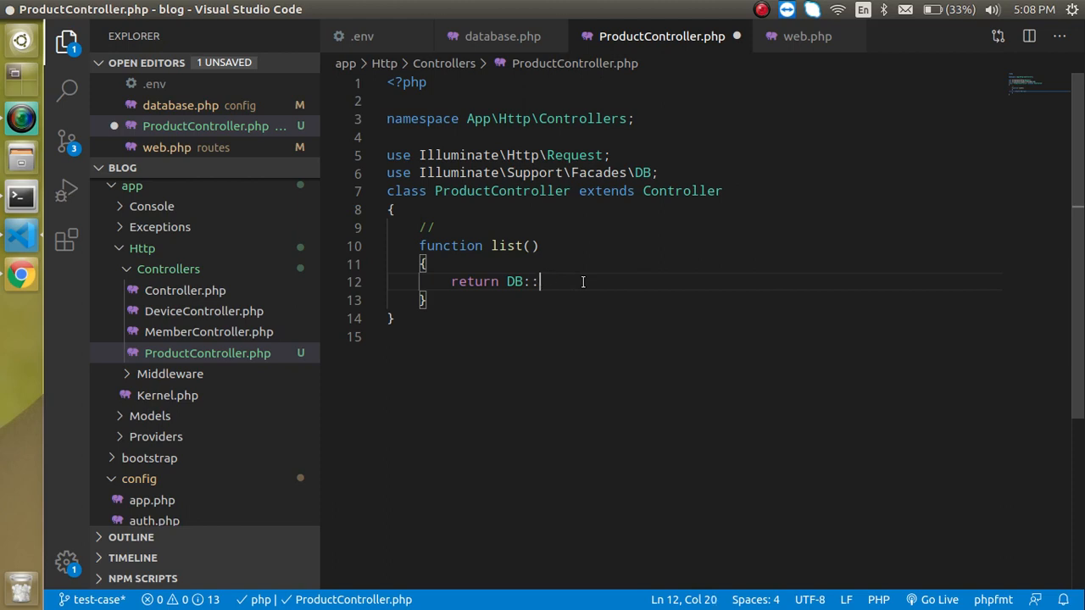
text(table)
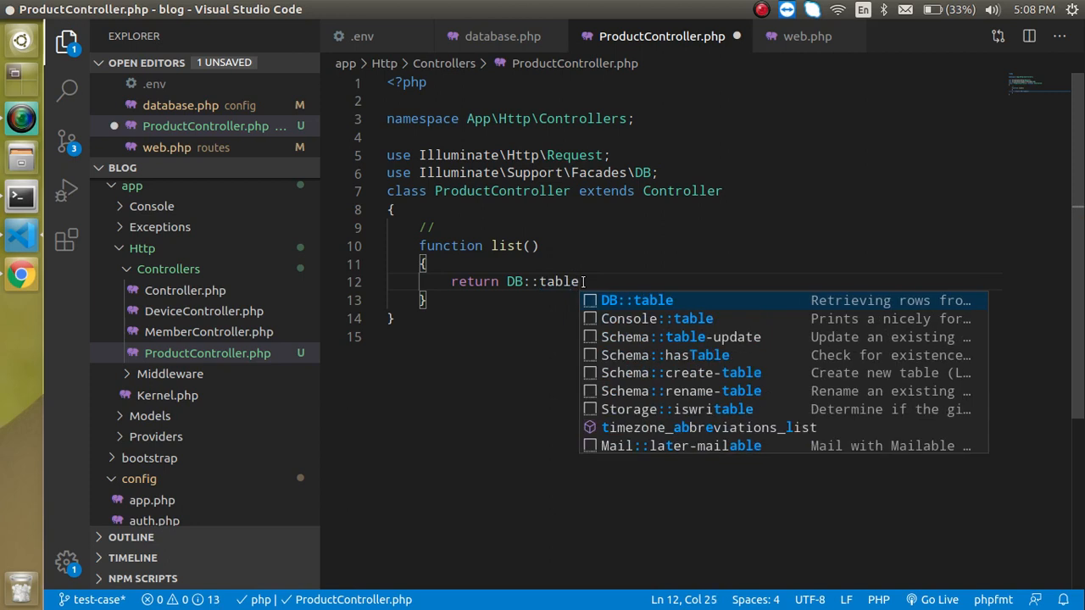
text(('de')
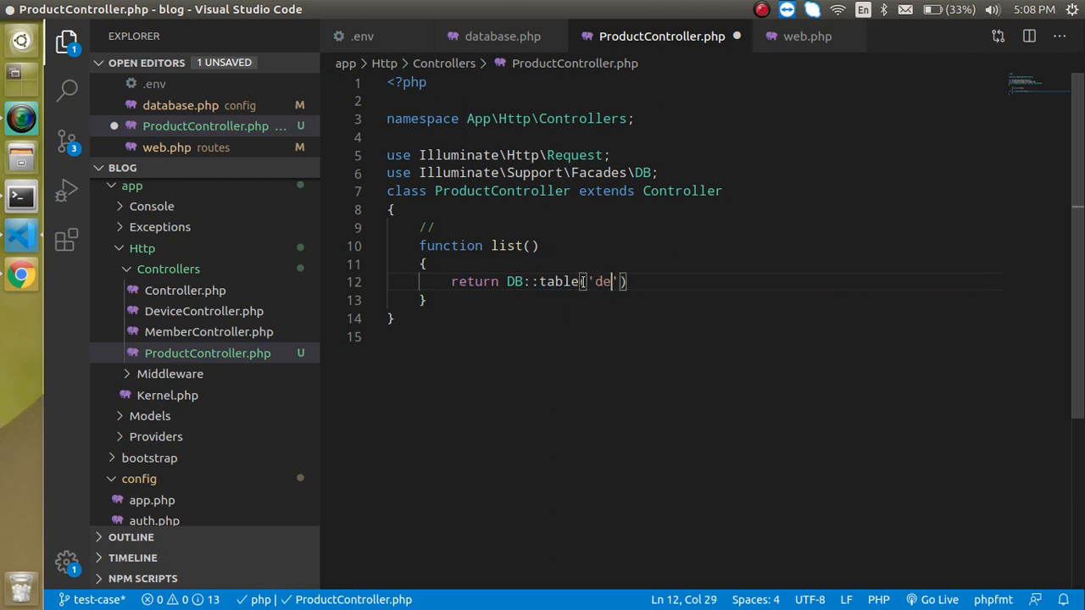
text(vice)
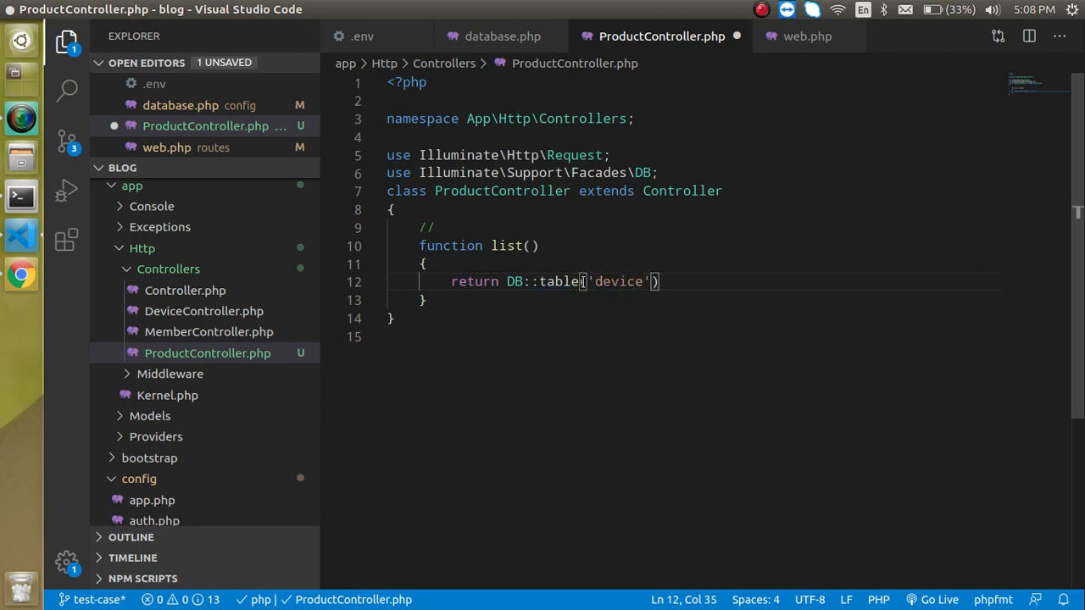
text(->get)
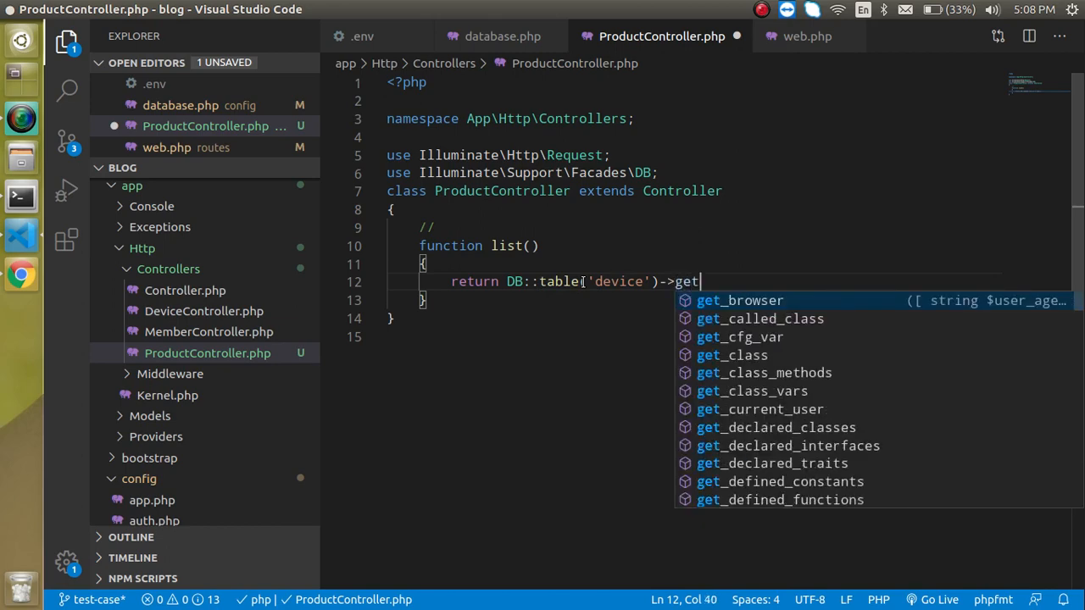
text(();)
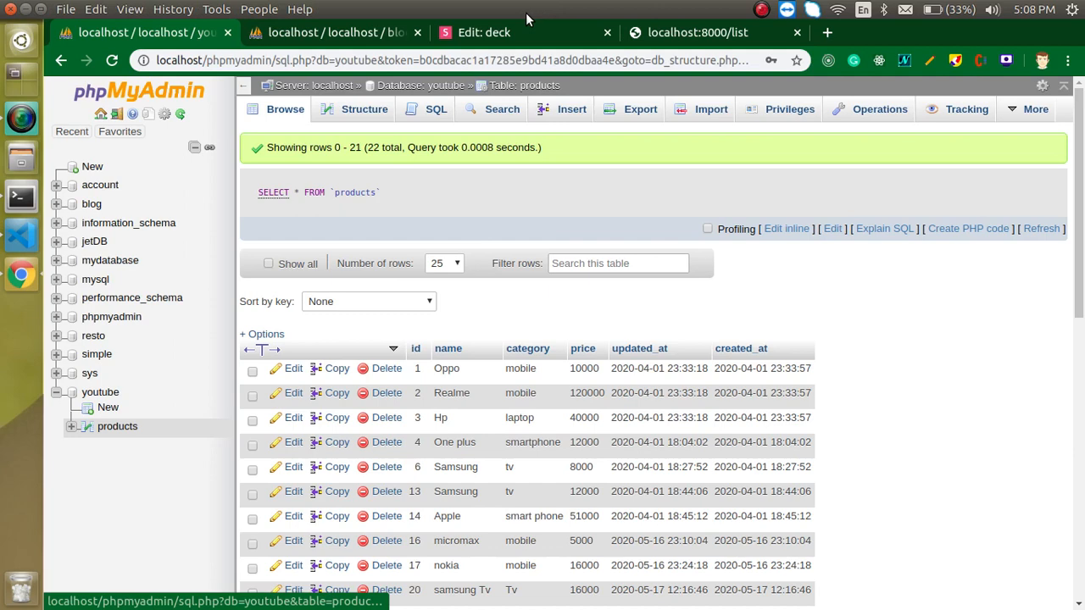
Reload localhost:8000/list to see the device JSON and compare with the blog devices table.
click(698, 32)
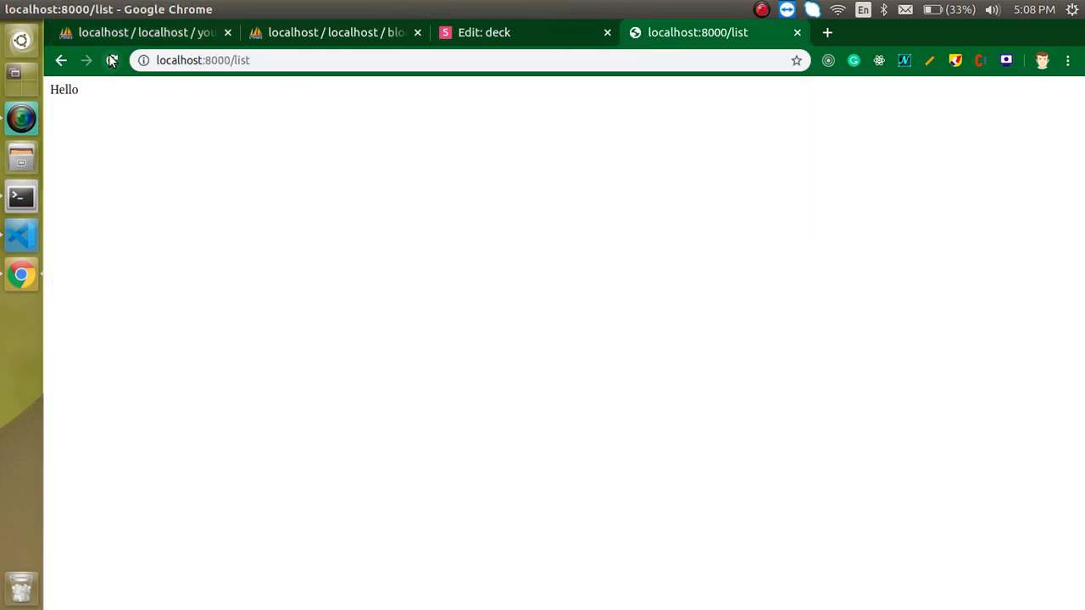
click(112, 61)
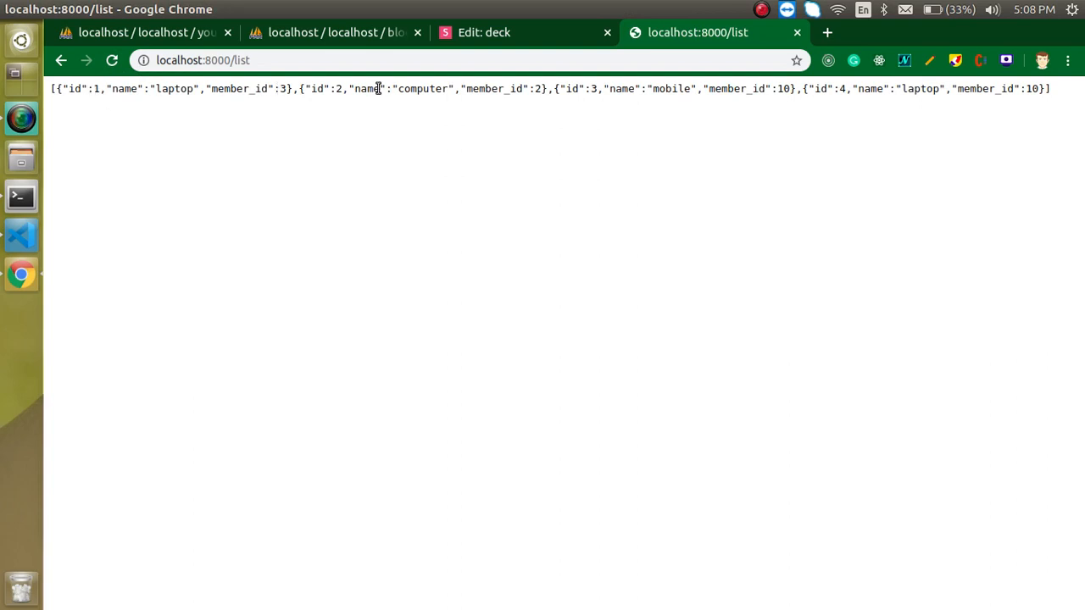
click(331, 32)
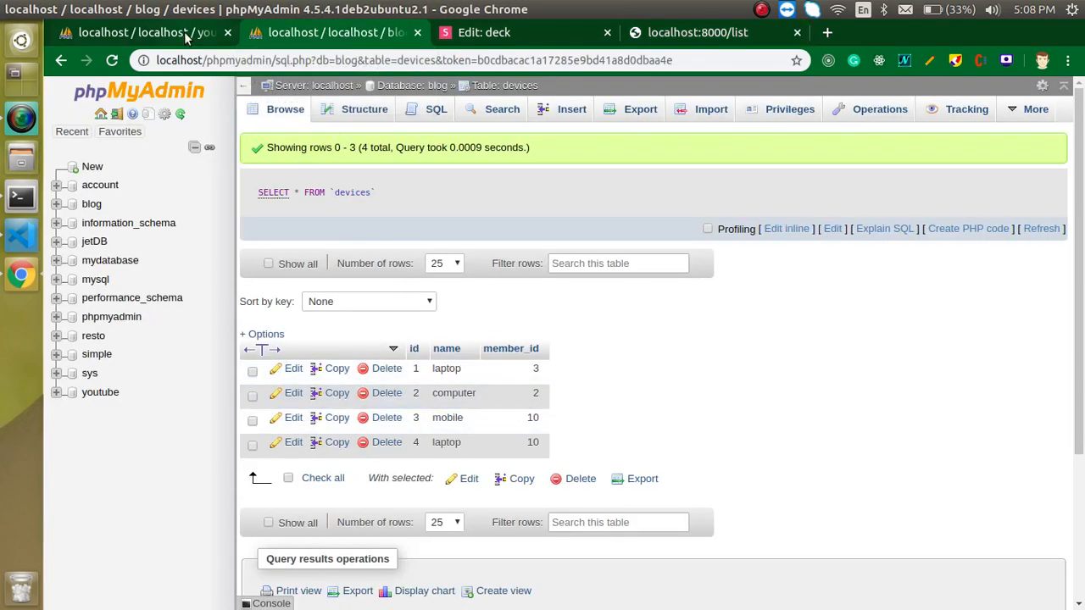
Reload /list to get the blog.products missing-table error, then check the blog and youtube databases.
click(117, 427)
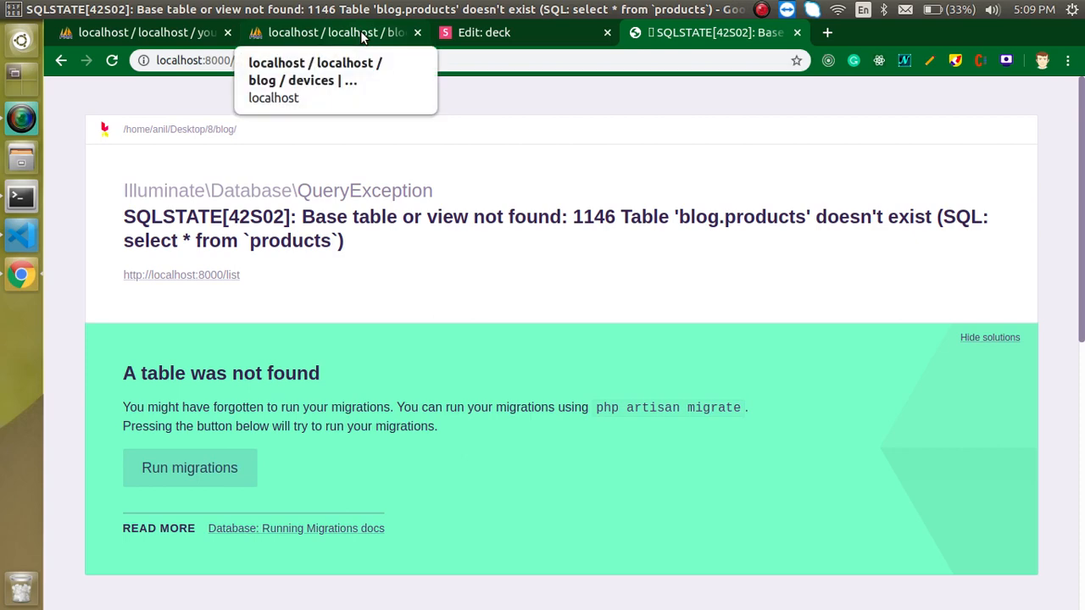
click(331, 33)
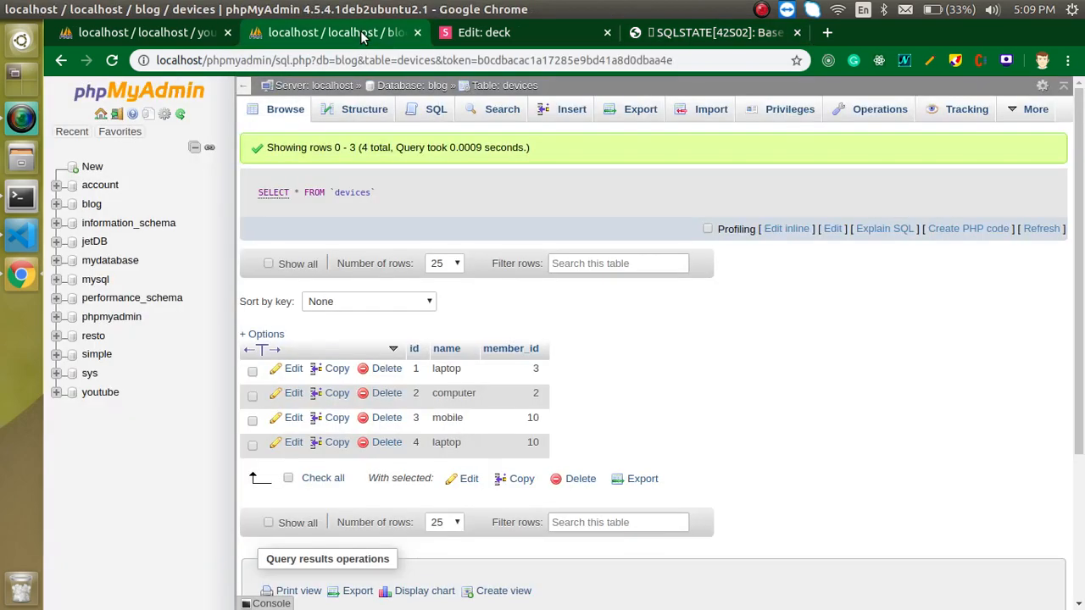
mouse_move(431, 139)
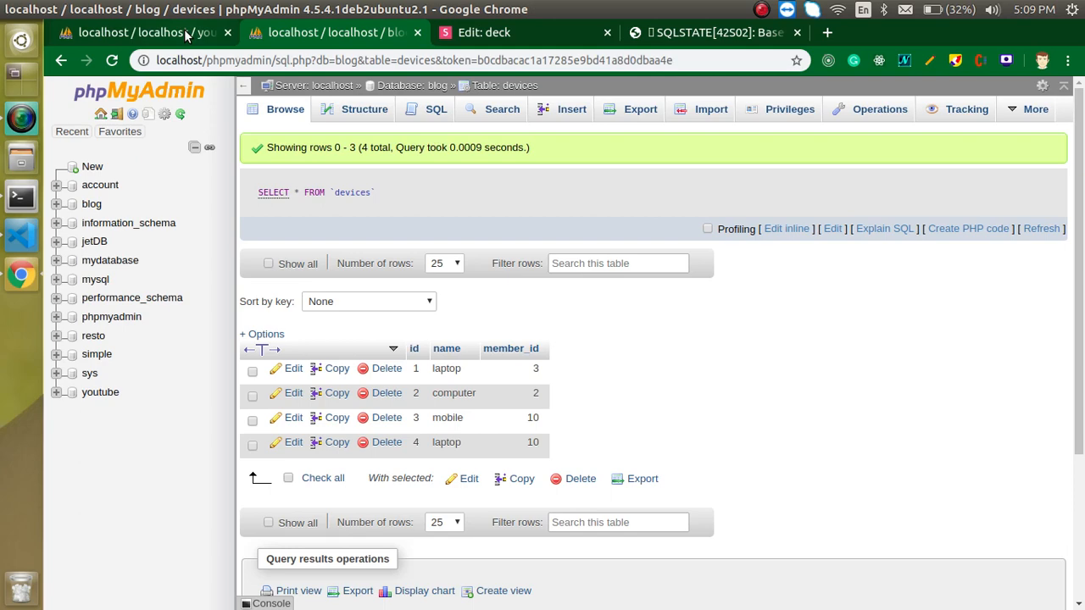
click(117, 427)
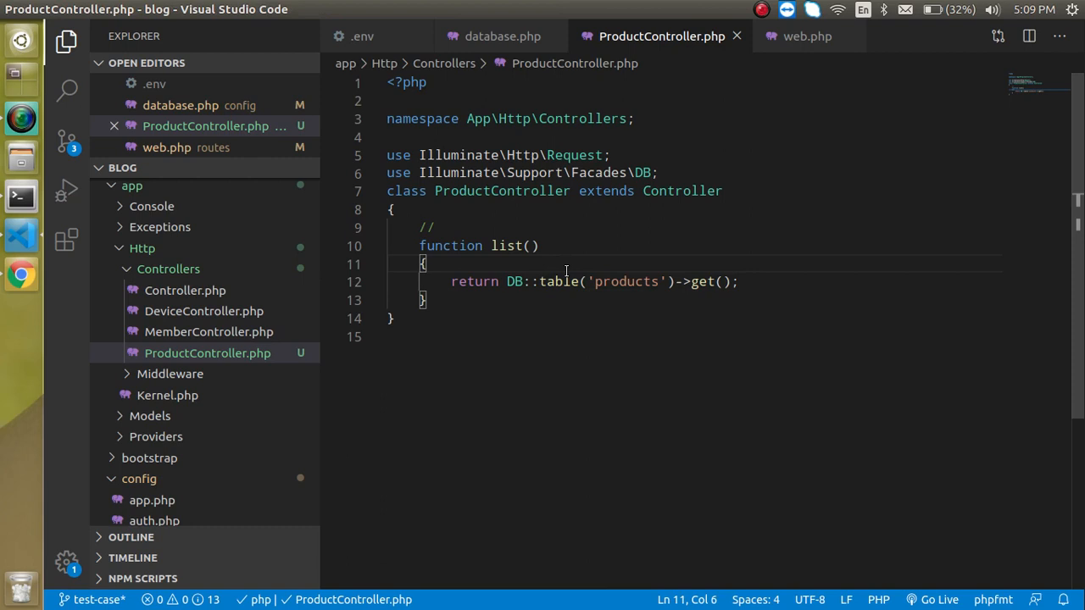
mouse_move(517, 105)
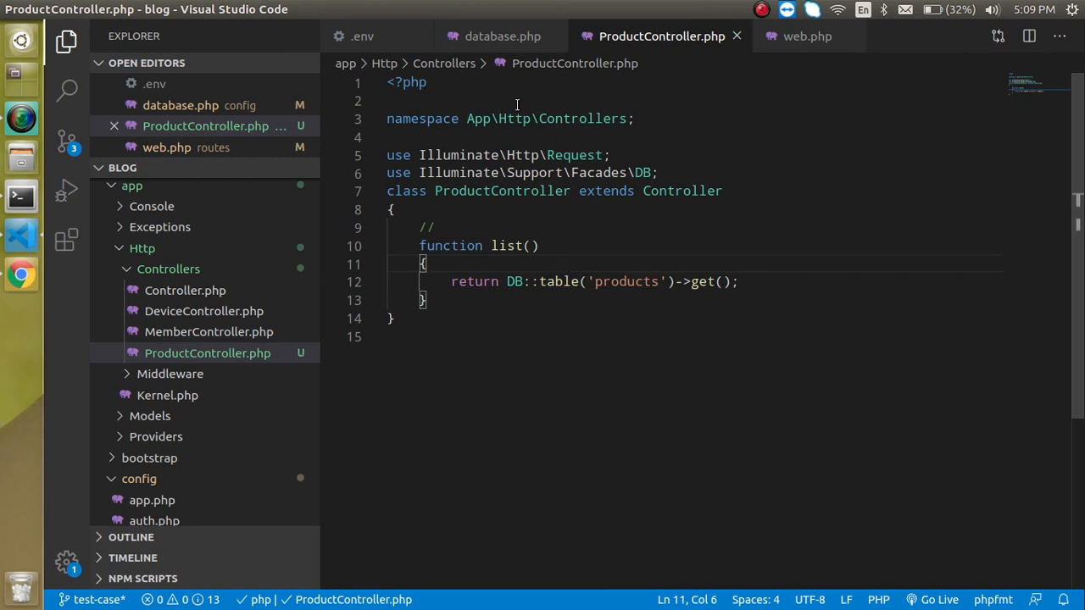
Copy the mysql2 key from database.php and add connection('mysql2') before table('products') in list().
click(502, 36)
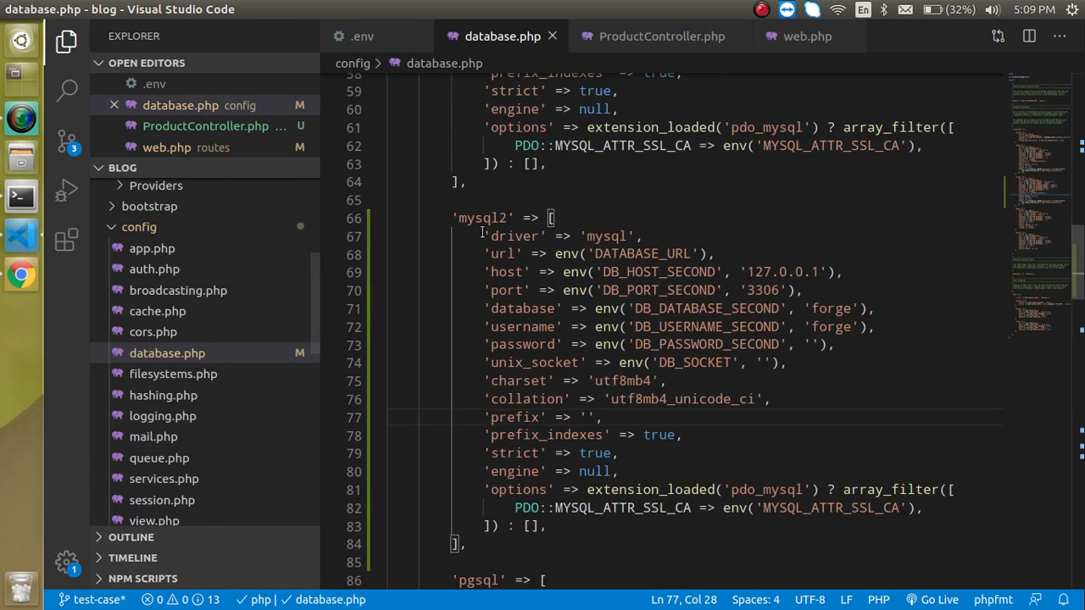
double_click(481, 217)
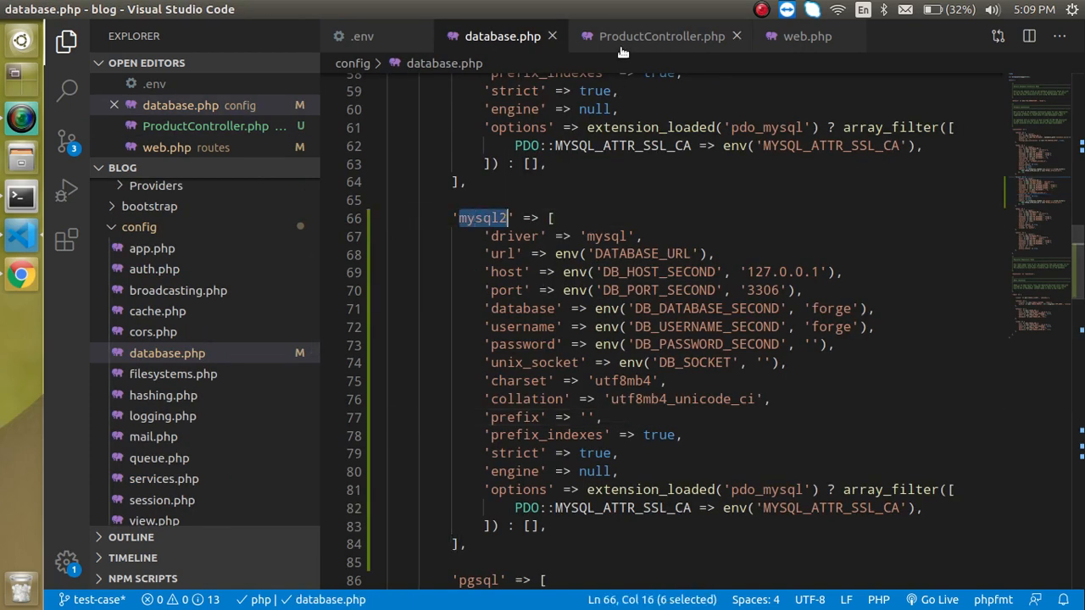
click(661, 36)
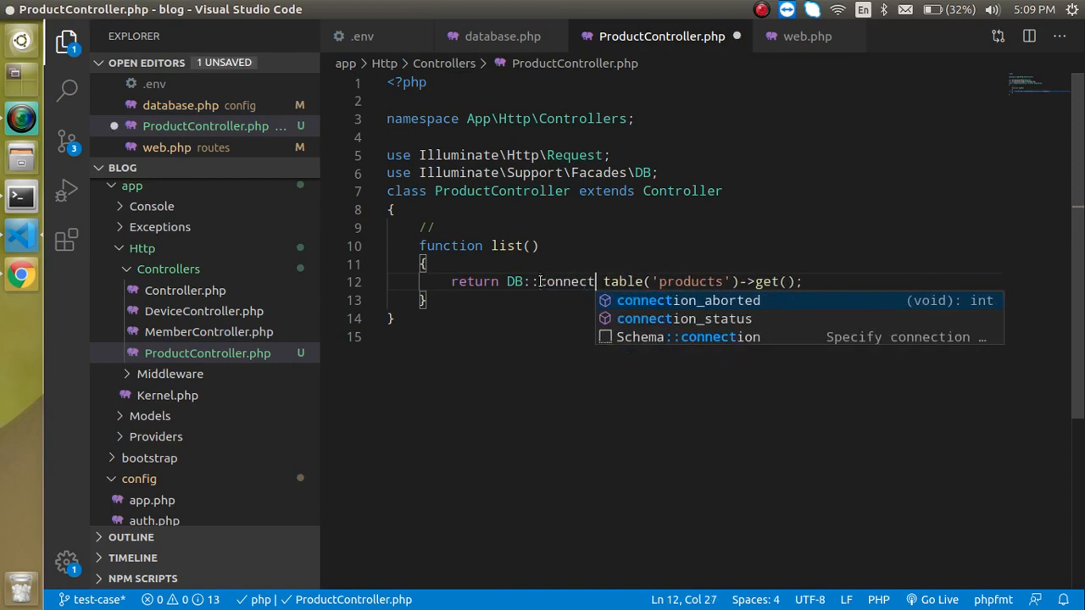
text(t)
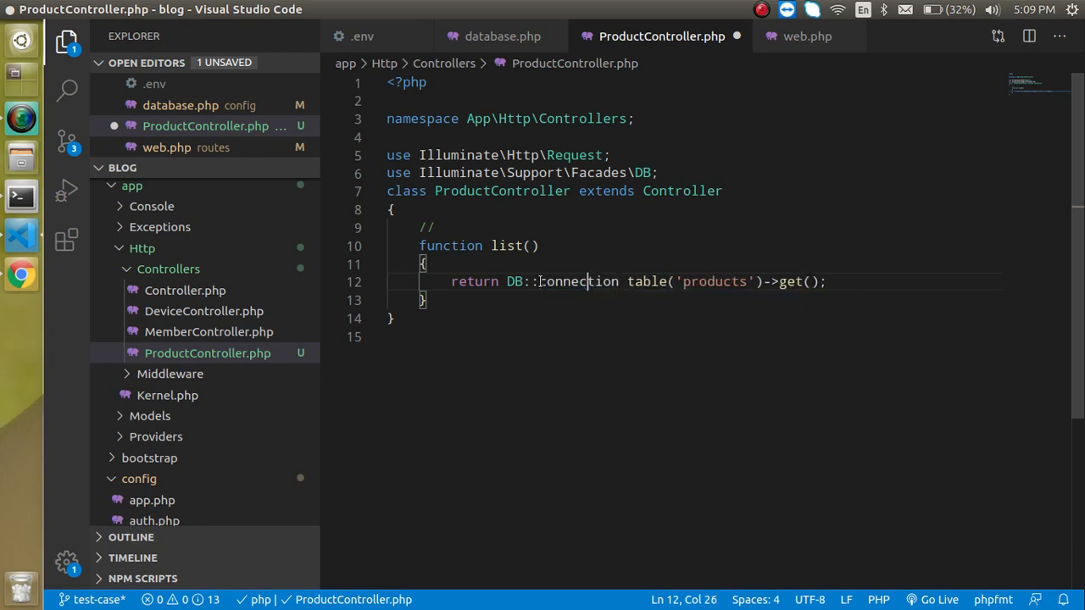
text(())
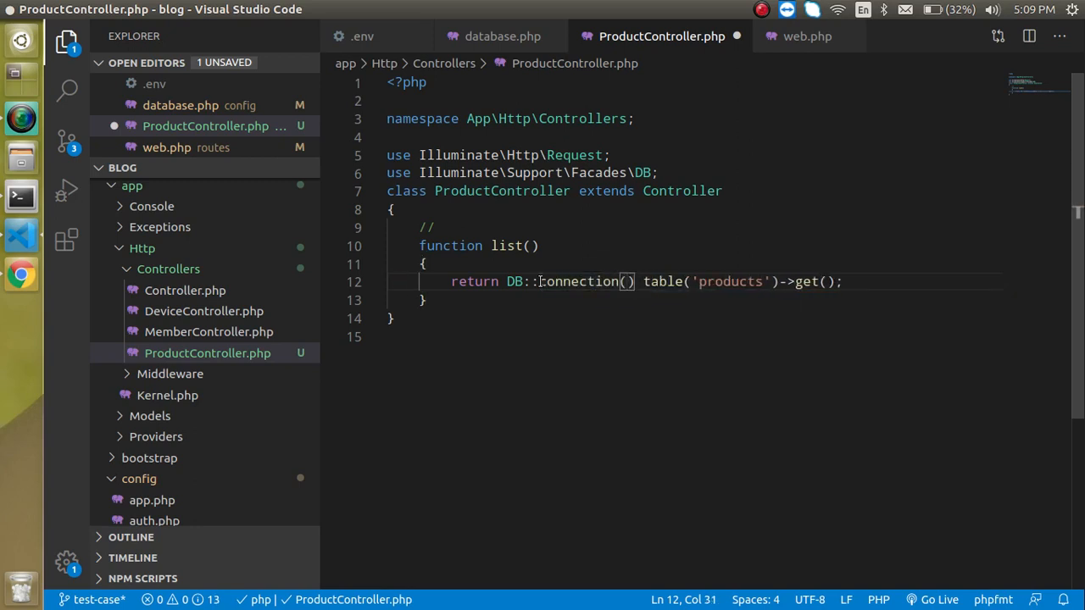
text('mysql2')
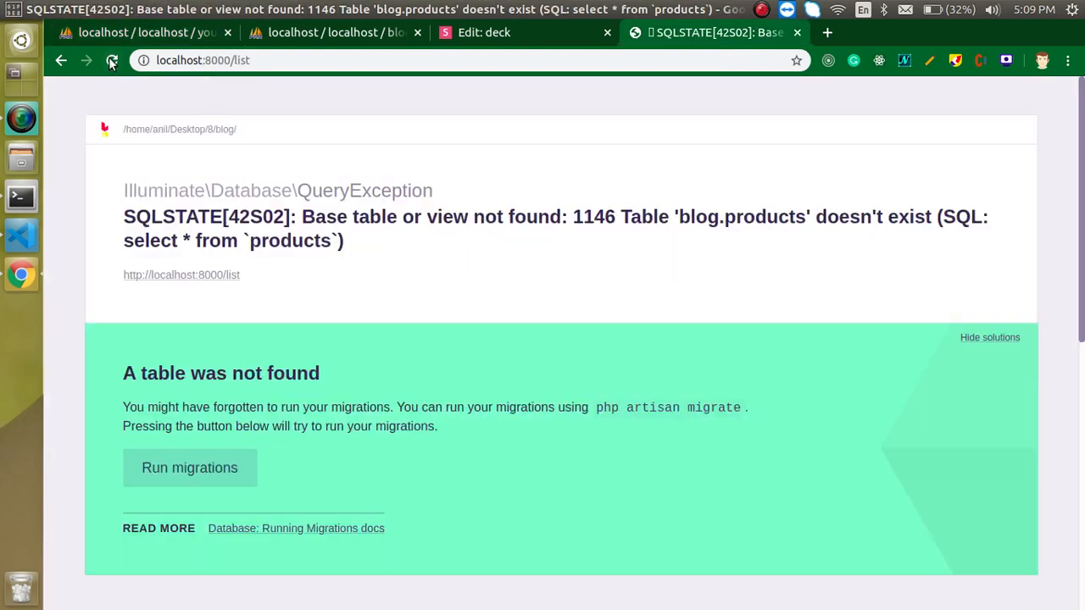
Reload /list to confirm the product rows come back as JSON via mysql2.
click(112, 61)
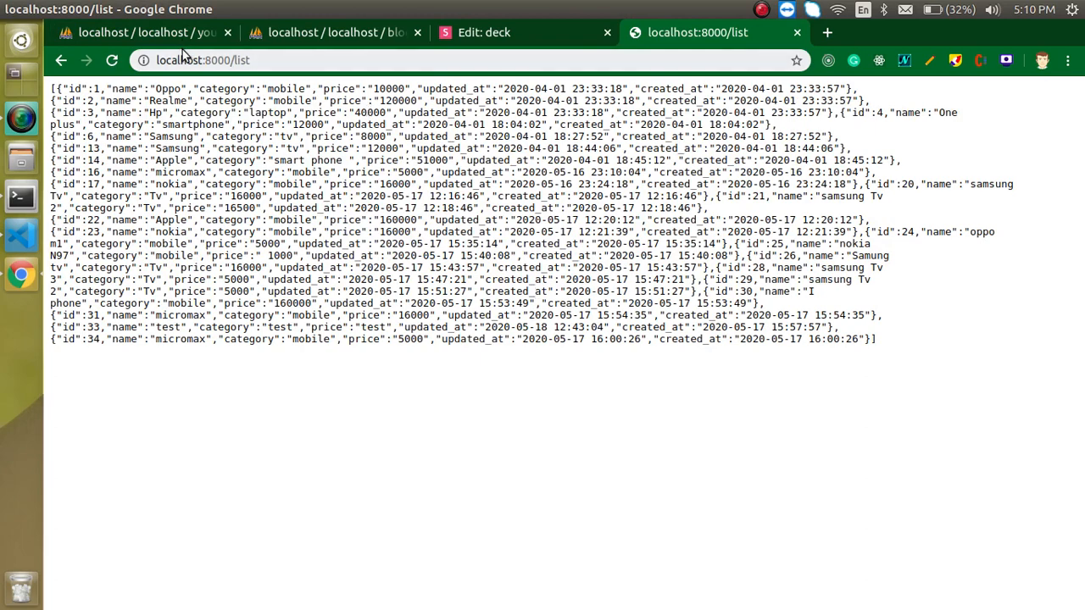
click(139, 32)
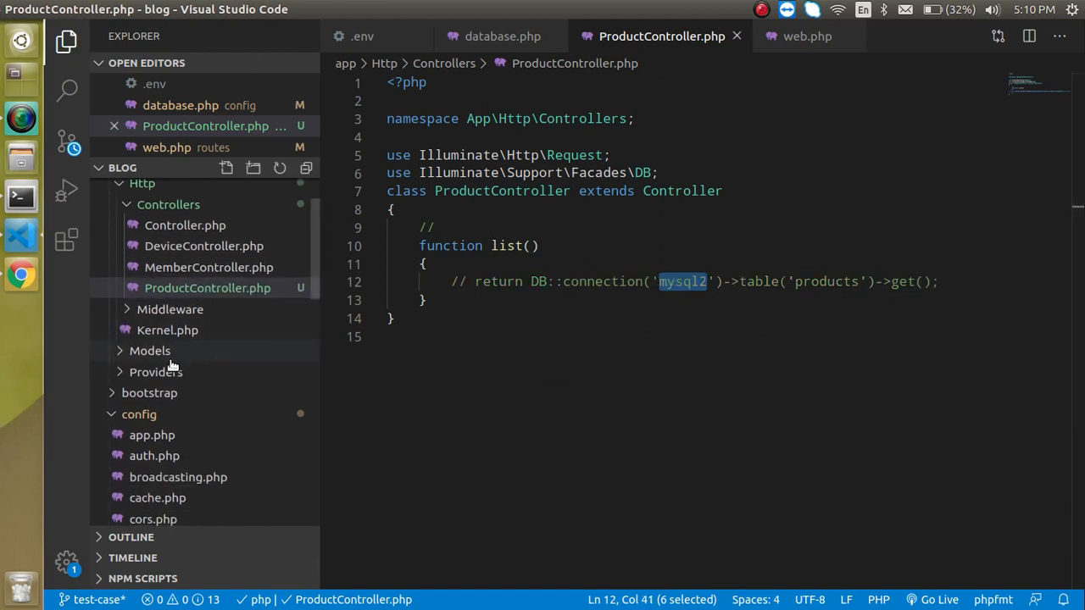
Import the Device model with use App\Models\Device; in ProductController.
click(149, 349)
text(use)
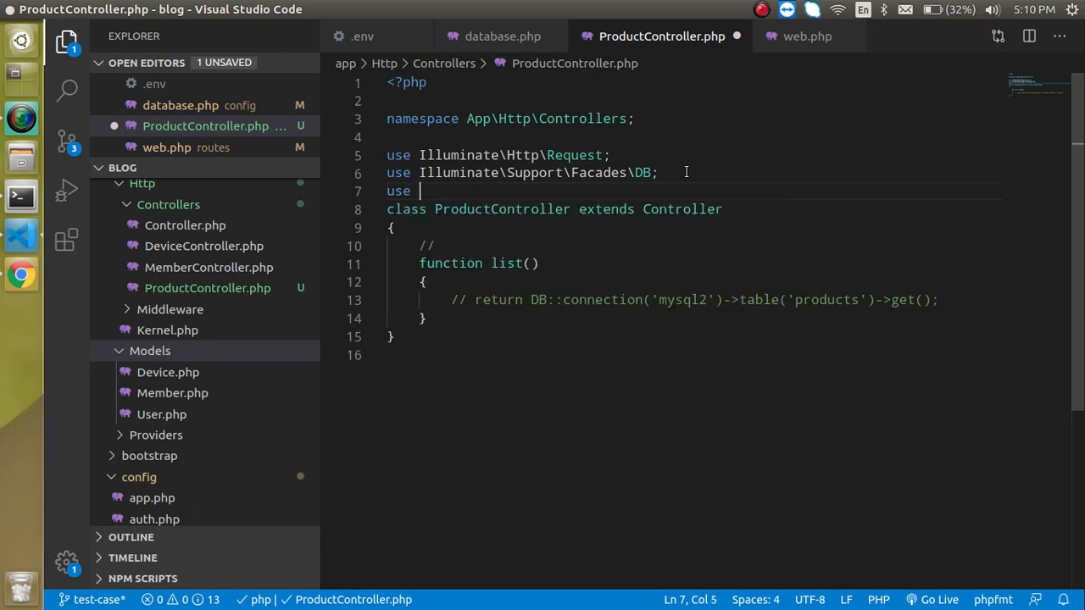
text(App\)
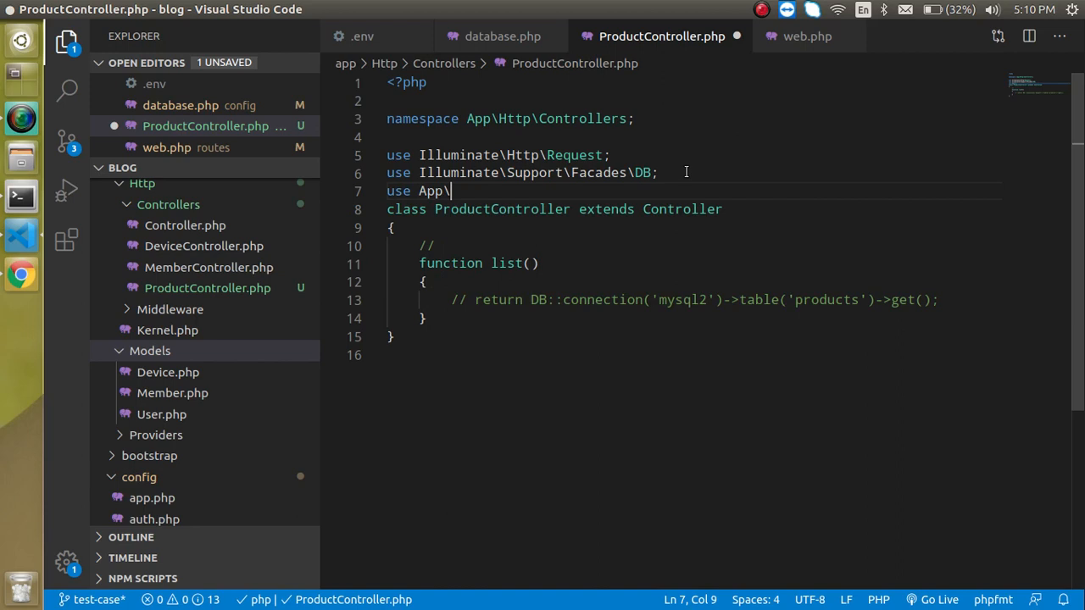
text(Mode)
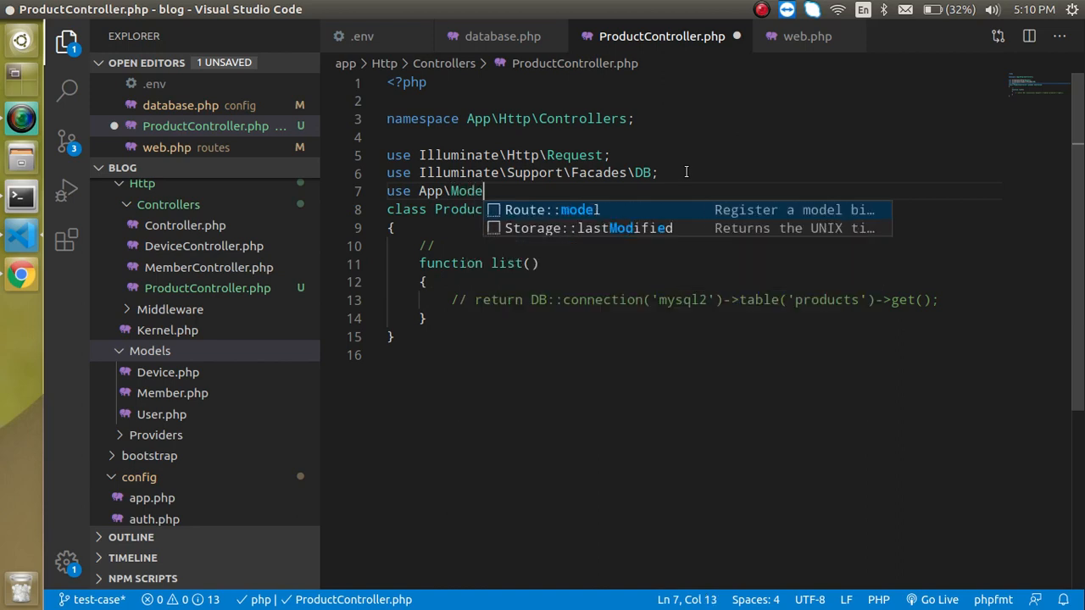
text(ls\)
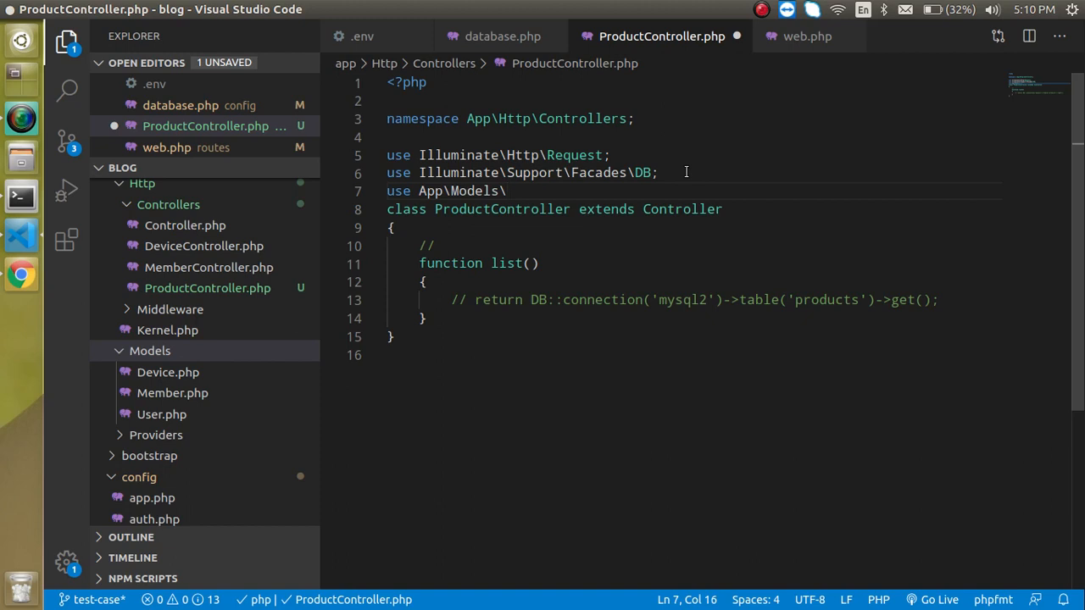
text(Device)
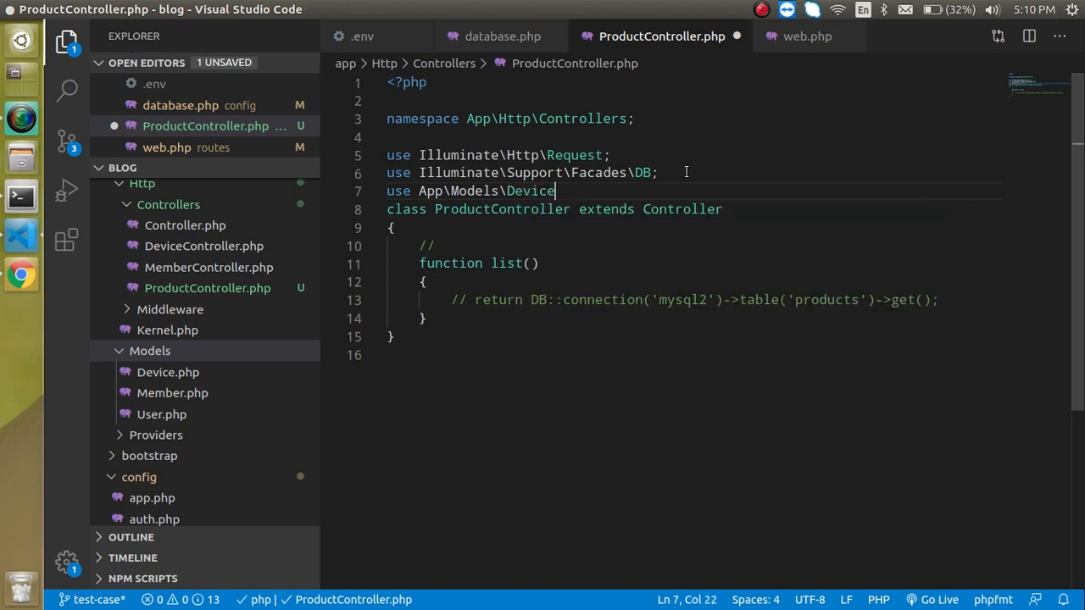
text(;)
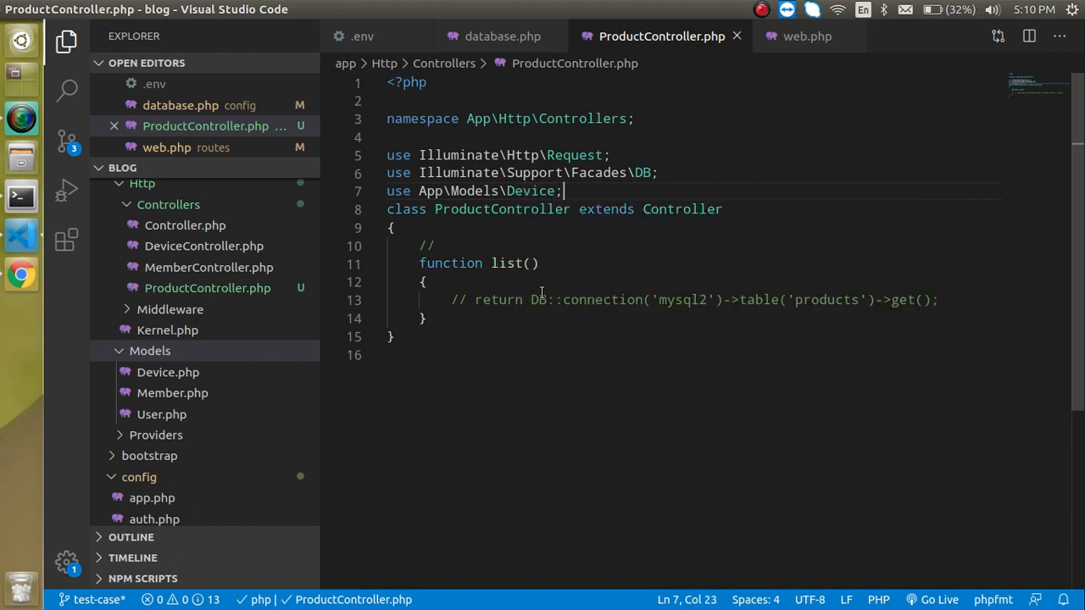
Make list() return Device::all().
text(return)
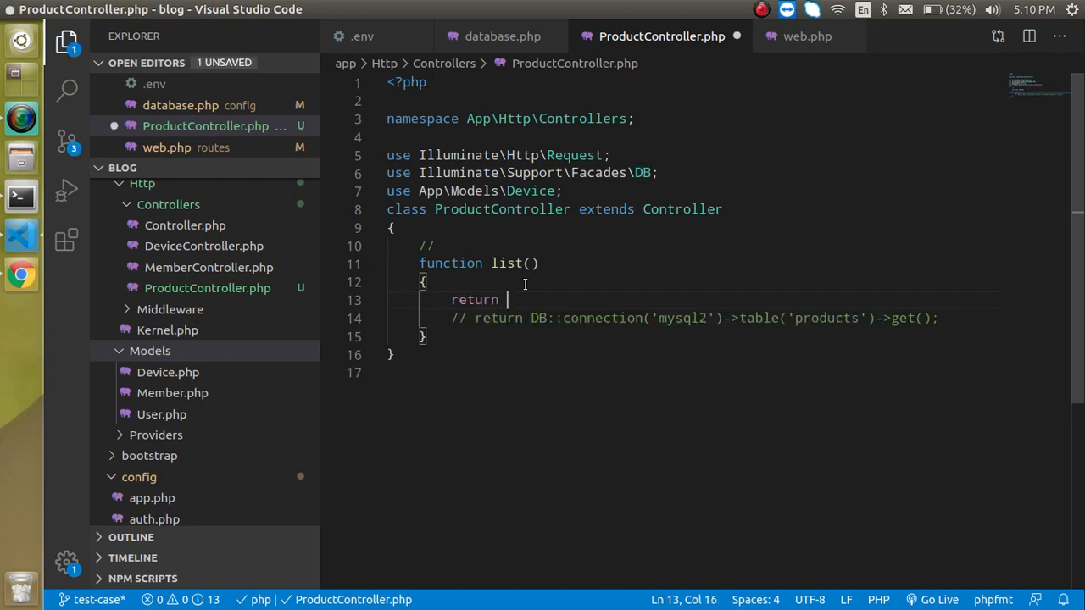
text(Devic)
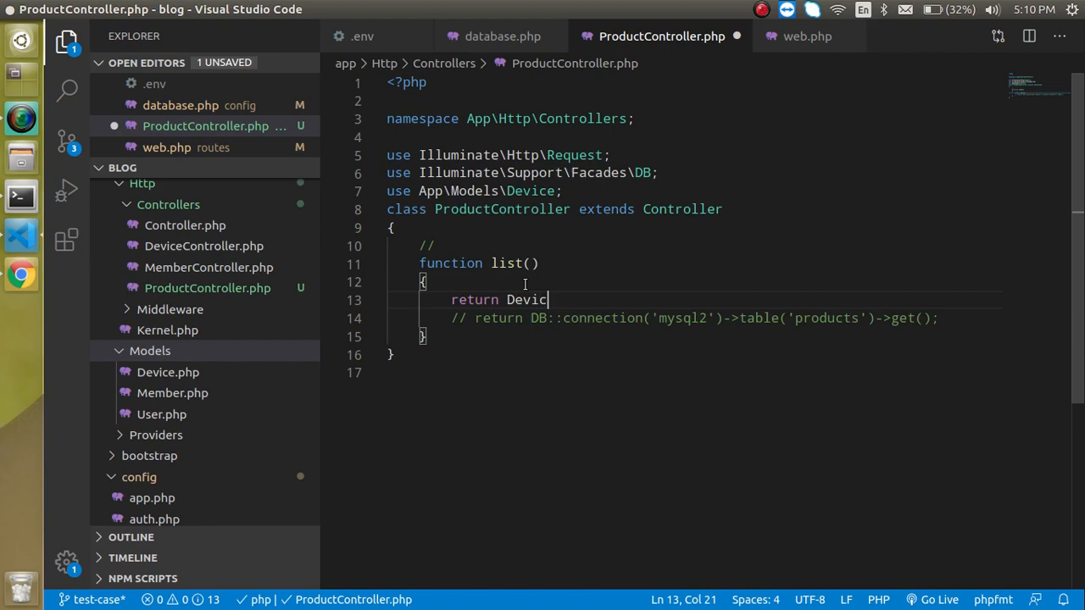
text(e::al)
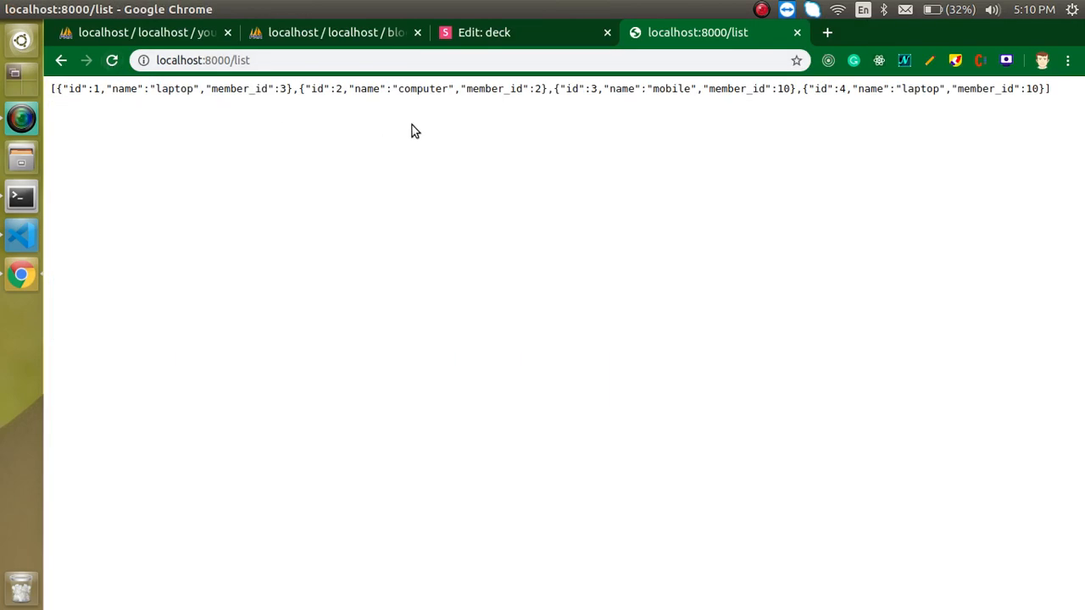
mouse_move(346, 102)
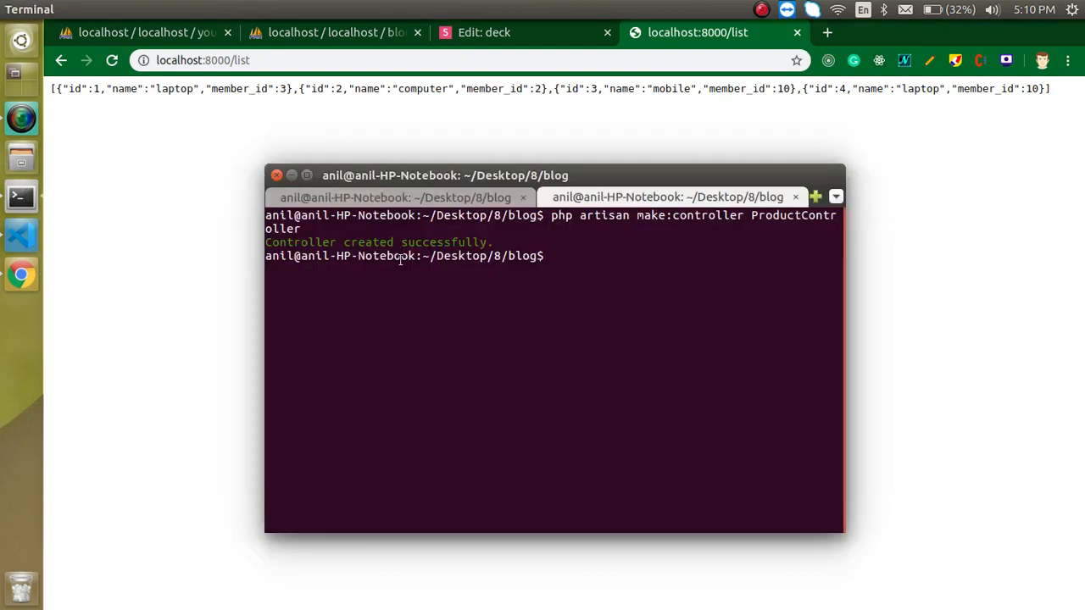
Run php artisan make:model Product in the terminal.
text(php a)
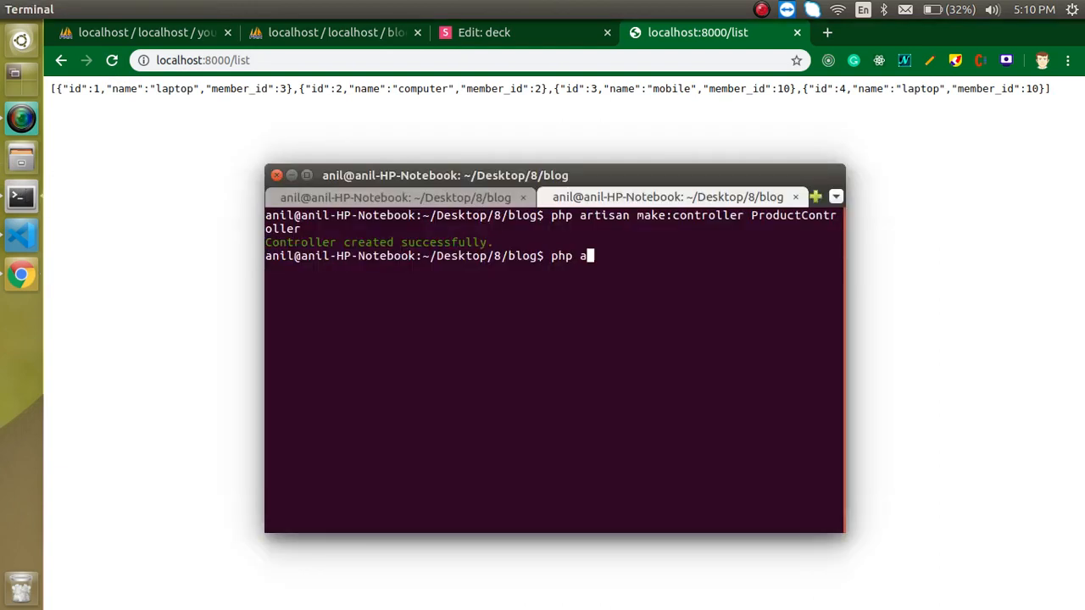
text(rtisan make:model)
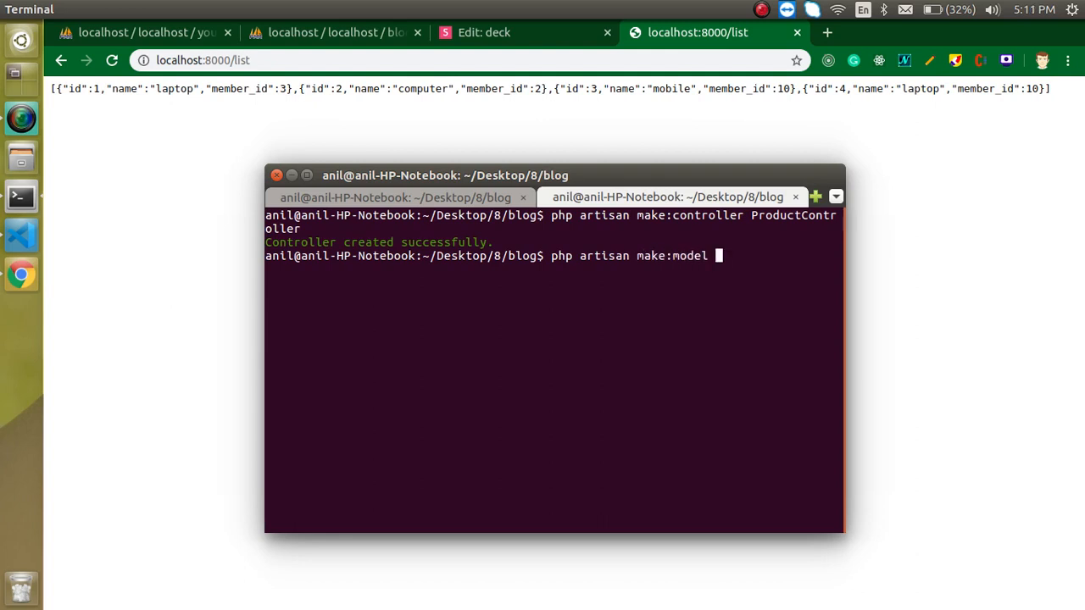
text(Product)
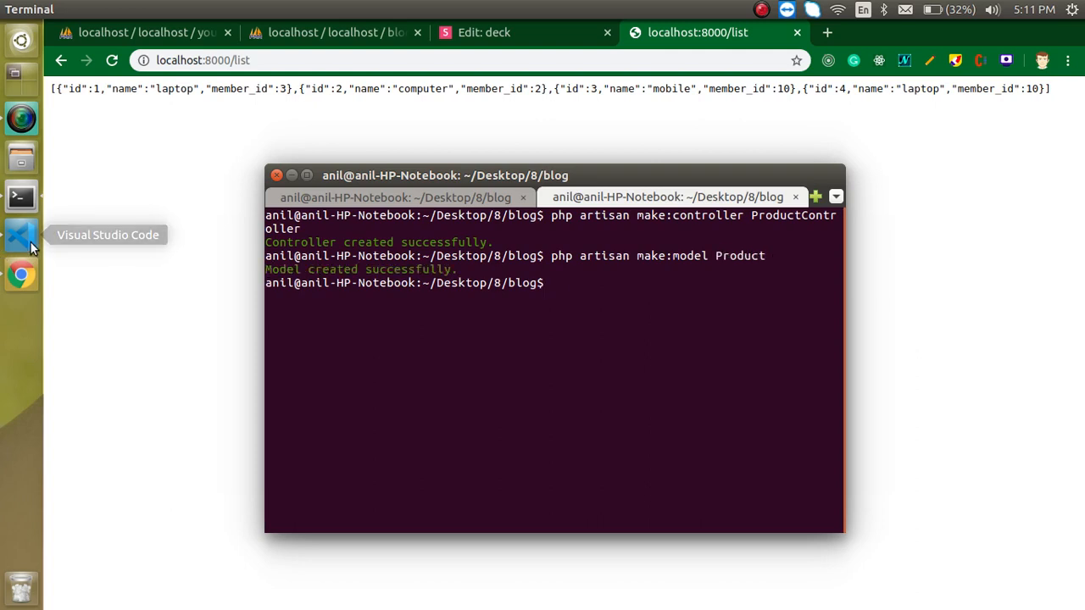
Back in VS Code, import App\Models\Product and return Product::all() in list().
click(20, 234)
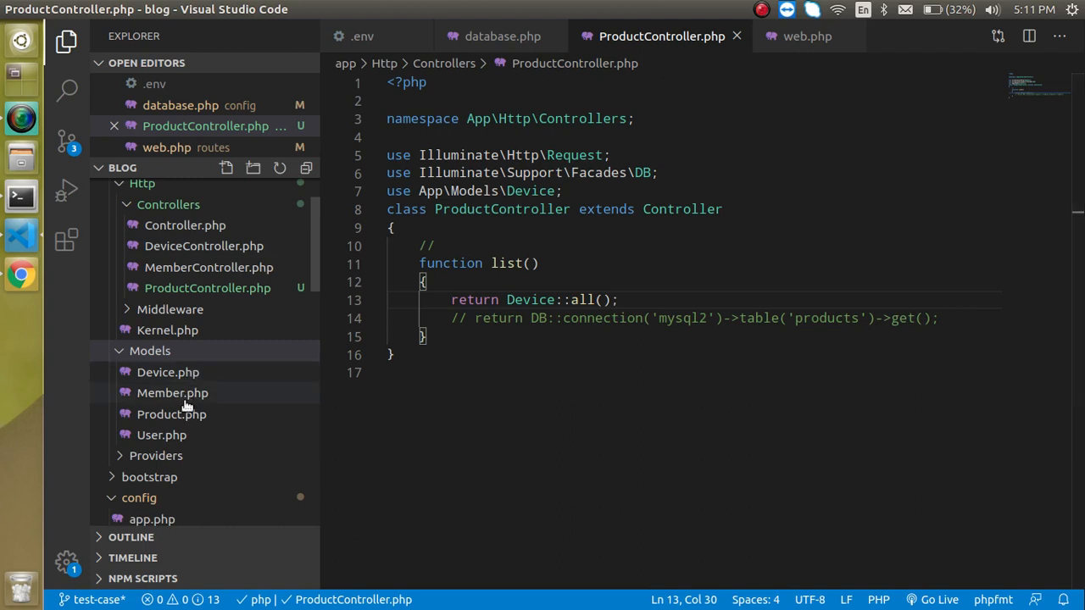
mouse_move(171, 413)
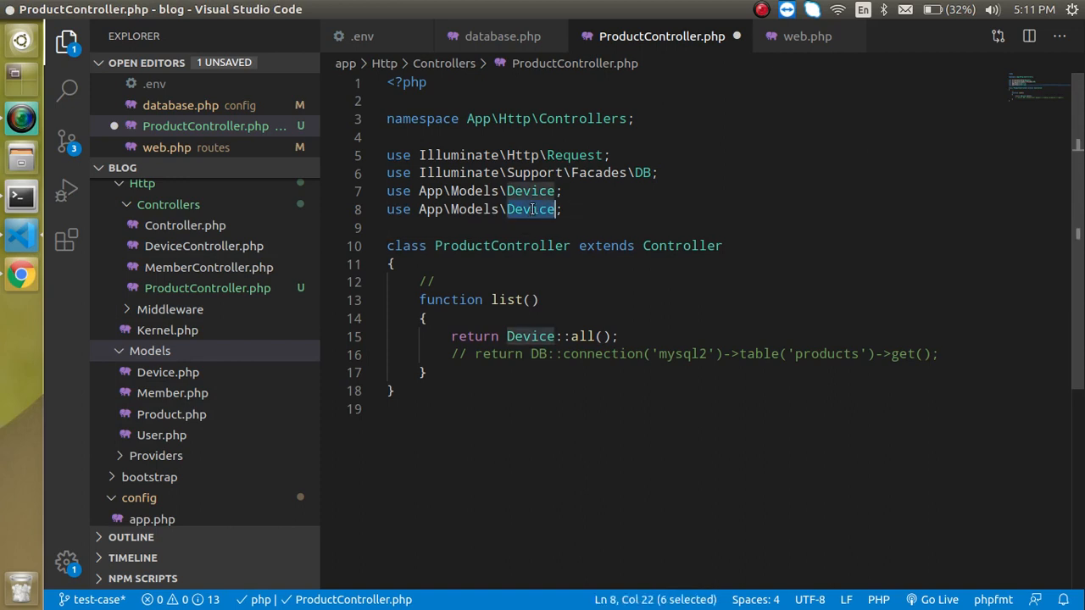
text(pRODUCT)
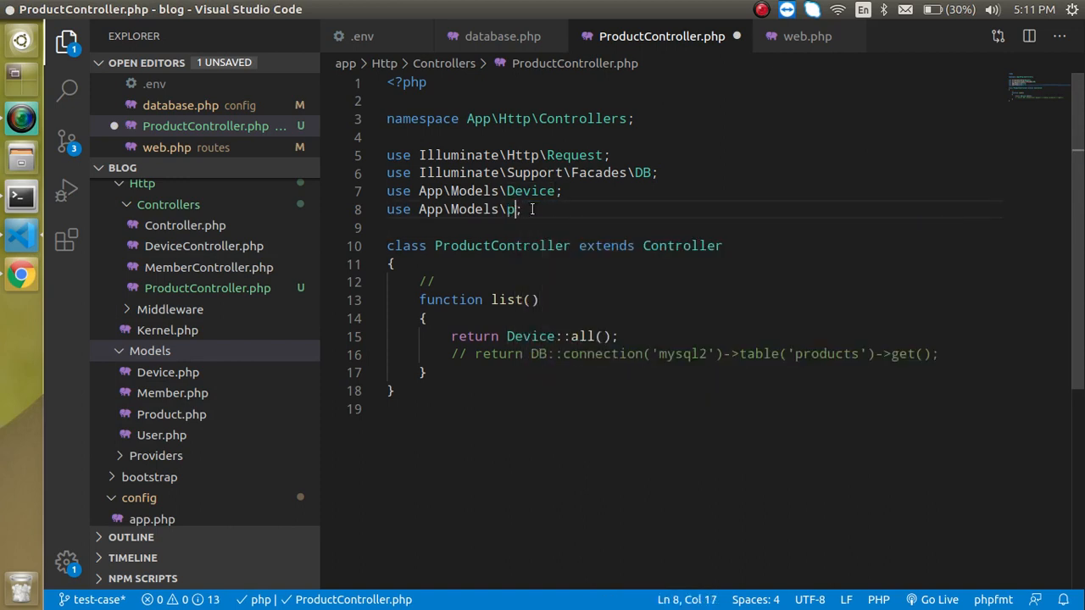
text(roduct)
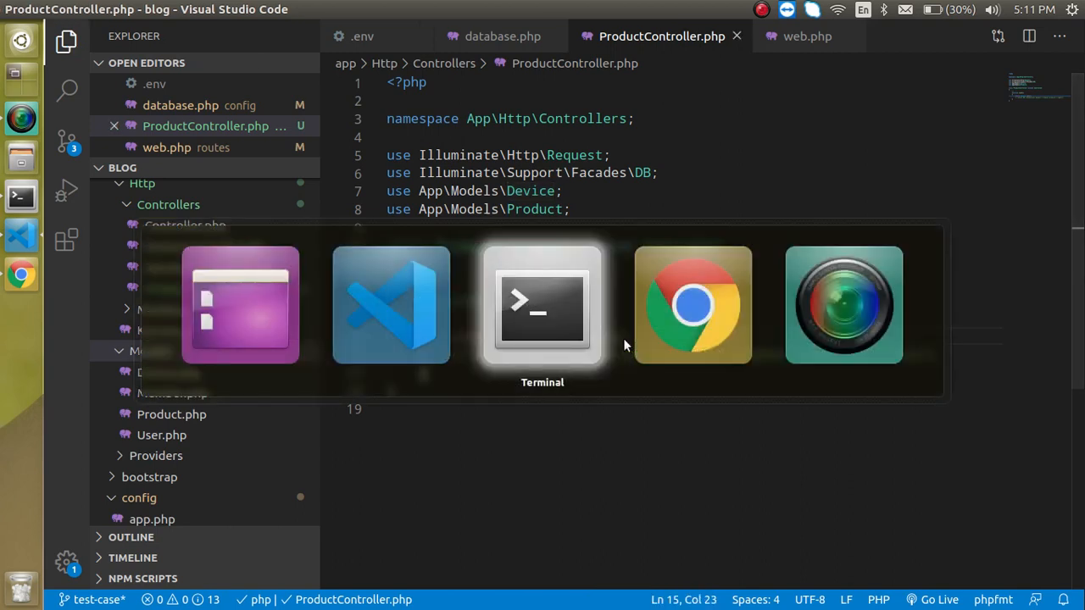
Refresh /list in Chrome to see the blog.products doesn't exist QueryException.
click(691, 303)
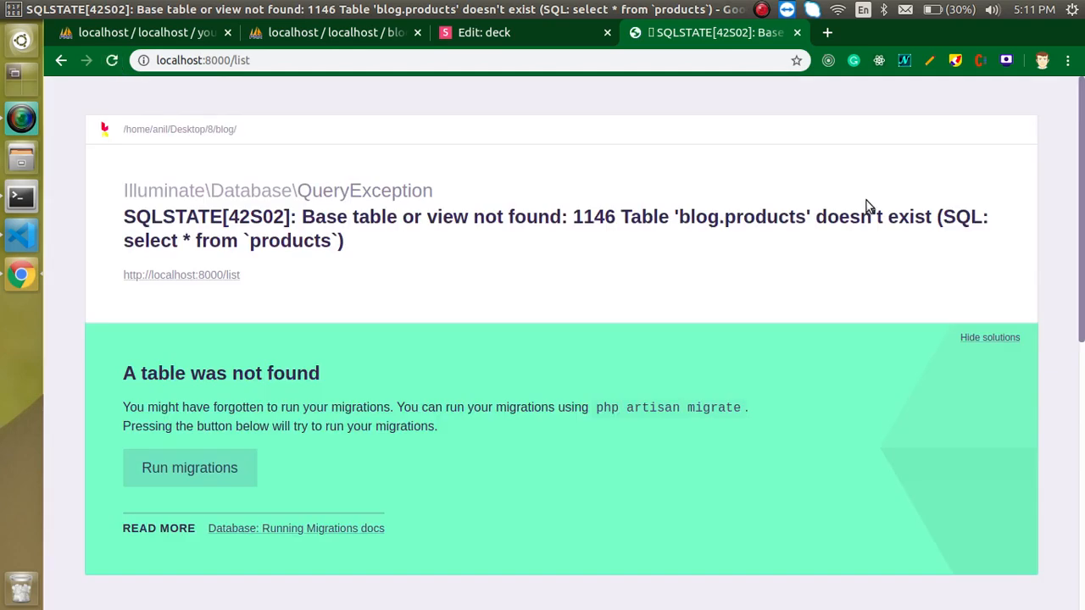
mouse_move(7, 231)
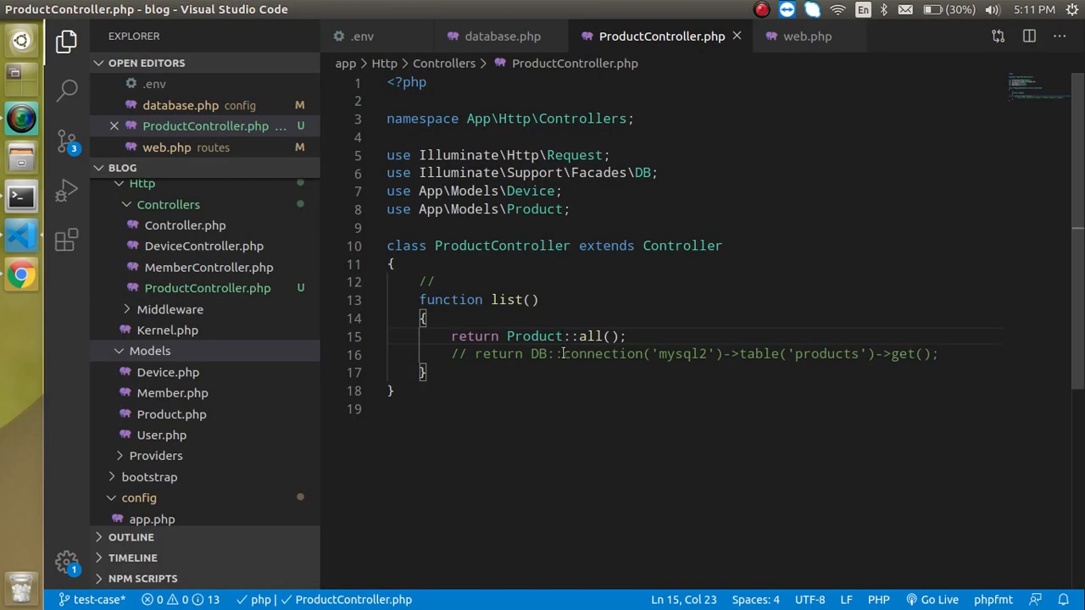
In Product.php declare public $connection = "mysql2";, confirming the name in database.php.
double_click(603, 354)
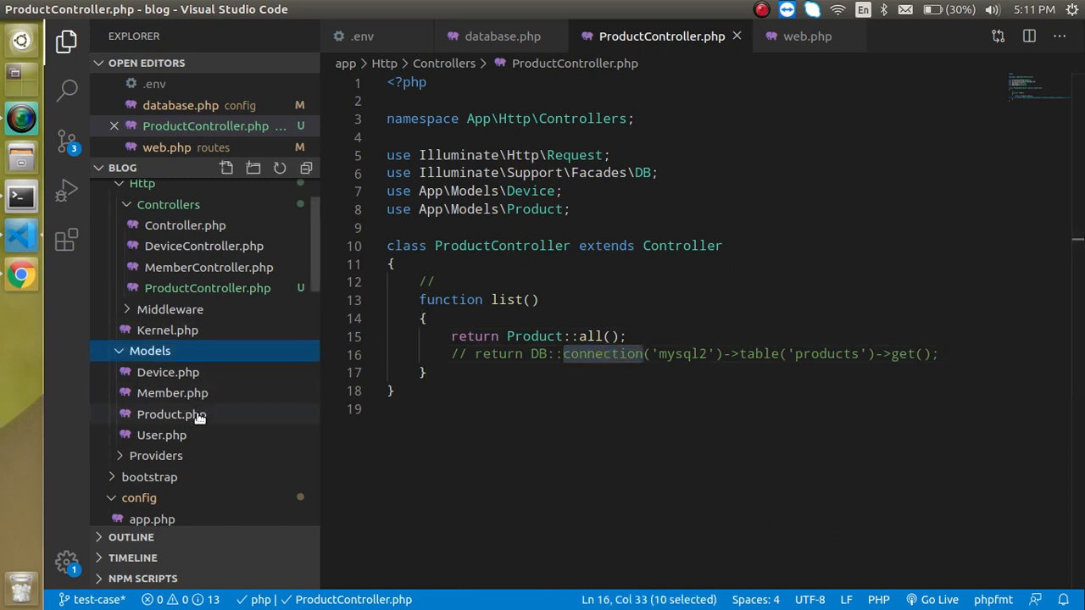
click(171, 414)
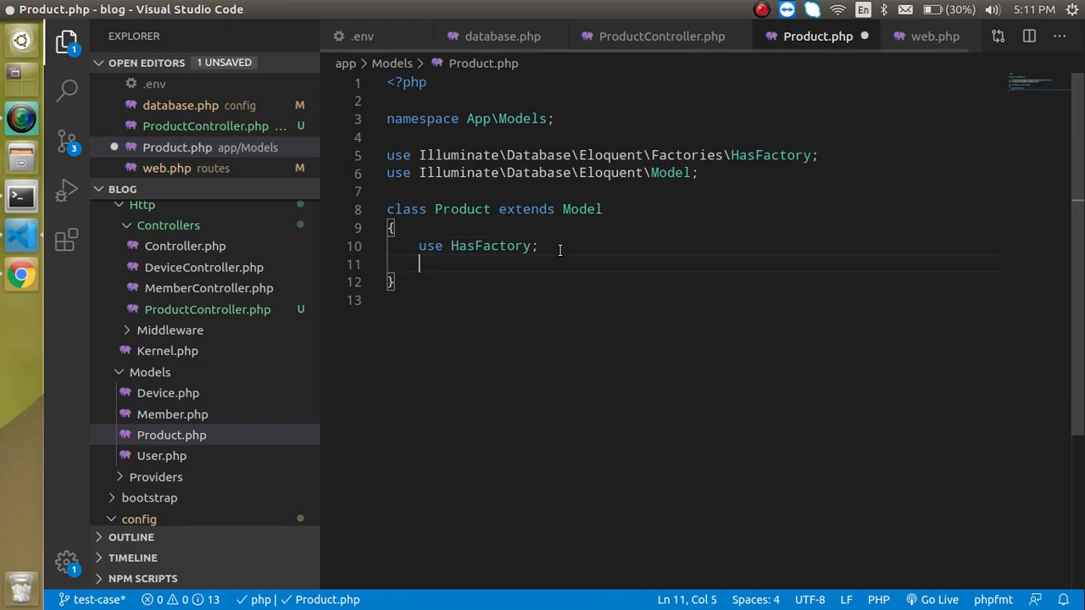
text(public $connection)
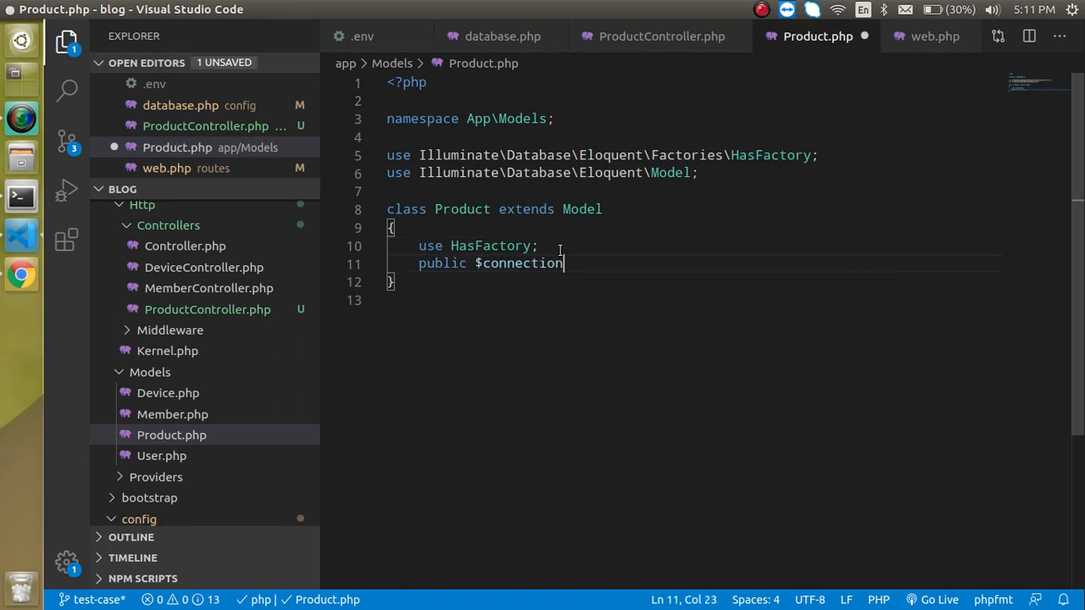
text(=)
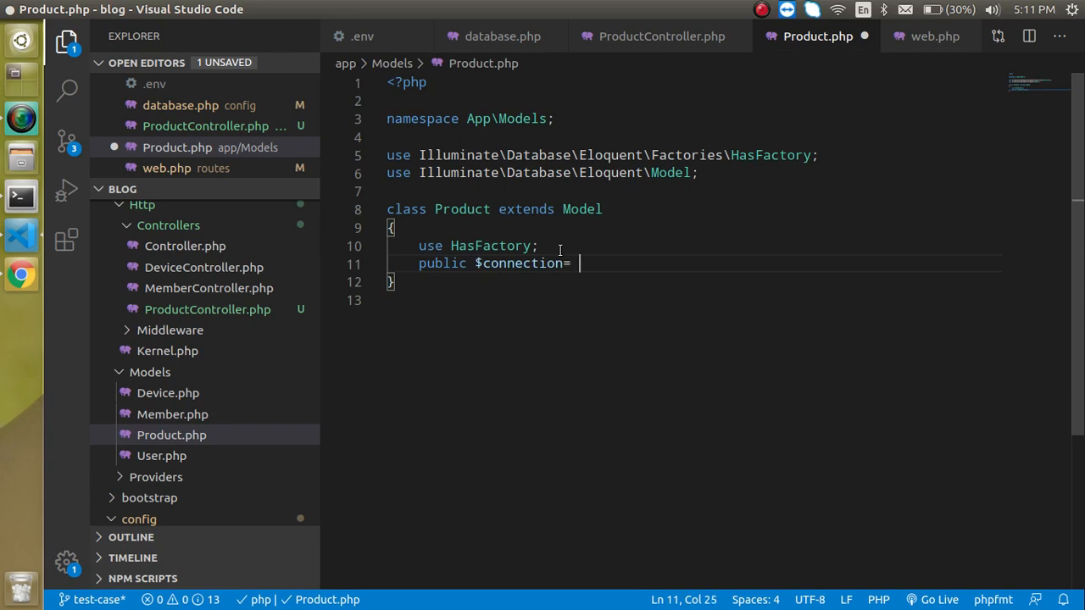
text("")
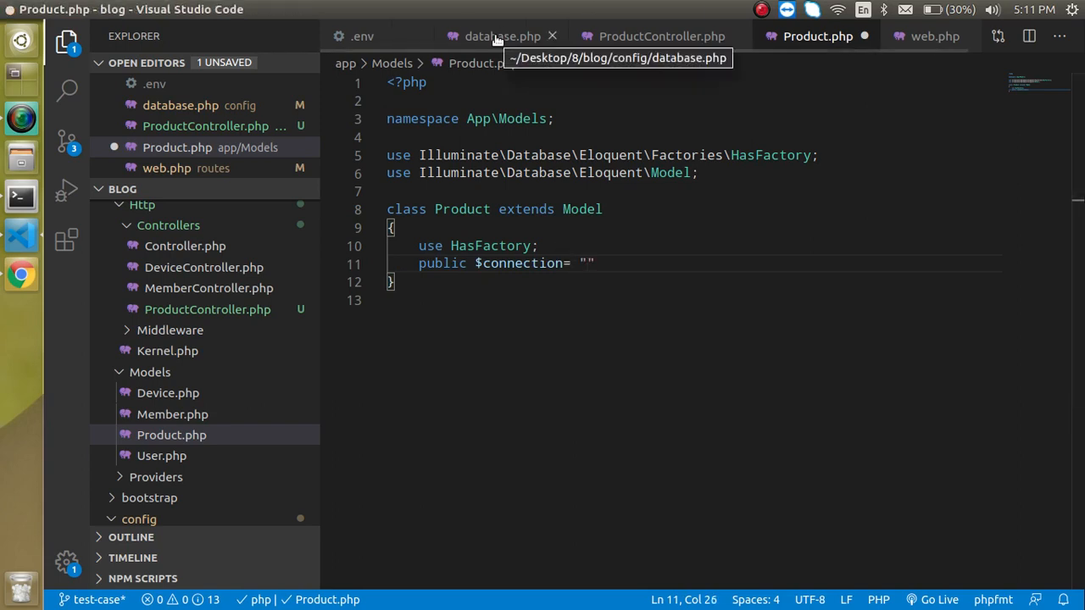
click(501, 35)
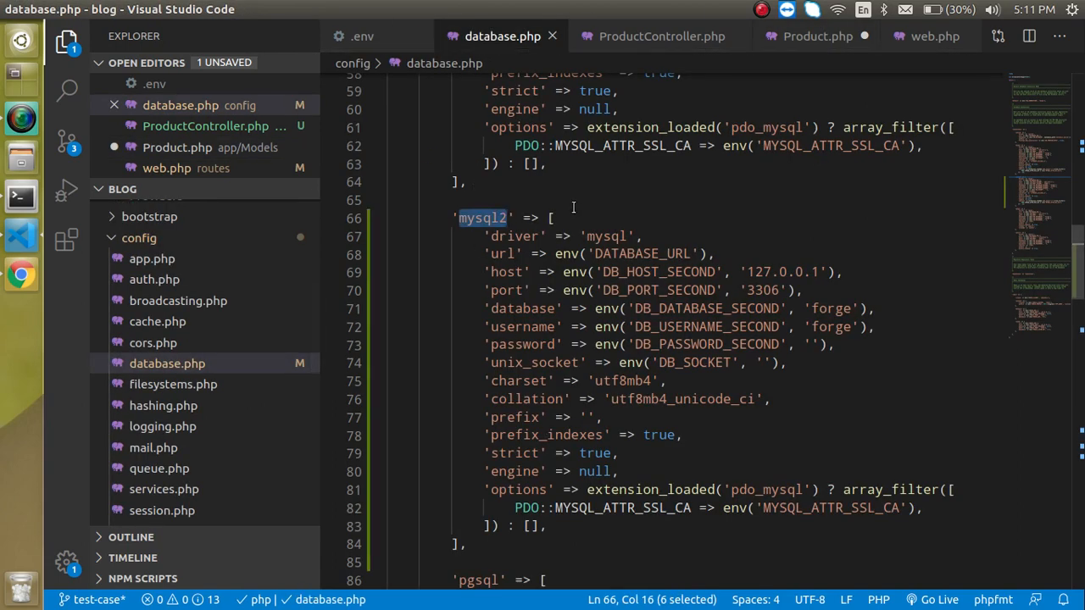
click(817, 35)
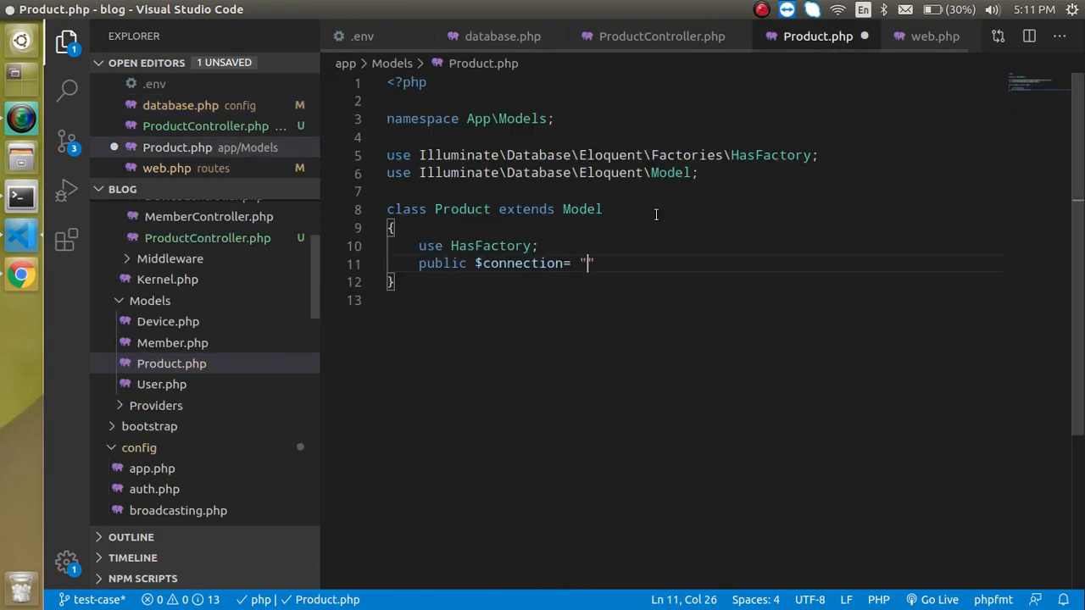
text(mysql2)
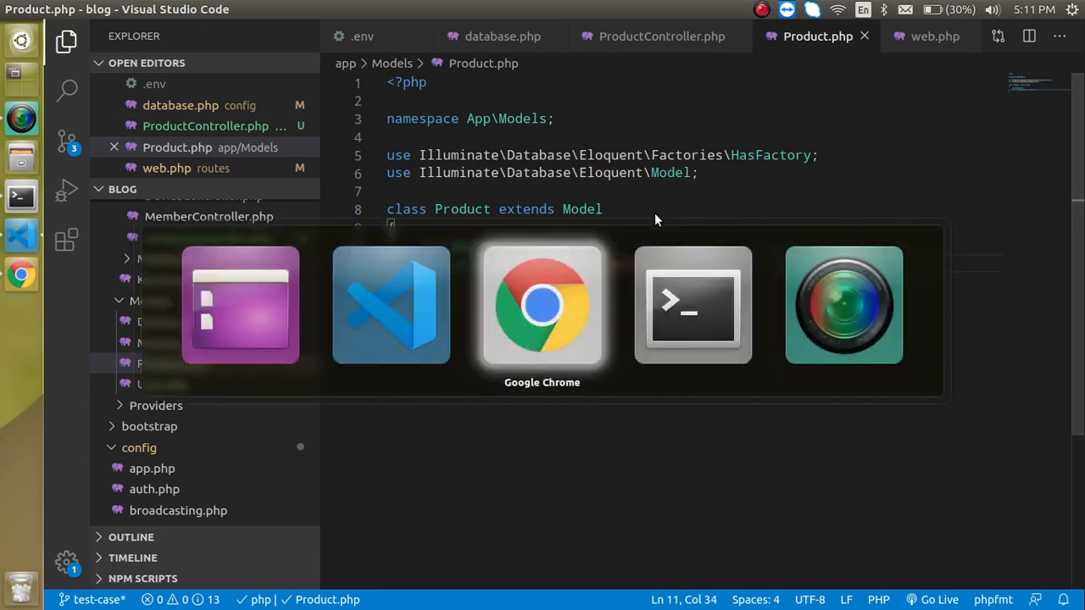
Reload localhost:8000/list in Chrome to see the product JSON, then return to the Multiple DB Connection slide deck.
click(542, 305)
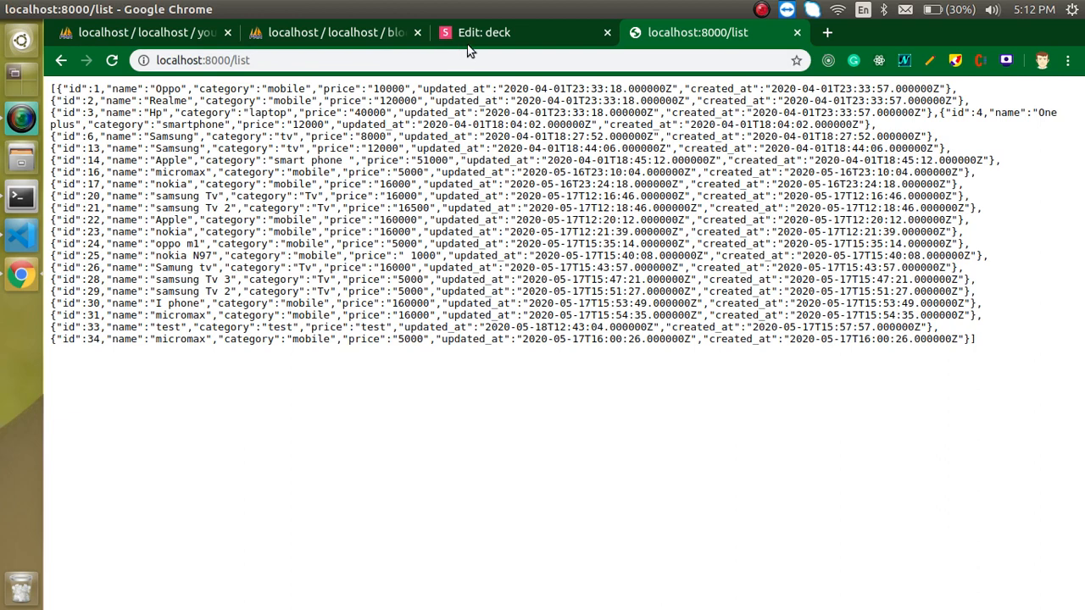
click(483, 33)
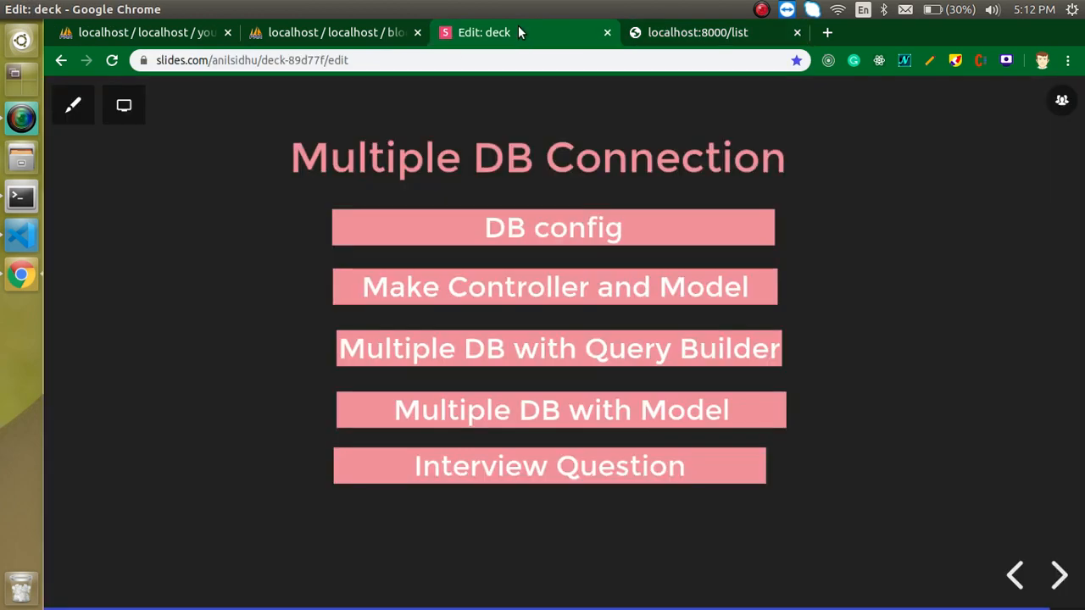